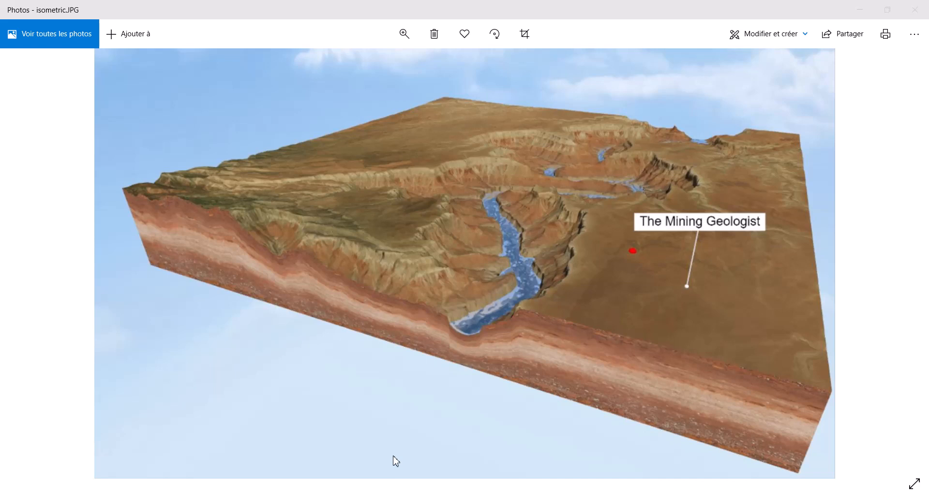
pyautogui.moveTo(440, 406)
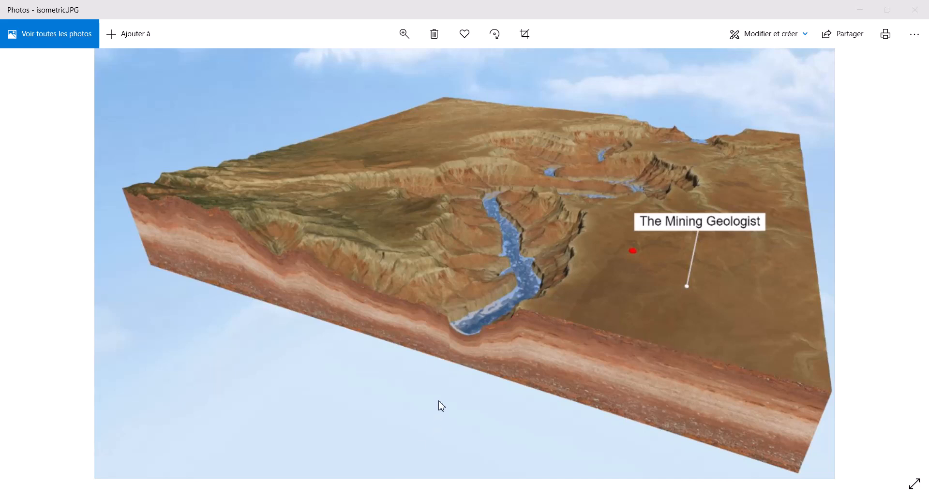
pyautogui.moveTo(422, 215)
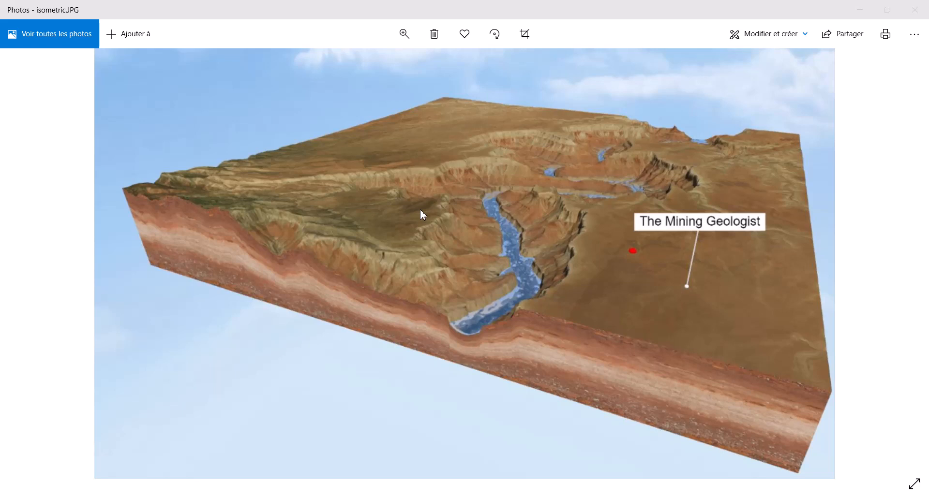
pyautogui.moveTo(454, 204)
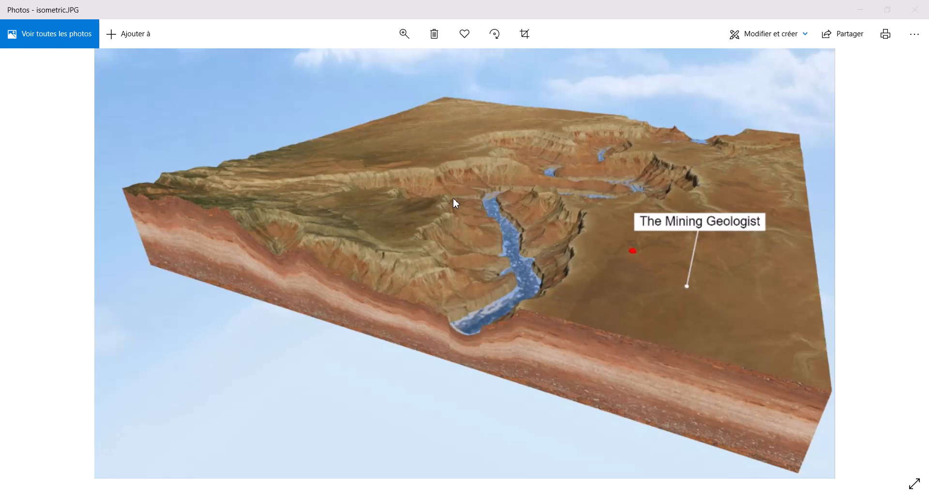
pyautogui.moveTo(485, 212)
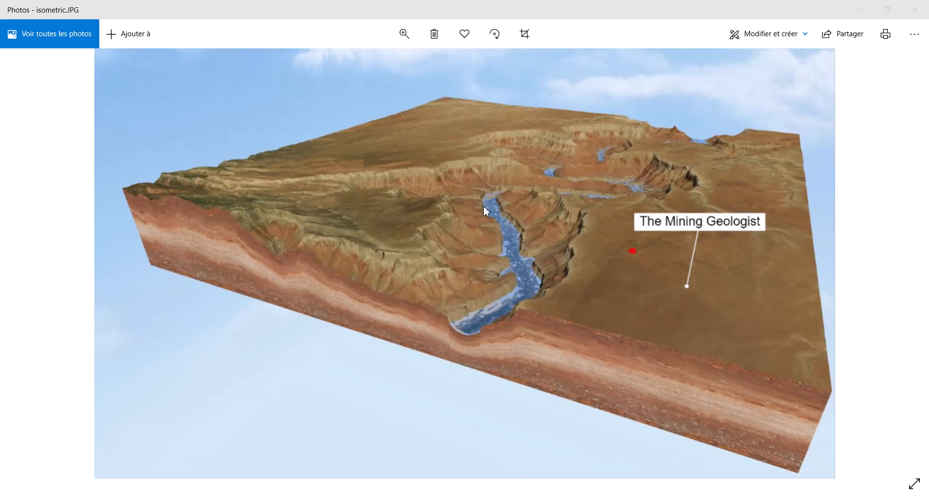
pyautogui.moveTo(457, 158)
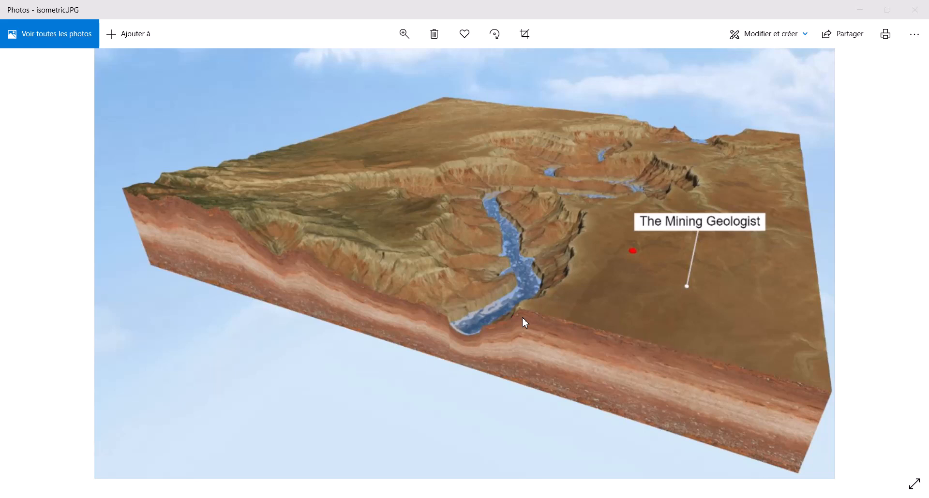
pyautogui.moveTo(468, 258)
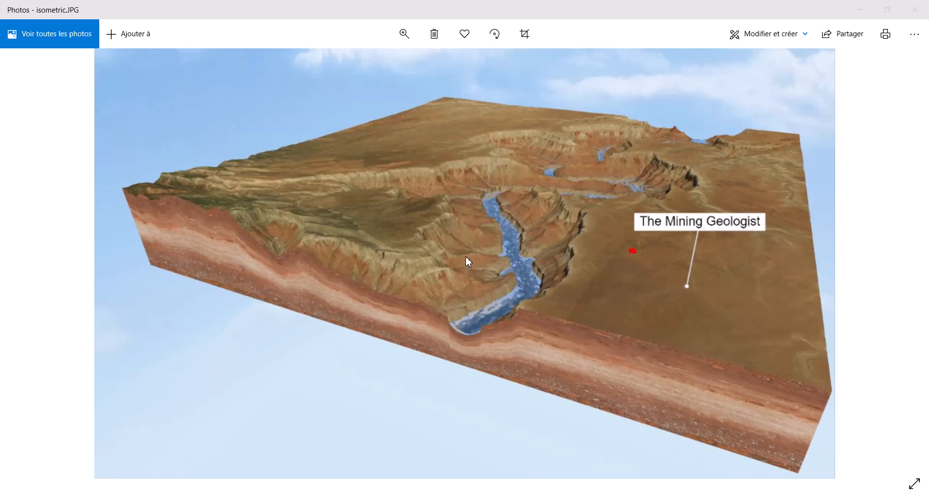
pyautogui.moveTo(509, 244)
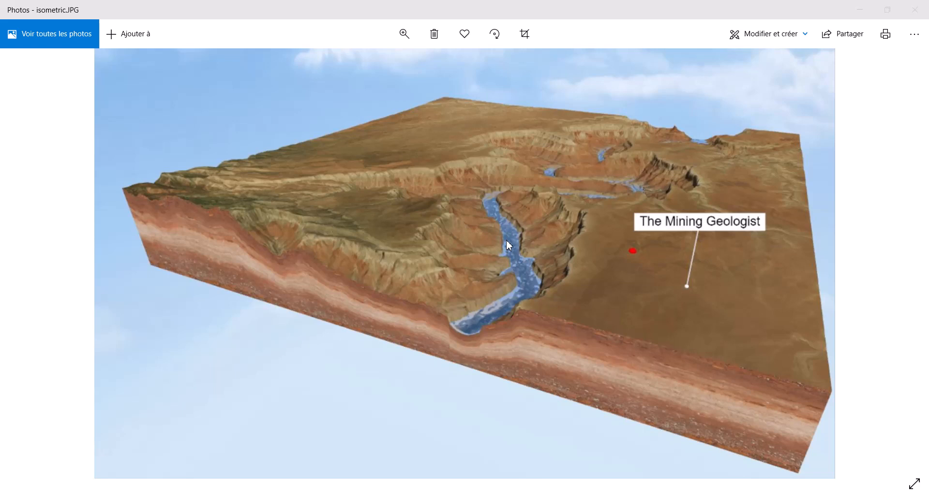
pyautogui.moveTo(519, 240)
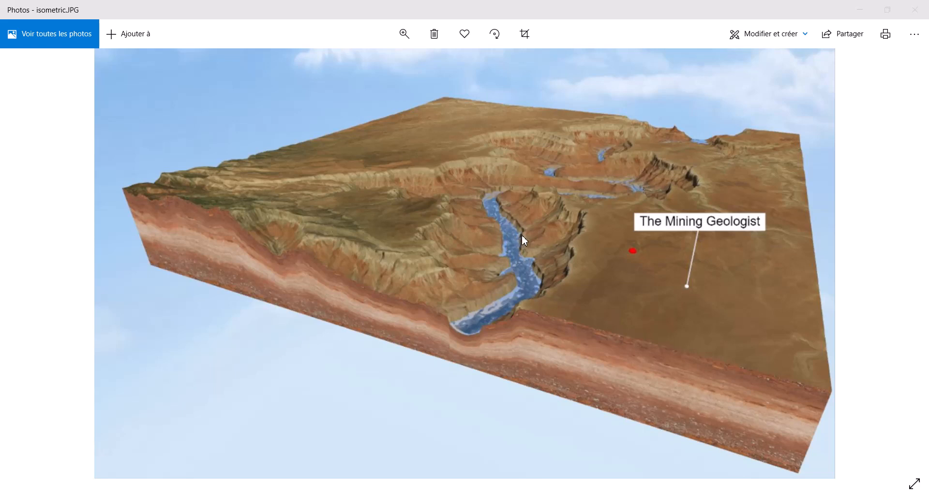
pyautogui.moveTo(592, 263)
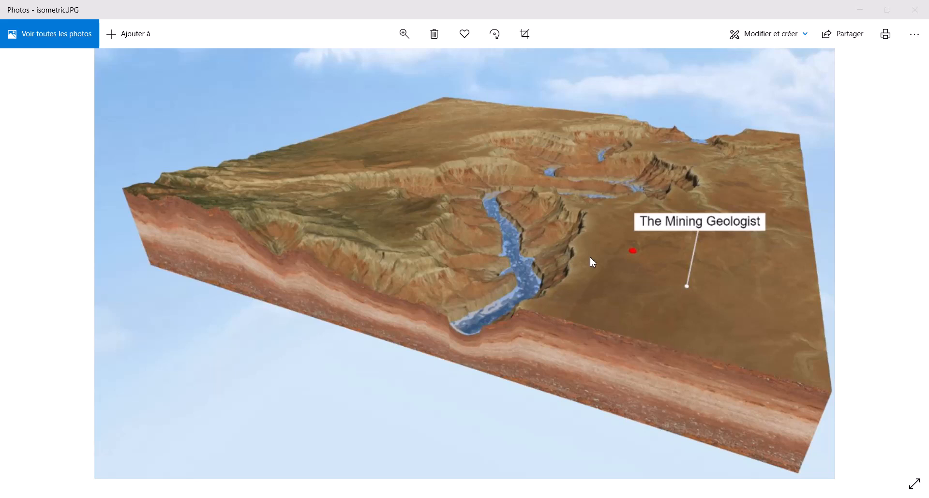
pyautogui.moveTo(581, 212)
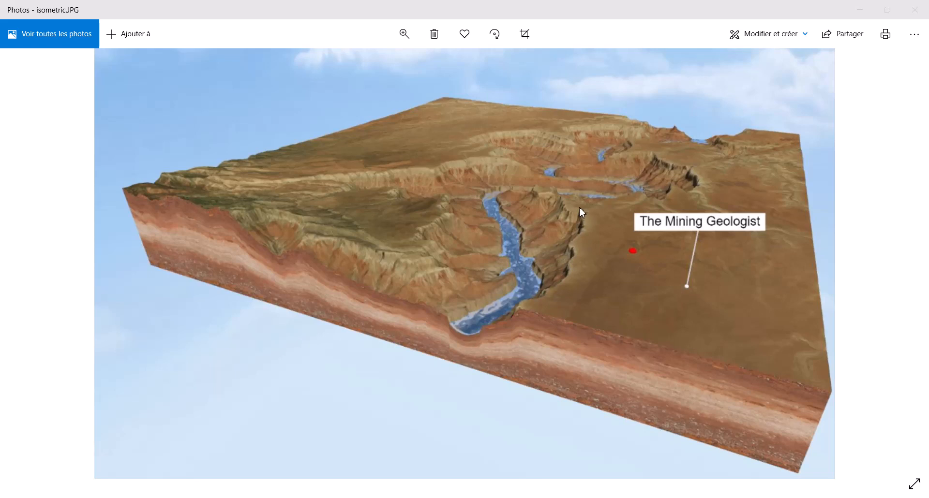
pyautogui.moveTo(572, 221)
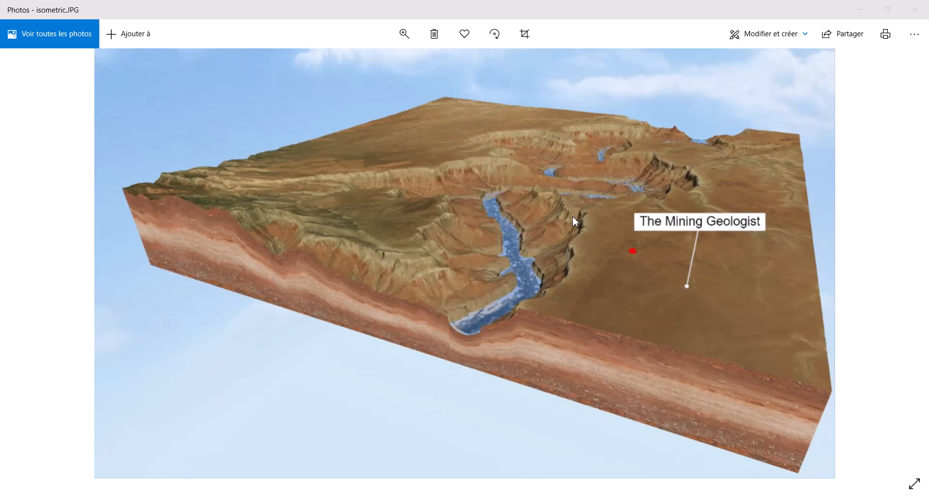
pyautogui.moveTo(564, 209)
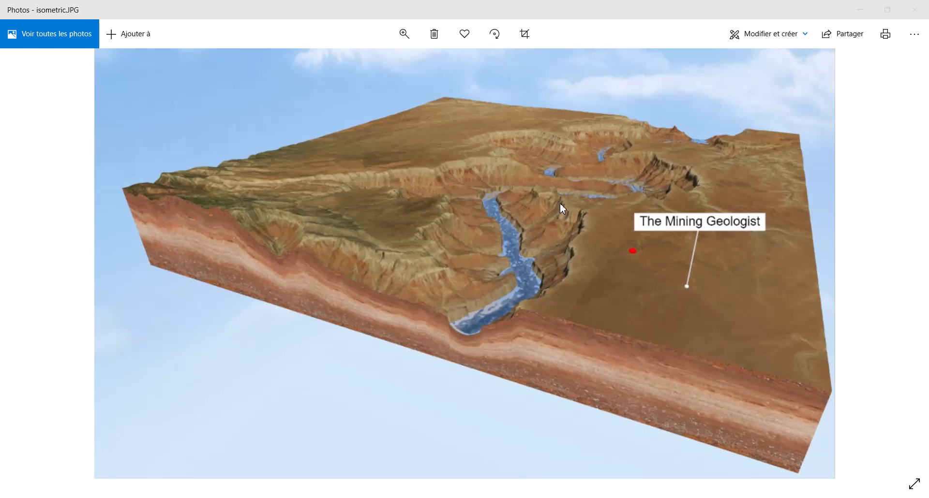
pyautogui.moveTo(566, 205)
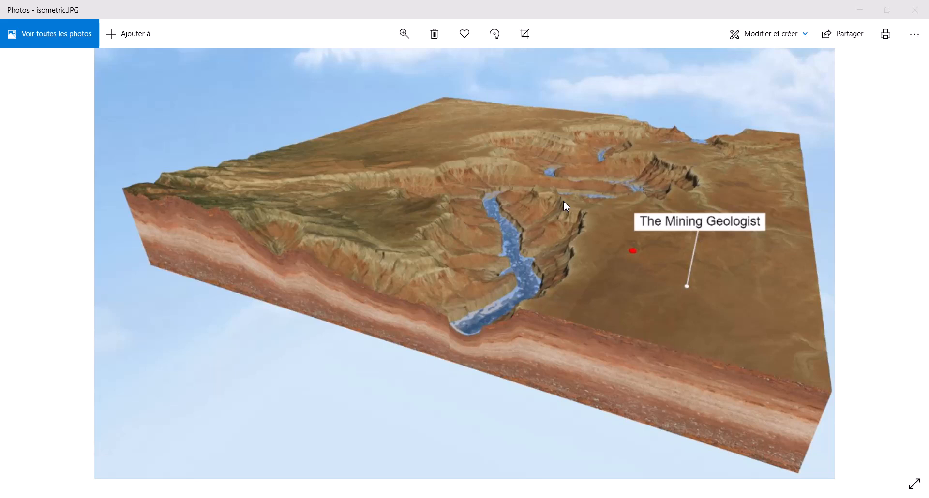
pyautogui.moveTo(589, 176)
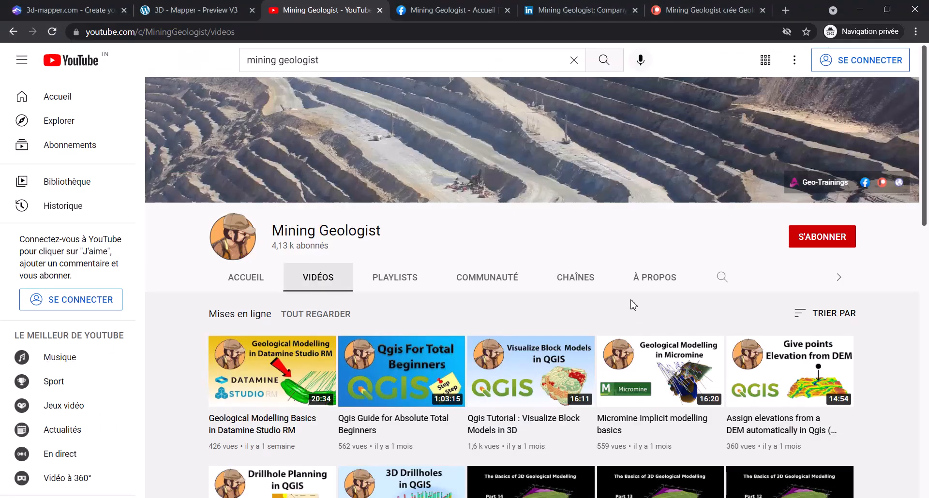
pyautogui.moveTo(568, 252)
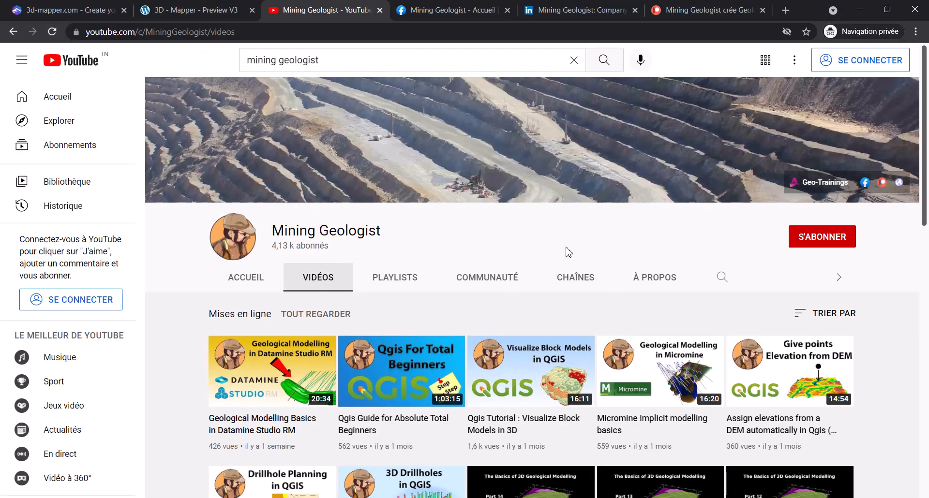
pyautogui.moveTo(554, 241)
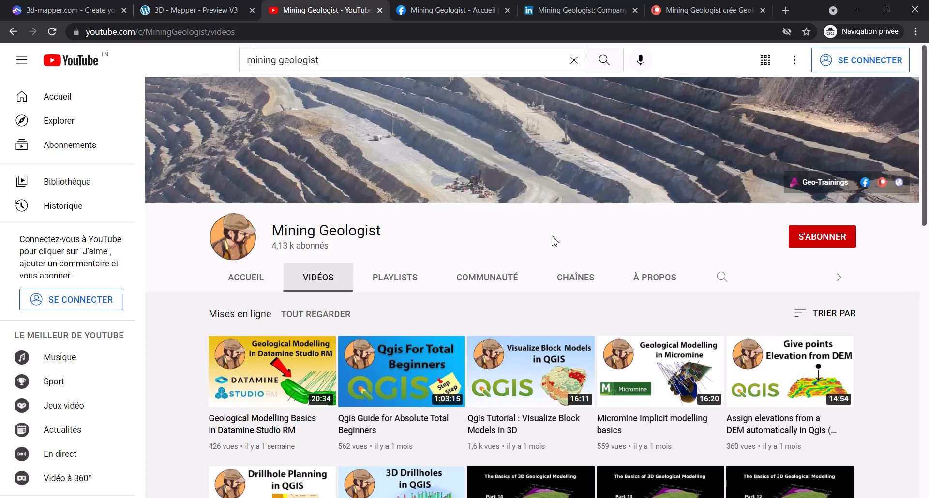
pyautogui.moveTo(520, 271)
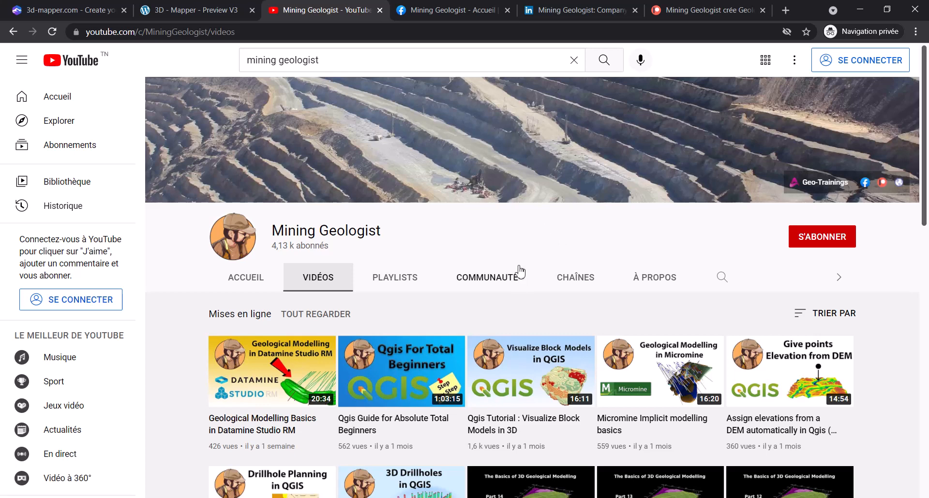
pyautogui.moveTo(513, 237)
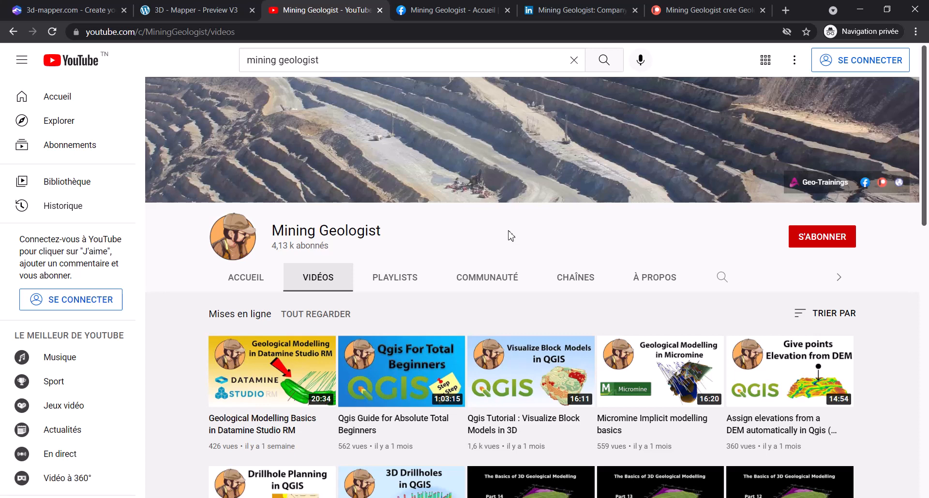
pyautogui.moveTo(532, 259)
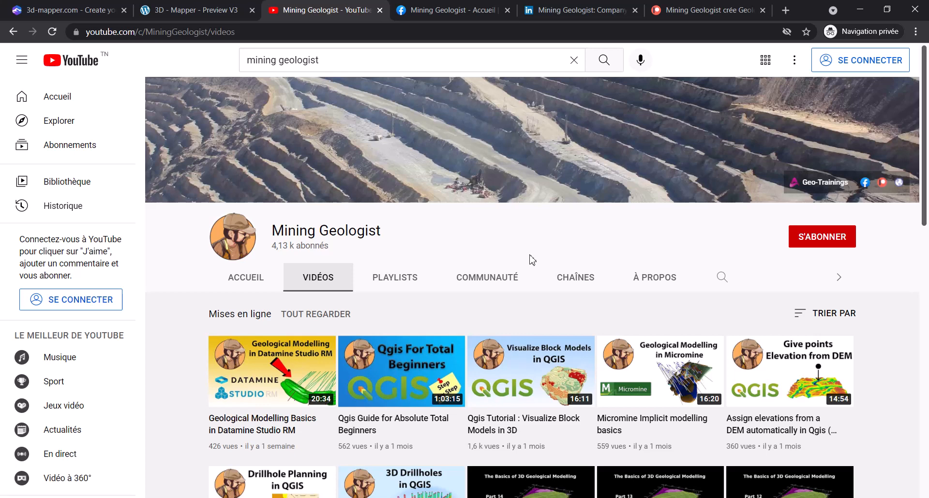
pyautogui.moveTo(468, 6)
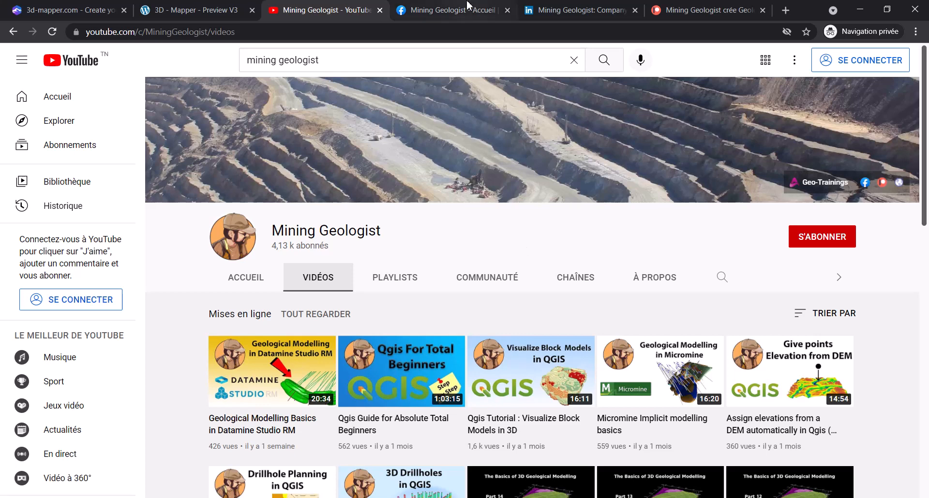
# - Show the Mining Geologist Facebook page with its event photos and roughly 58,000 likes
pyautogui.click(451, 10)
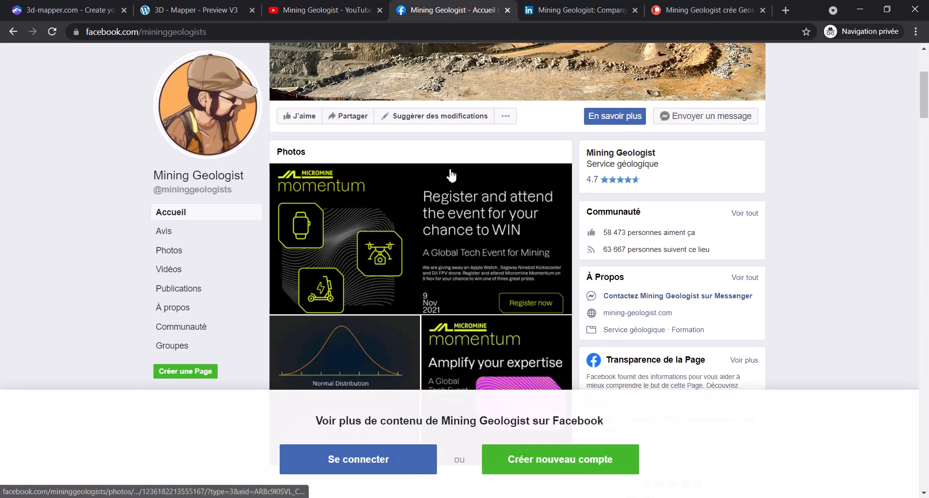
pyautogui.moveTo(603, 263)
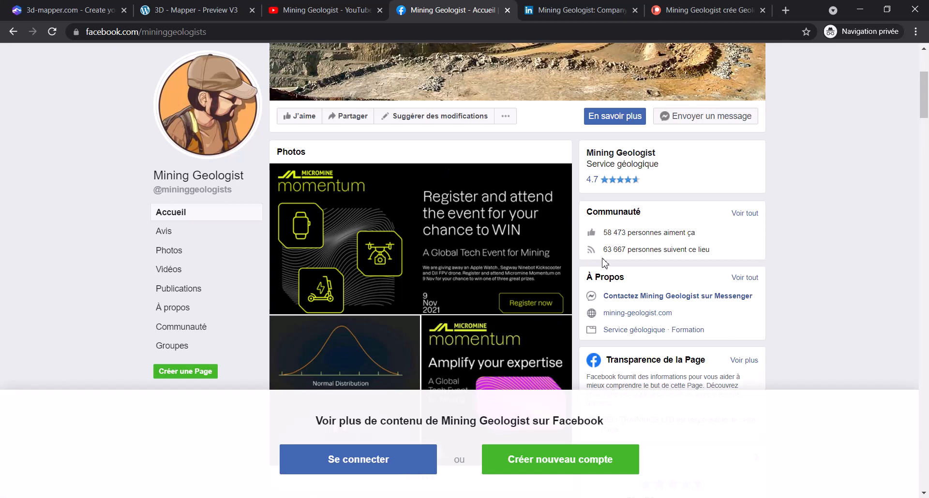
pyautogui.moveTo(581, 10)
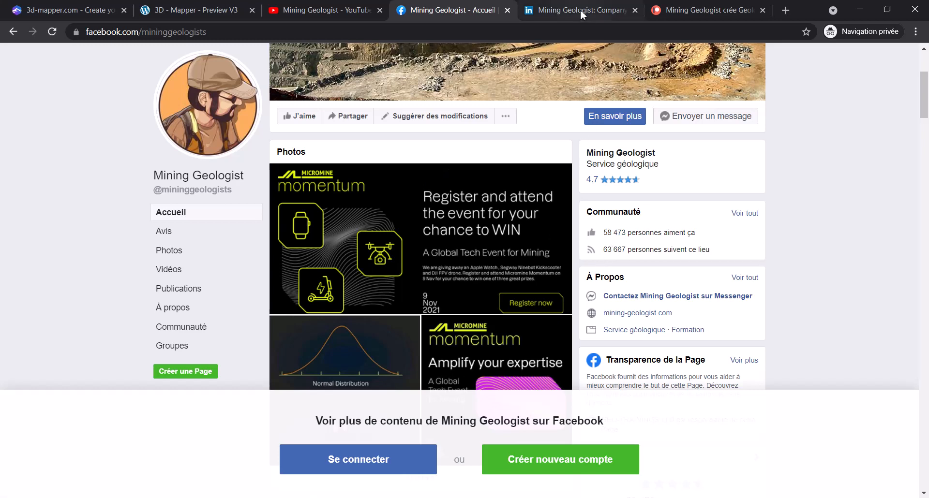
pyautogui.moveTo(578, 10)
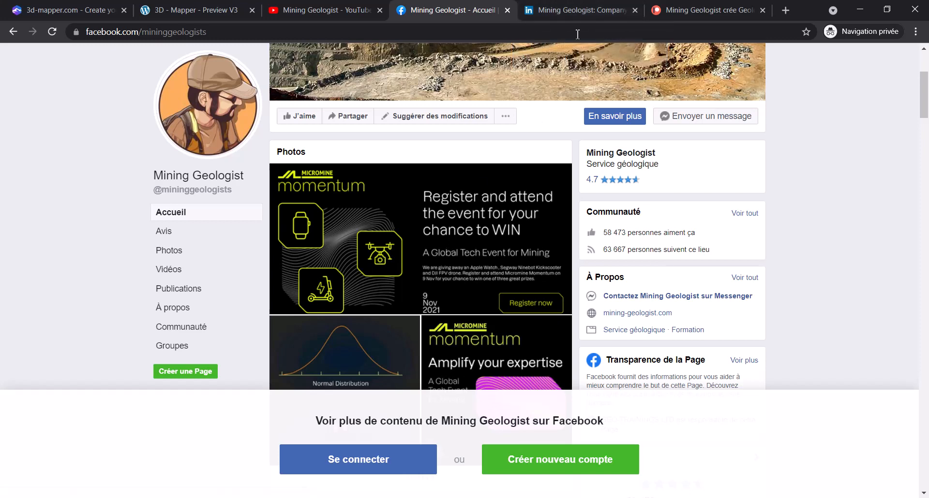
# - Show the Mining Geologist LinkedIn company page with about 1,665 followers and analytics
pyautogui.click(578, 10)
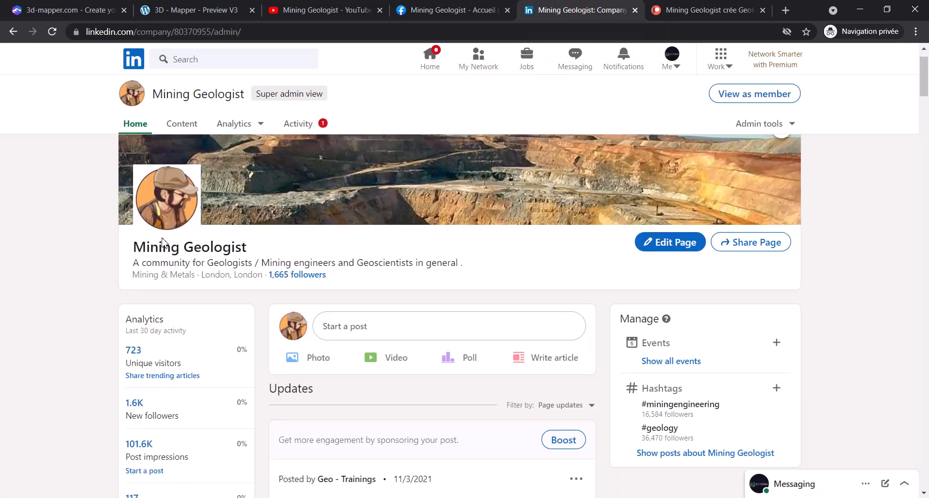
pyautogui.scroll(3)
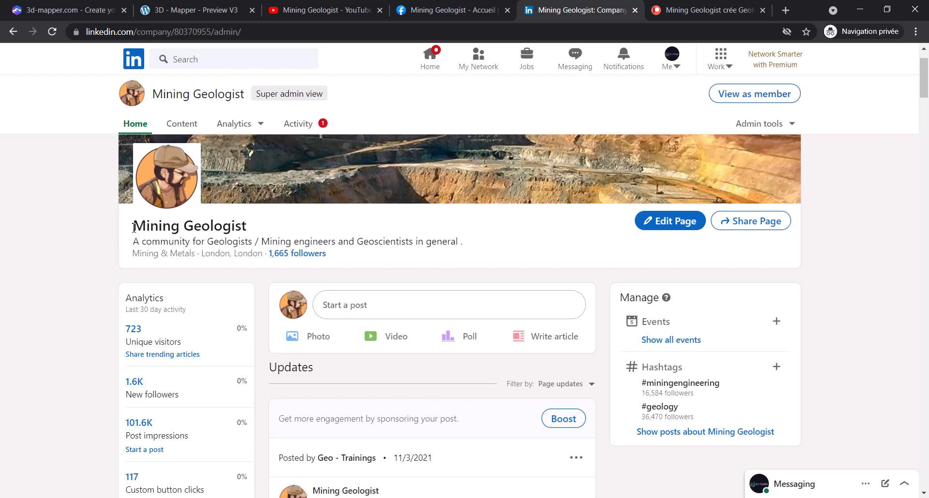
pyautogui.moveTo(289, 227)
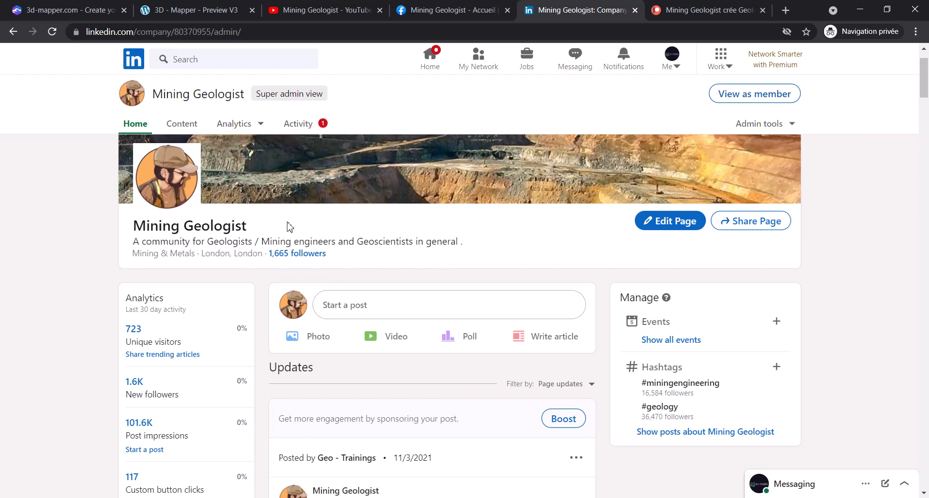
pyautogui.moveTo(50, 259)
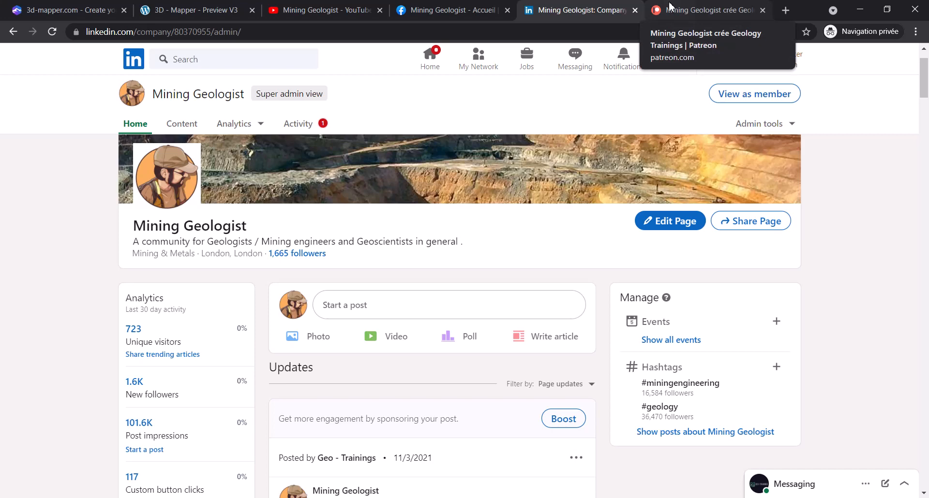
# - Show the Mining Geologist Patreon page with Basic, Silver and Gold tiers at $1, $3, $5
pyautogui.click(705, 10)
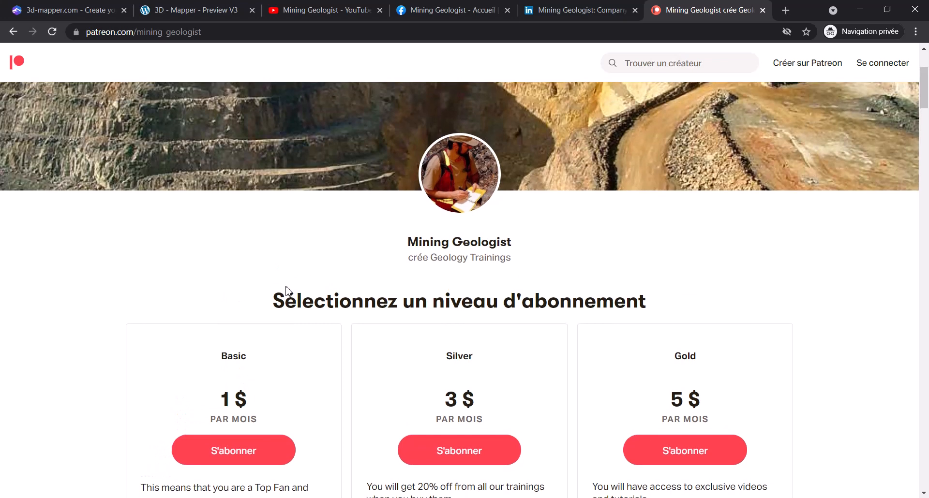
pyautogui.scroll(-3)
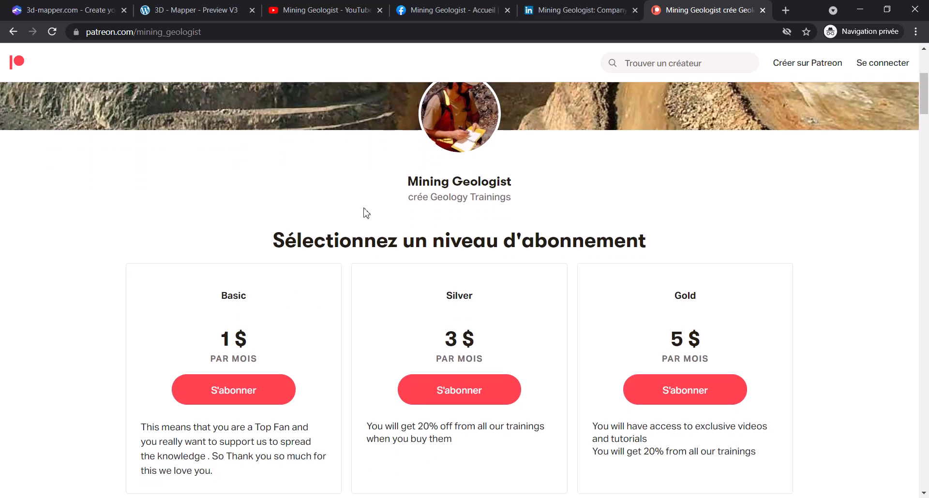
pyautogui.moveTo(22, 319)
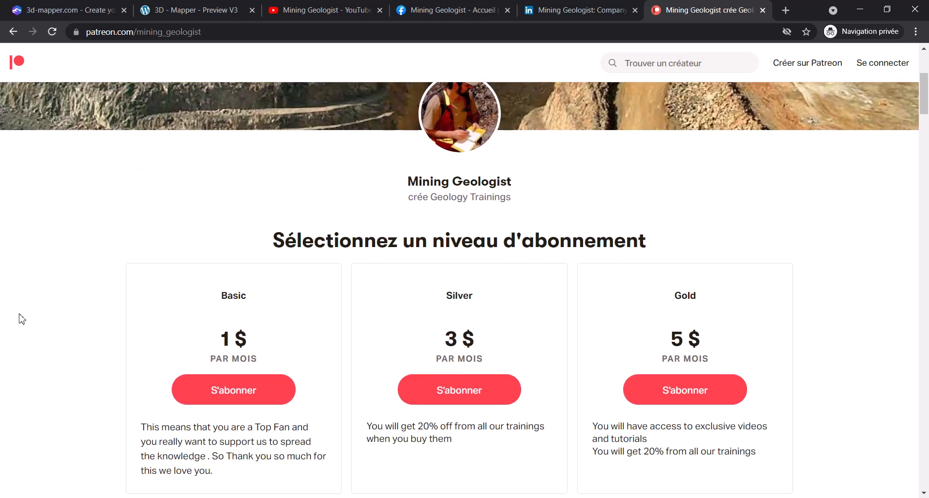
pyautogui.moveTo(624, 342)
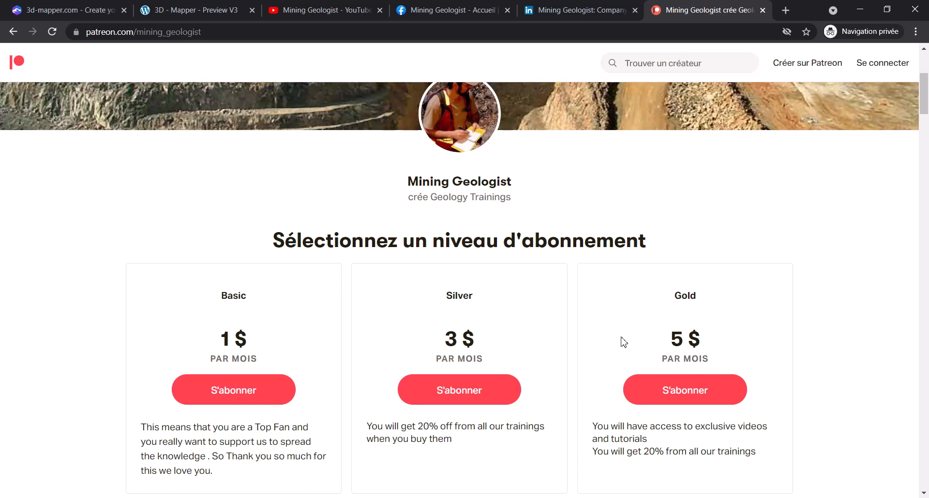
pyautogui.moveTo(435, 231)
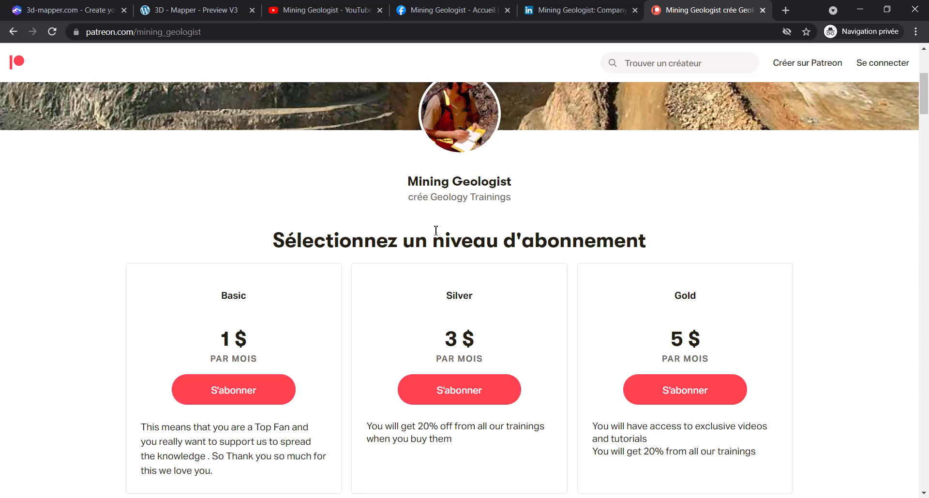
pyautogui.moveTo(142, 240)
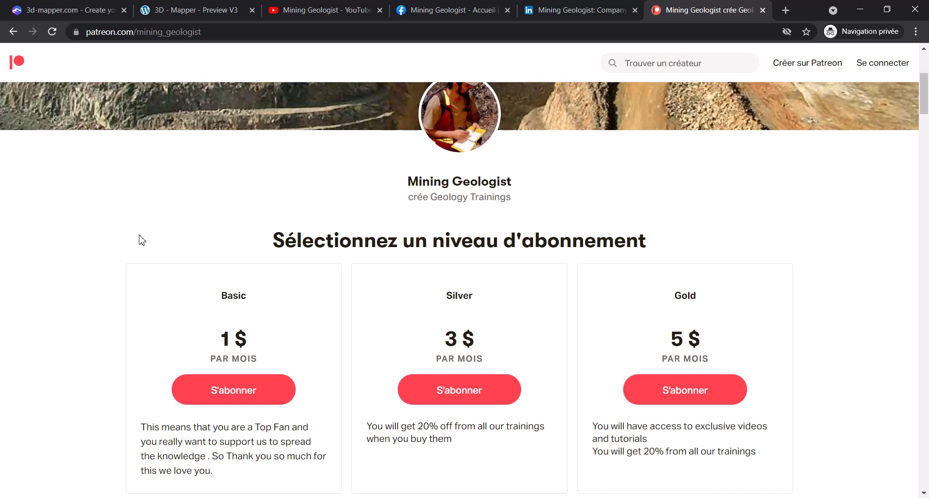
pyautogui.scroll(3)
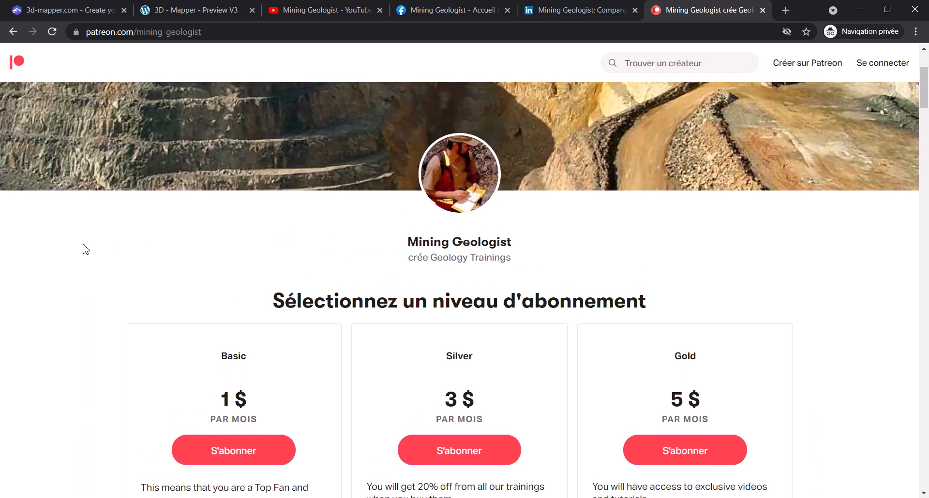
pyautogui.moveTo(98, 254)
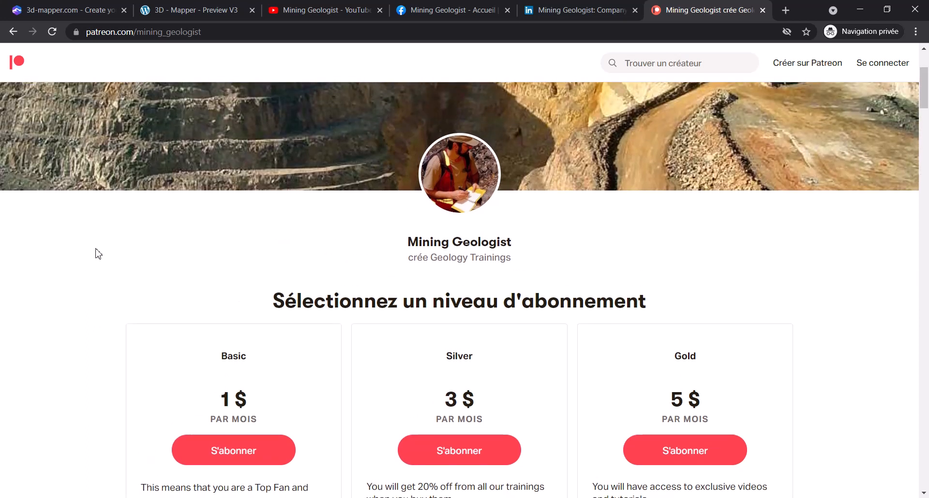
pyautogui.moveTo(115, 342)
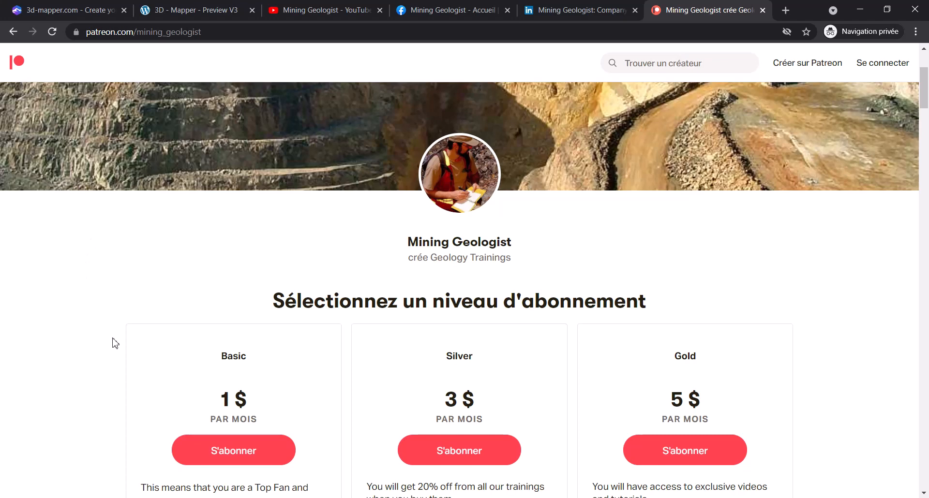
# - Browse the 3d-mapper.com home page promoting custom 3D maps made in the browser
pyautogui.click(65, 10)
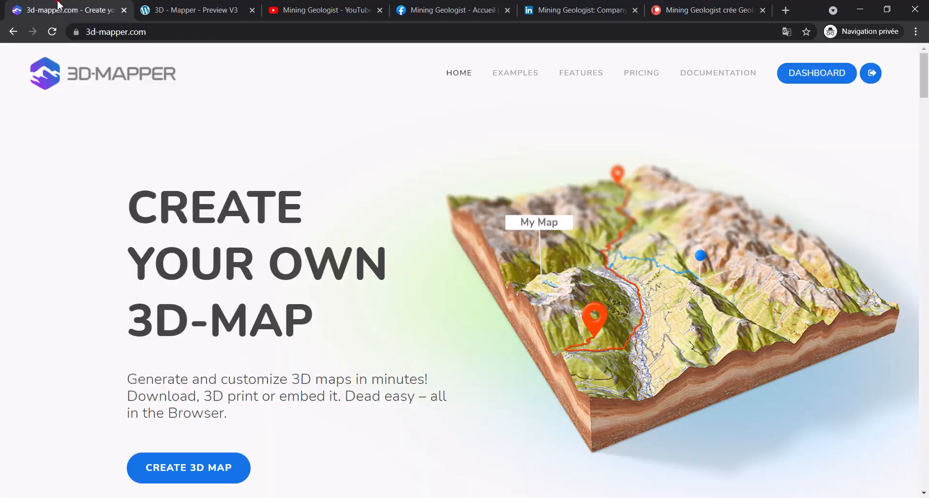
pyautogui.moveTo(132, 119)
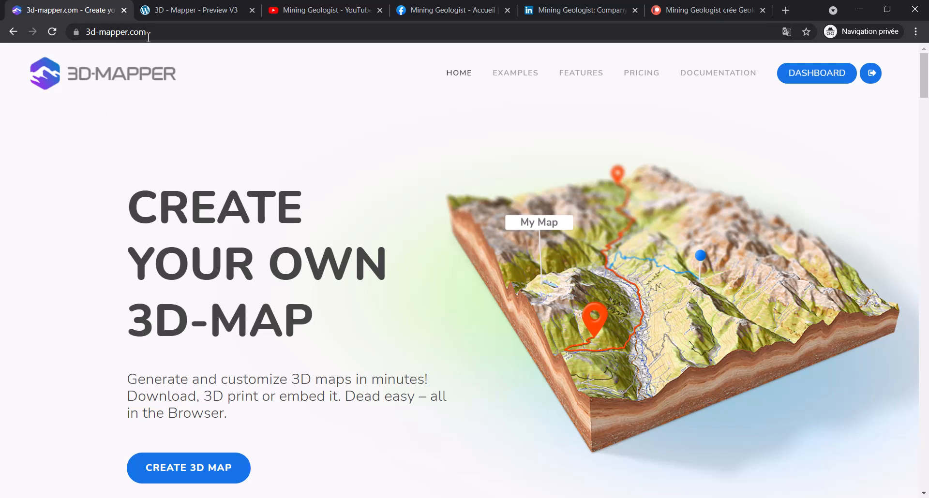
pyautogui.moveTo(177, 134)
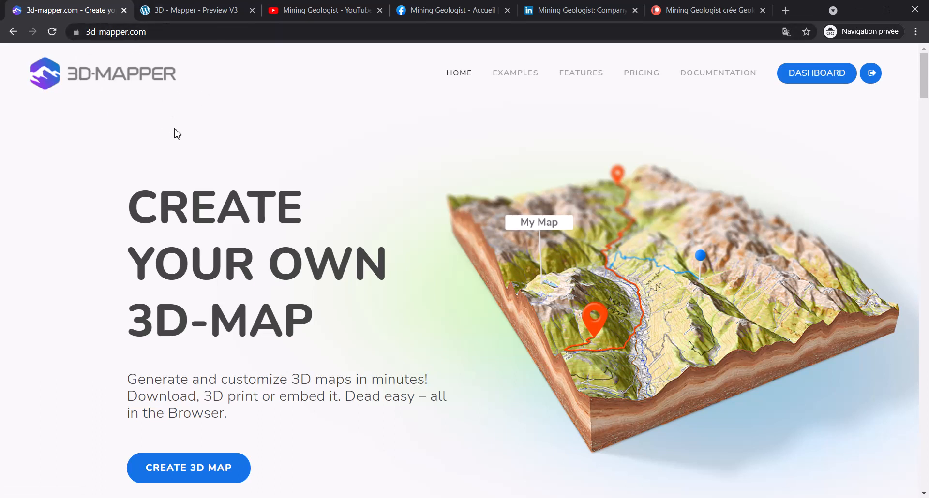
pyautogui.moveTo(642, 193)
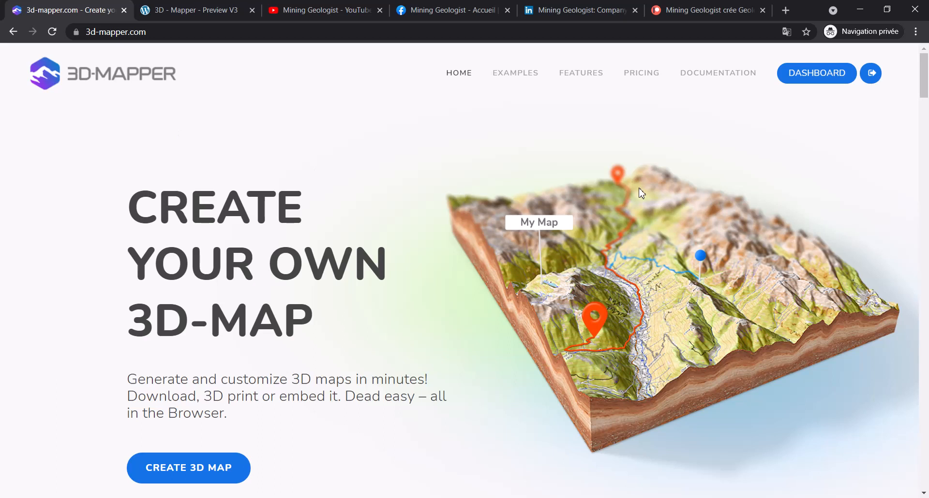
pyautogui.moveTo(647, 114)
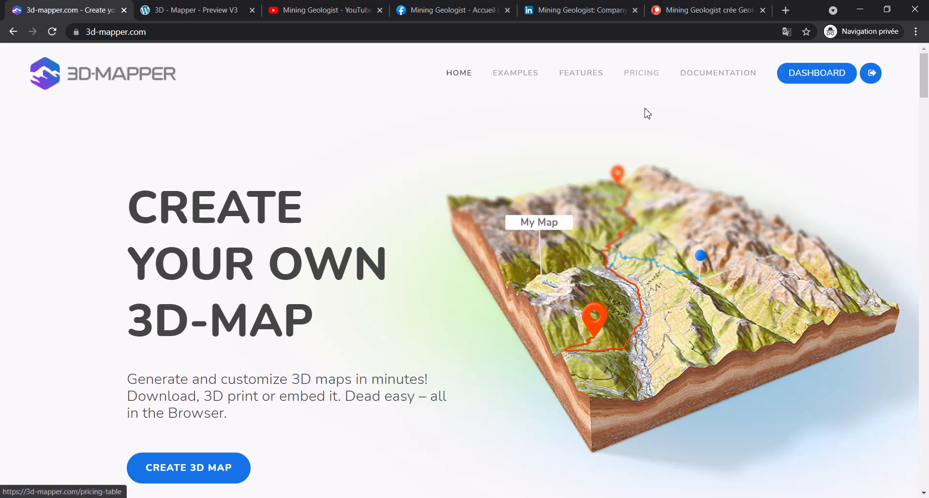
pyautogui.moveTo(641, 73)
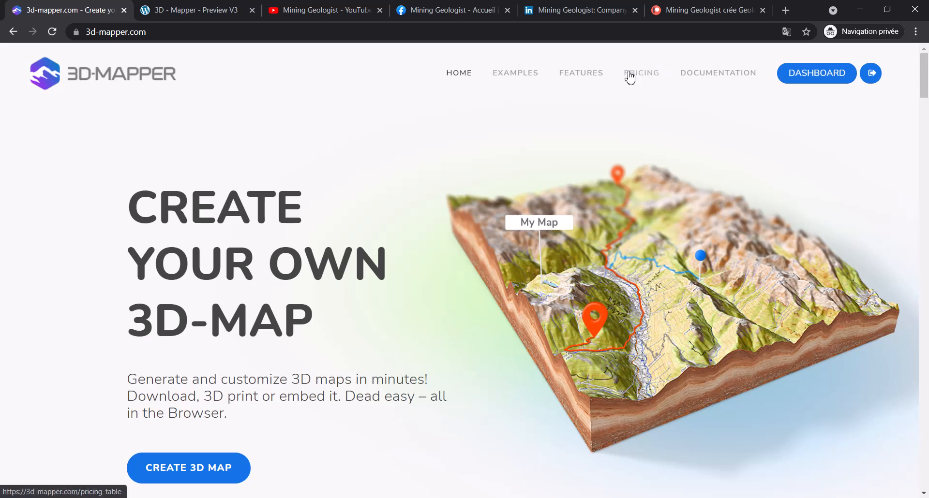
pyautogui.click(580, 73)
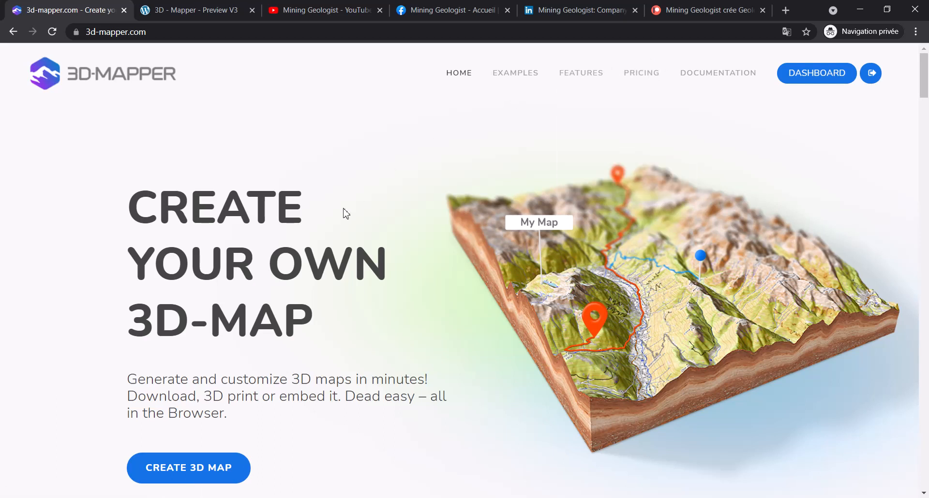
pyautogui.moveTo(489, 435)
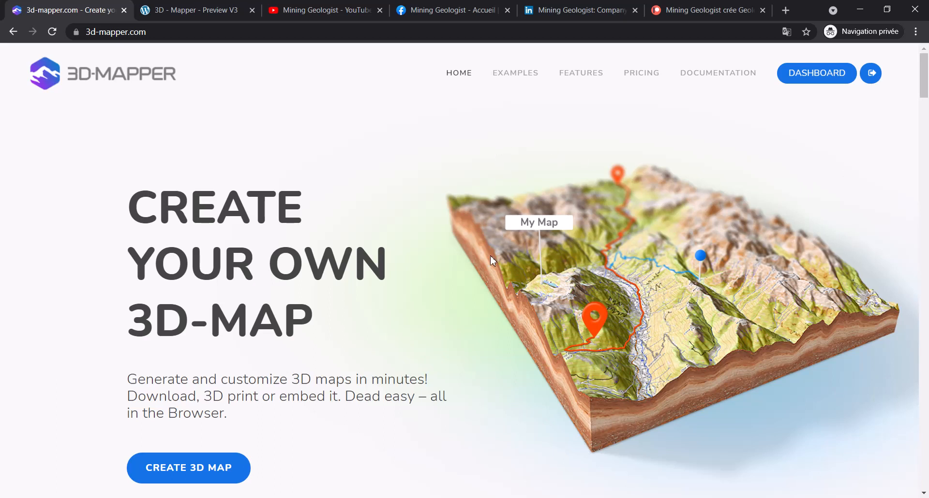
pyautogui.moveTo(313, 199)
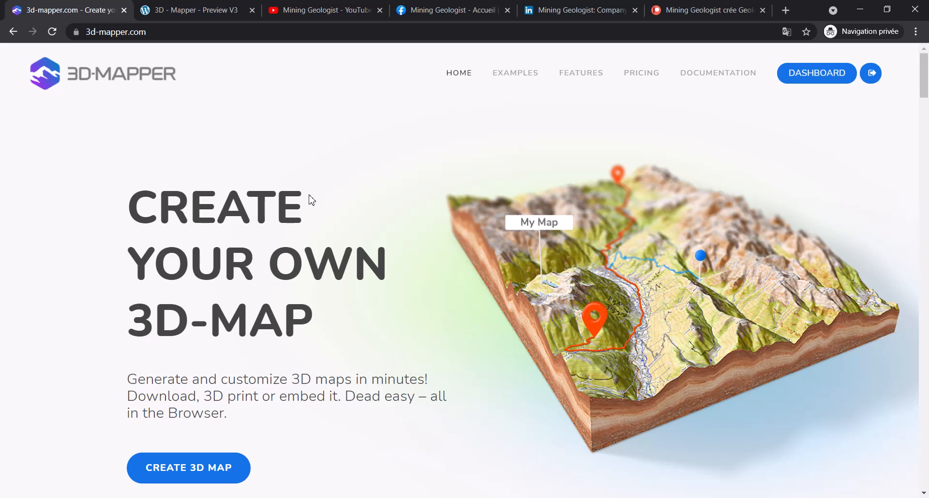
pyautogui.moveTo(100, 308)
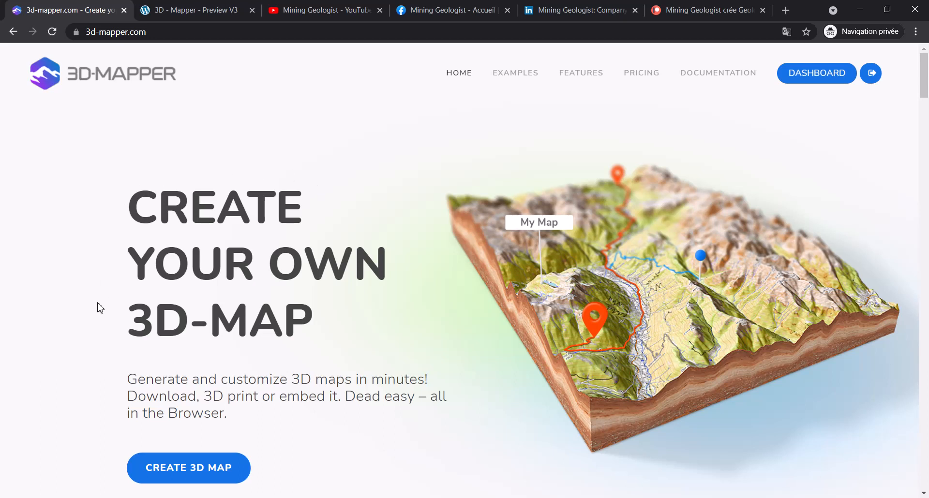
pyautogui.moveTo(380, 342)
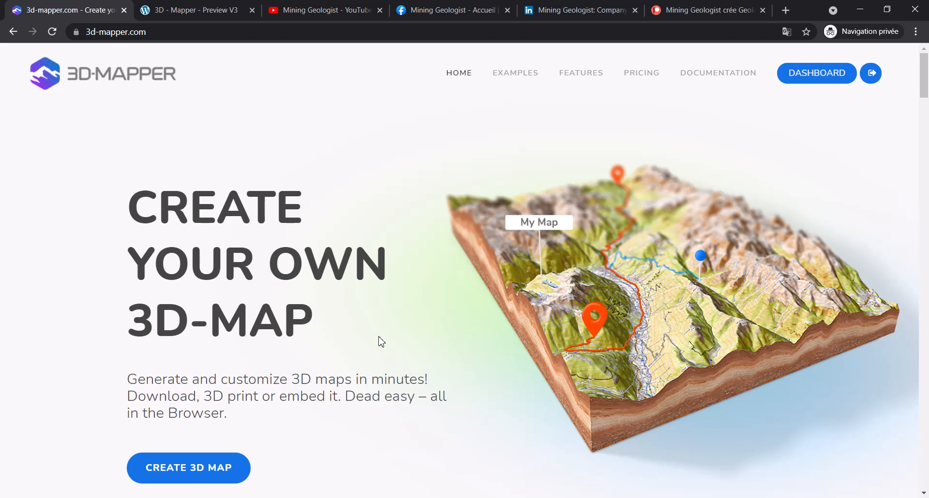
pyautogui.moveTo(385, 262)
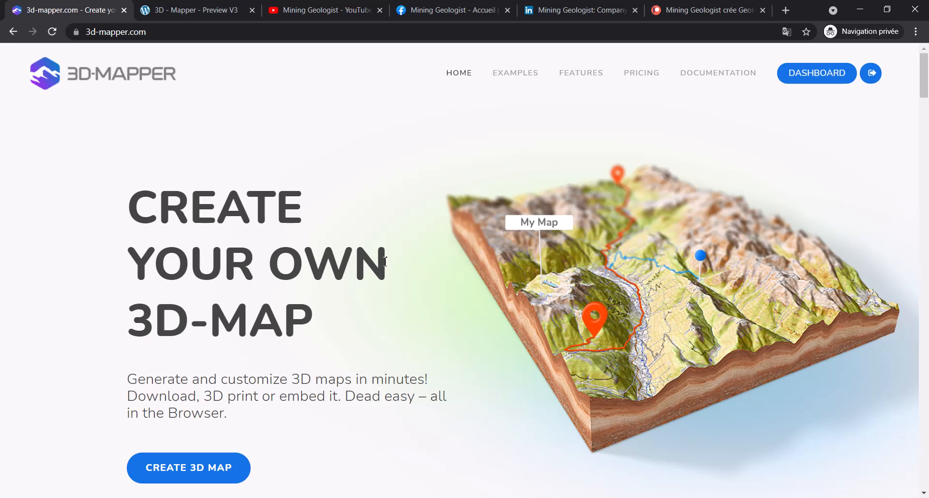
pyautogui.moveTo(291, 233)
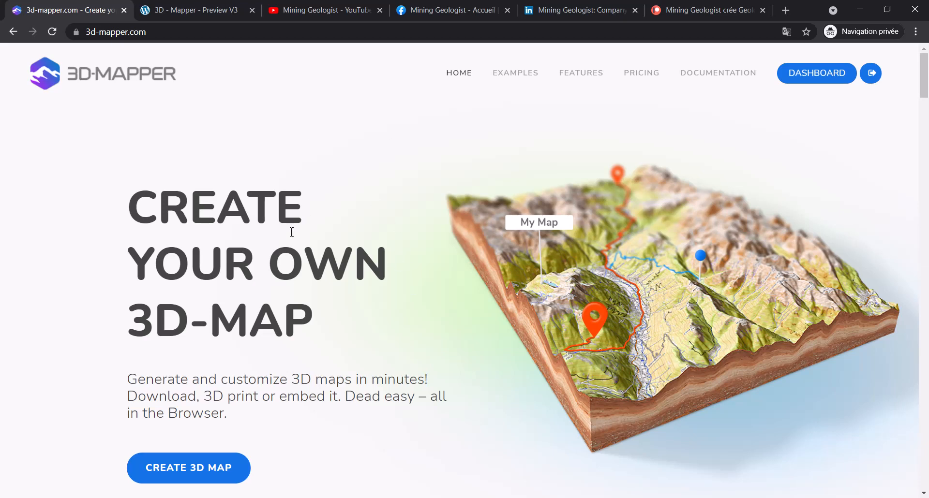
pyautogui.moveTo(163, 147)
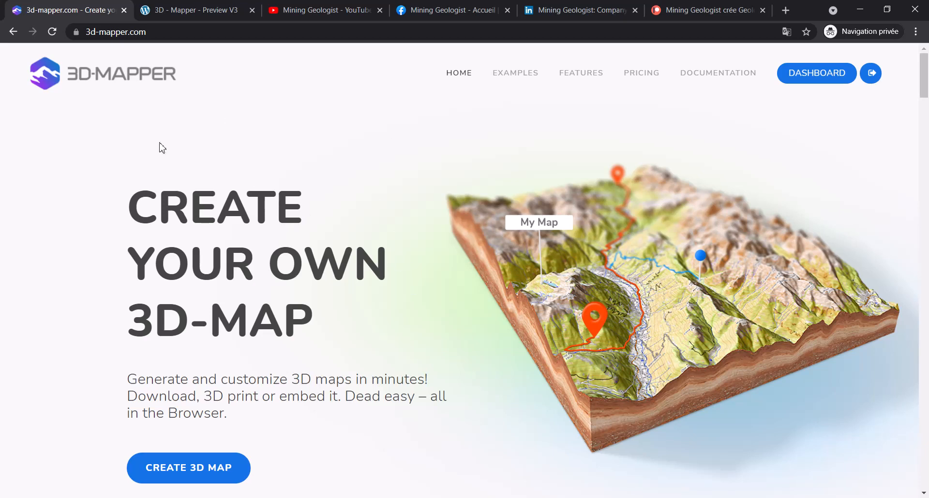
pyautogui.scroll(-3)
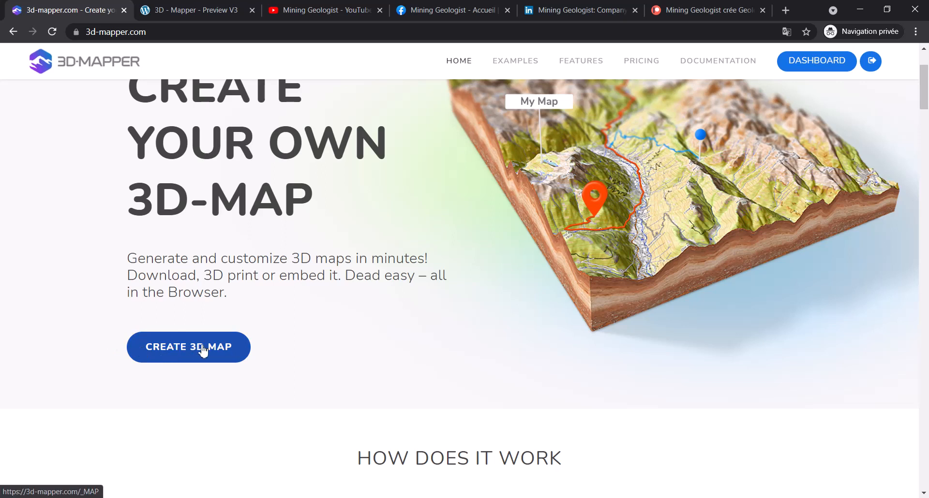
pyautogui.moveTo(817, 72)
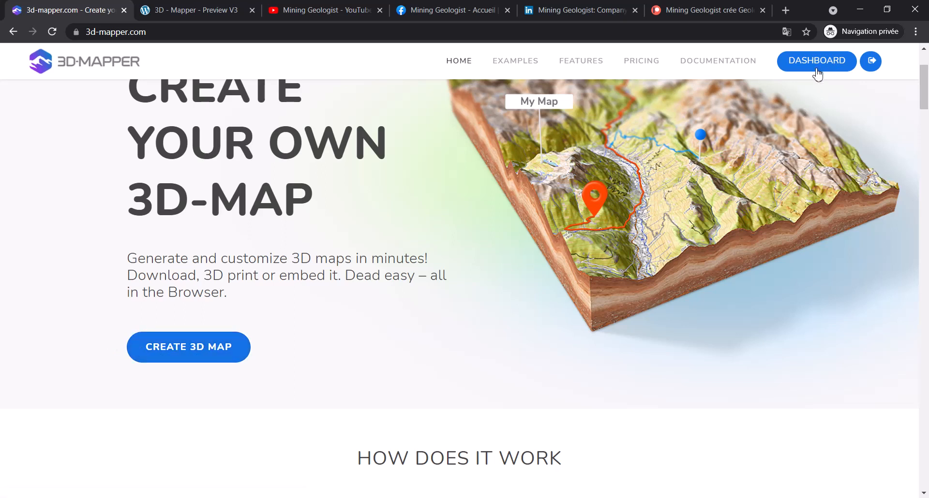
pyautogui.moveTo(188, 346)
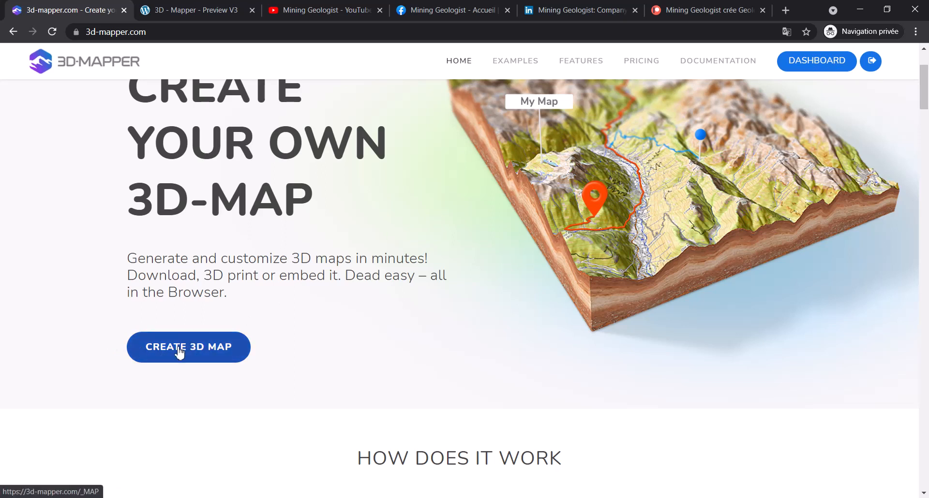
# - Start a new 3D map and zoom out to frame the central United States
pyautogui.click(187, 347)
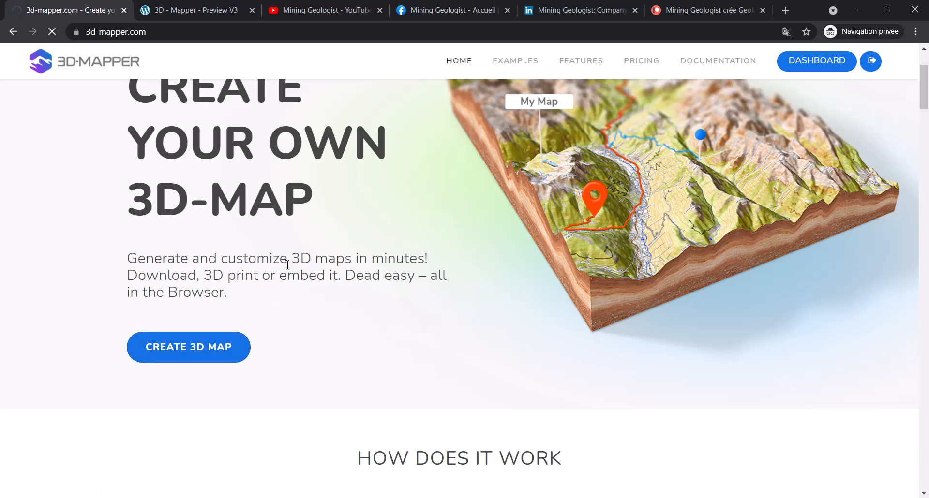
pyautogui.click(188, 346)
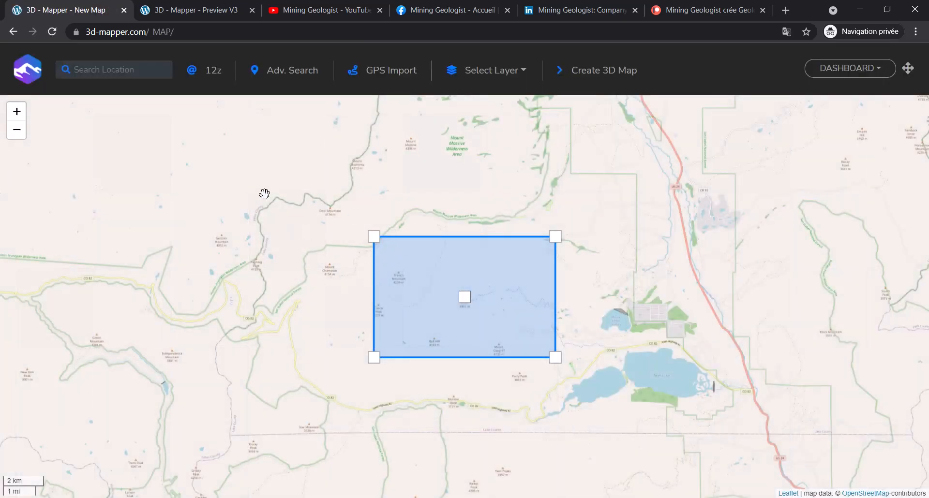
pyautogui.click(16, 130)
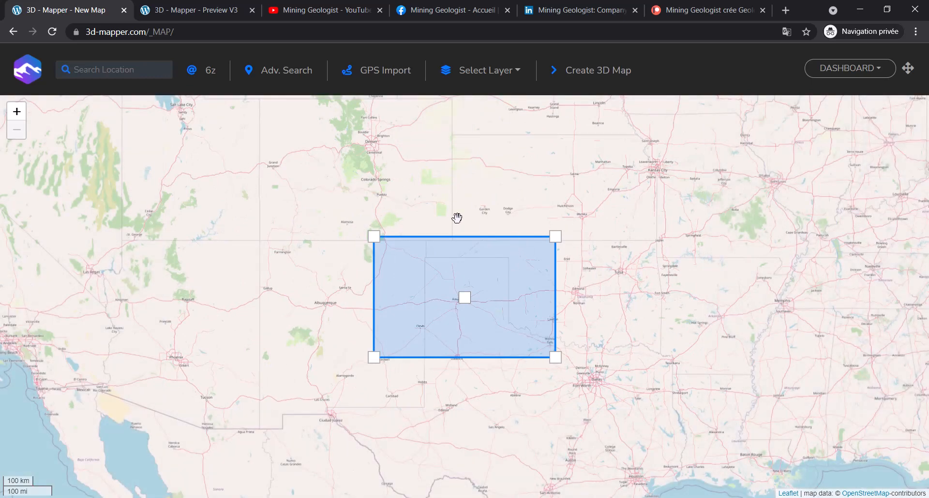
pyautogui.scroll(-3)
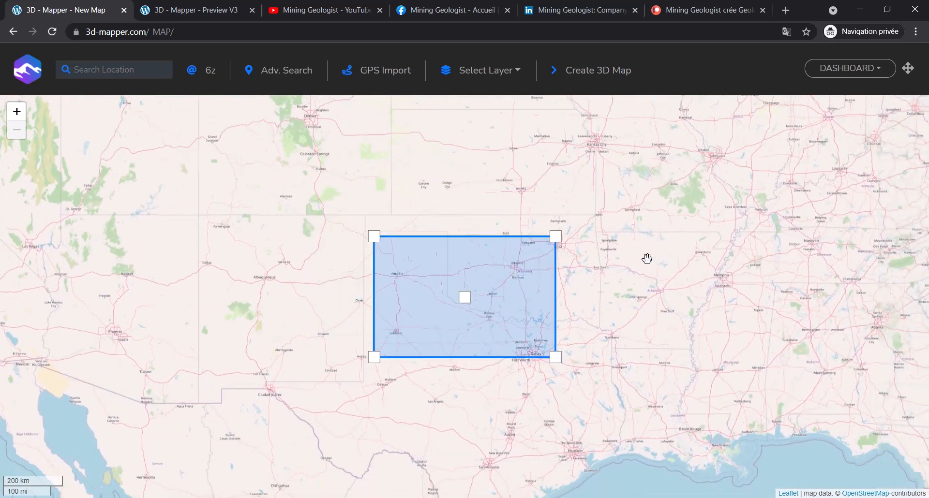
pyautogui.scroll(-3)
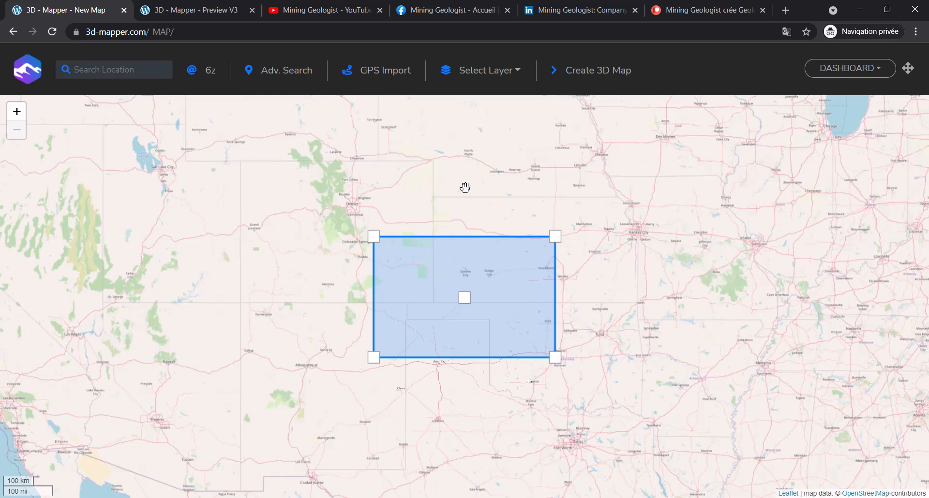
pyautogui.moveTo(305, 116)
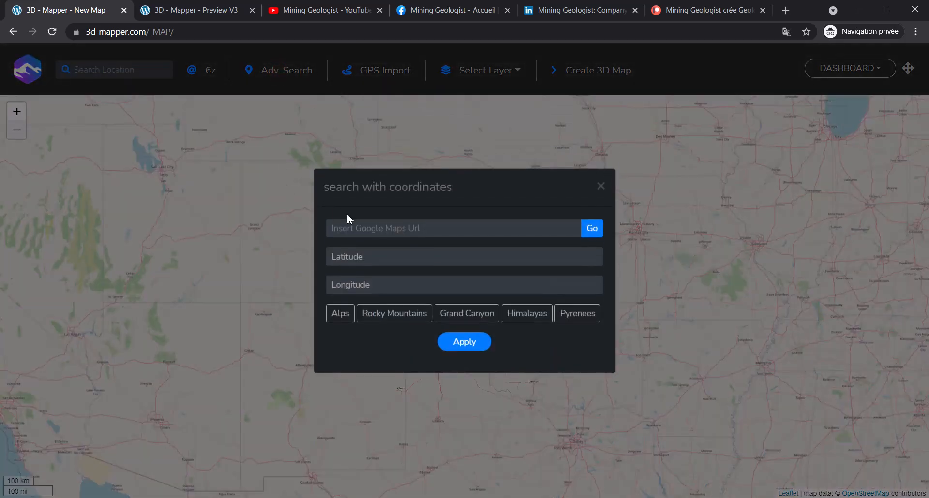
# - Apply the 'search with coordinates' dialog with empty fields, keeping the central US frame
pyautogui.write('https://www.google.com/maps/d/u/0/viewer?msa=0&ll=-30.77420615')
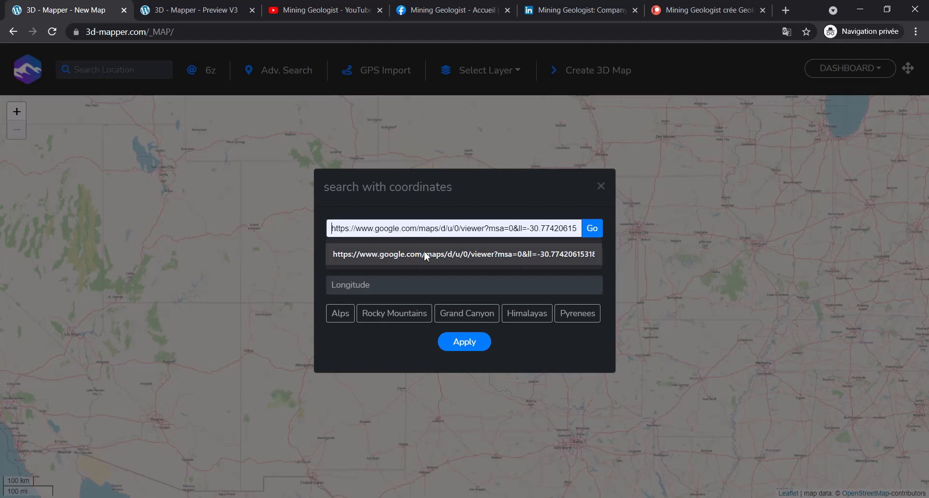
pyautogui.moveTo(461, 262)
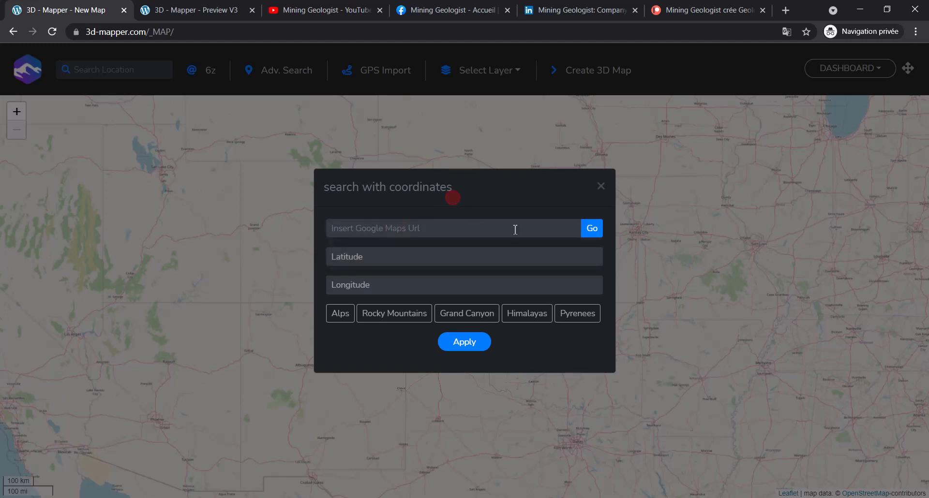
pyautogui.moveTo(388, 171)
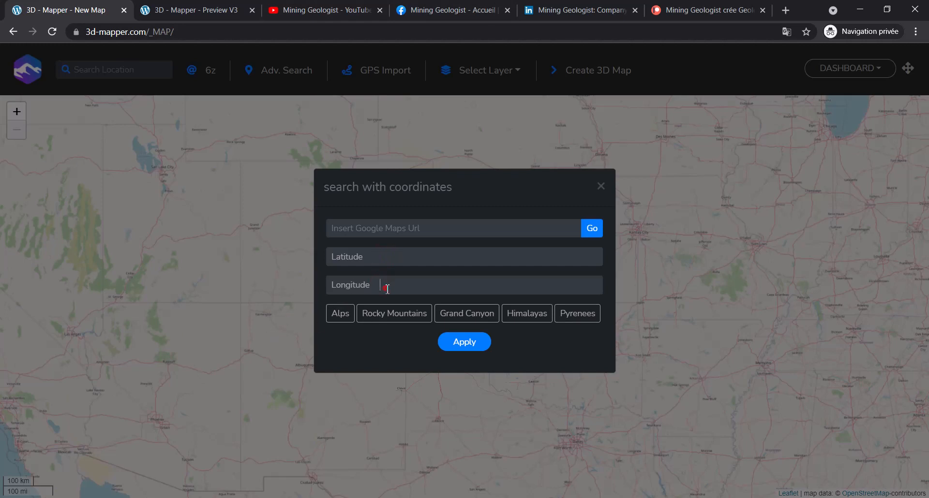
pyautogui.moveTo(422, 317)
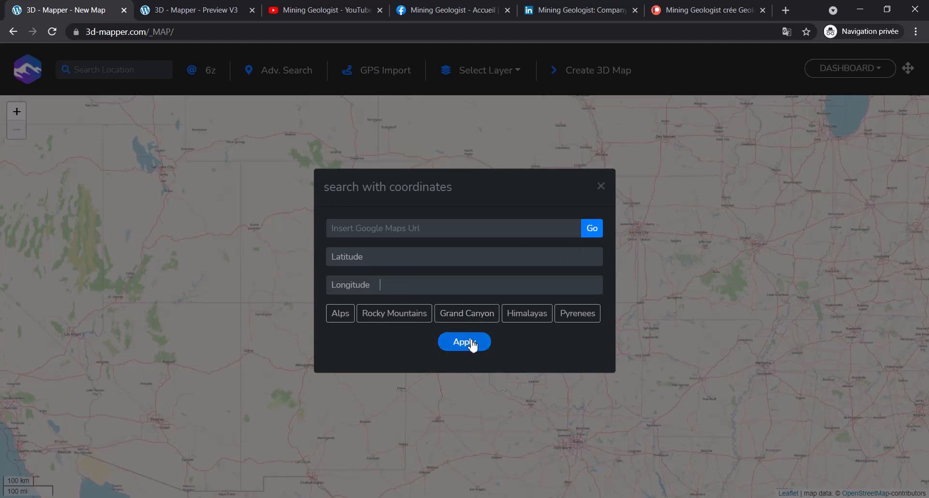
pyautogui.click(464, 342)
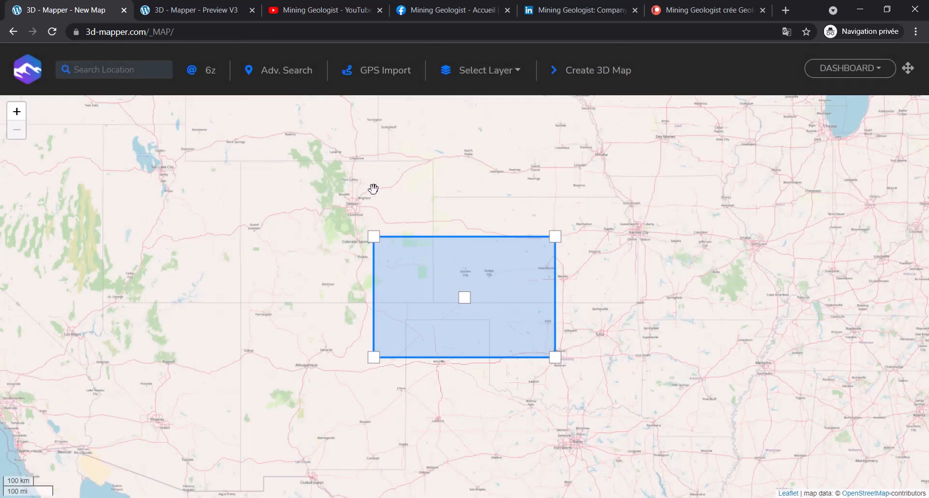
pyautogui.moveTo(499, 256)
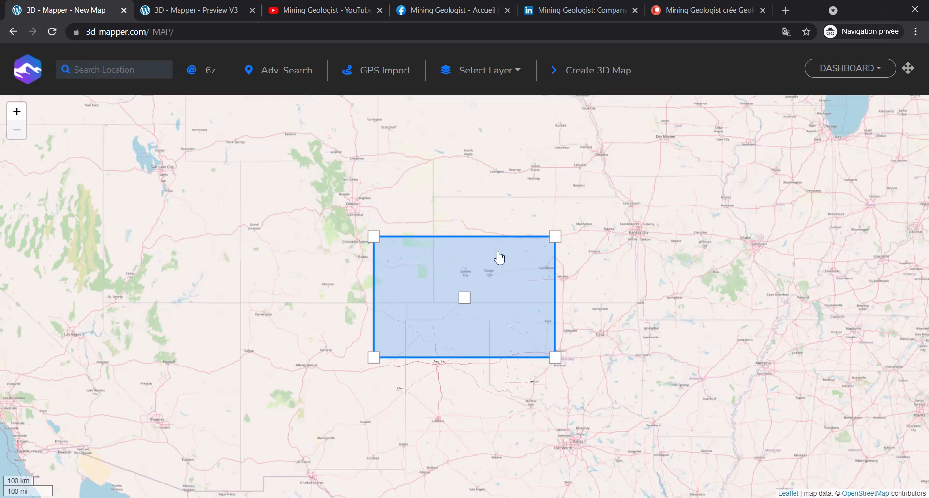
# - Try the Satellite, Satellite Street, Open Street Map and Open Topo Map base layers
pyautogui.click(486, 70)
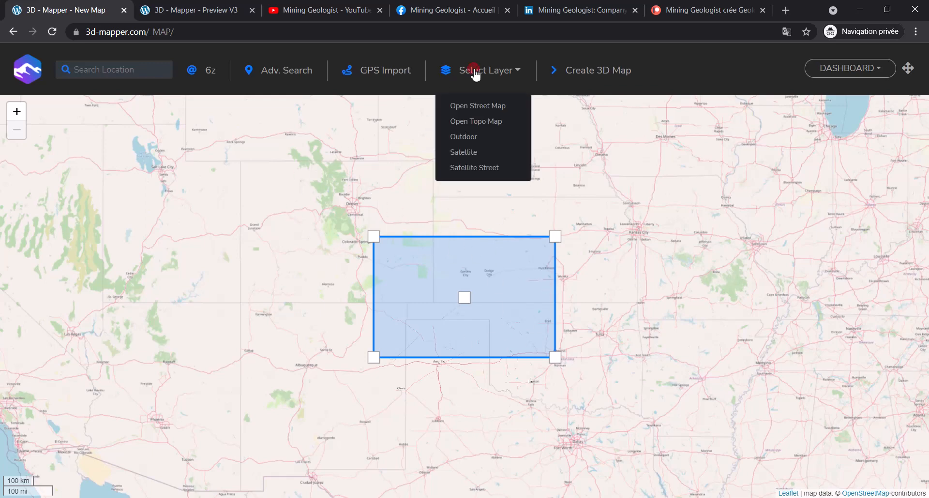
pyautogui.moveTo(499, 90)
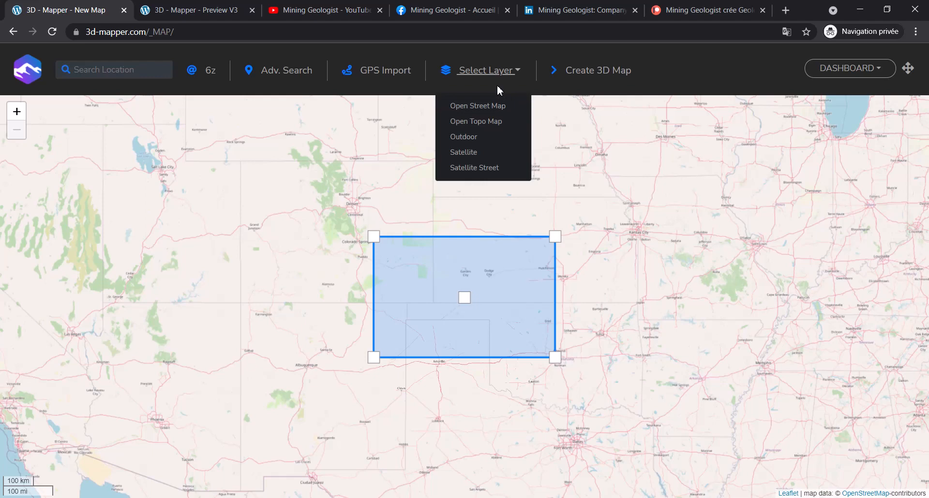
pyautogui.moveTo(464, 137)
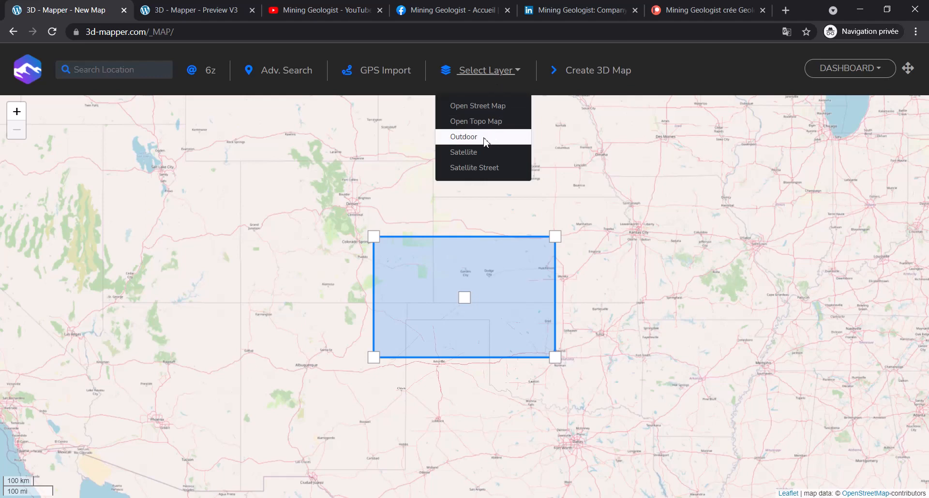
pyautogui.click(464, 155)
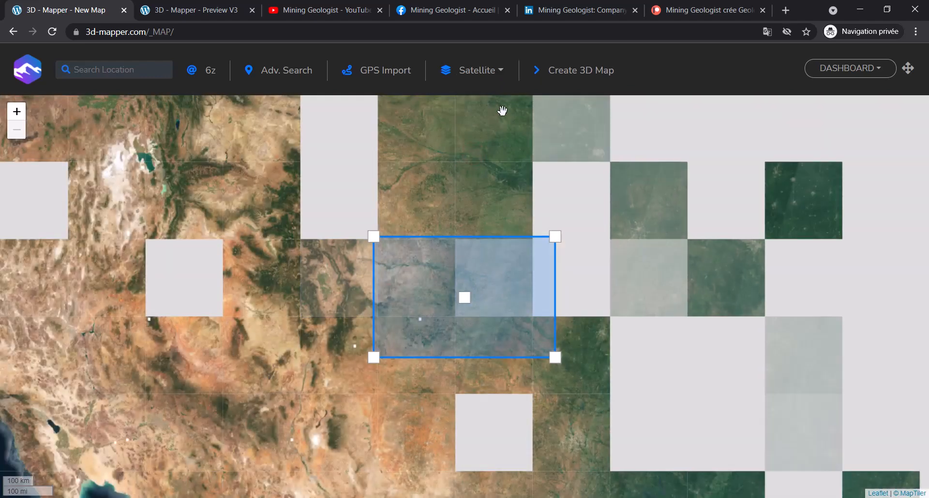
pyautogui.click(472, 70)
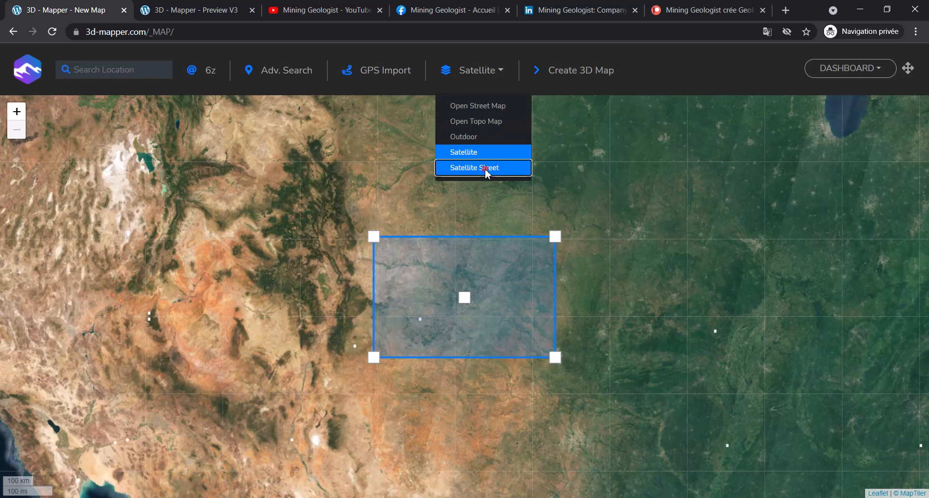
pyautogui.click(474, 168)
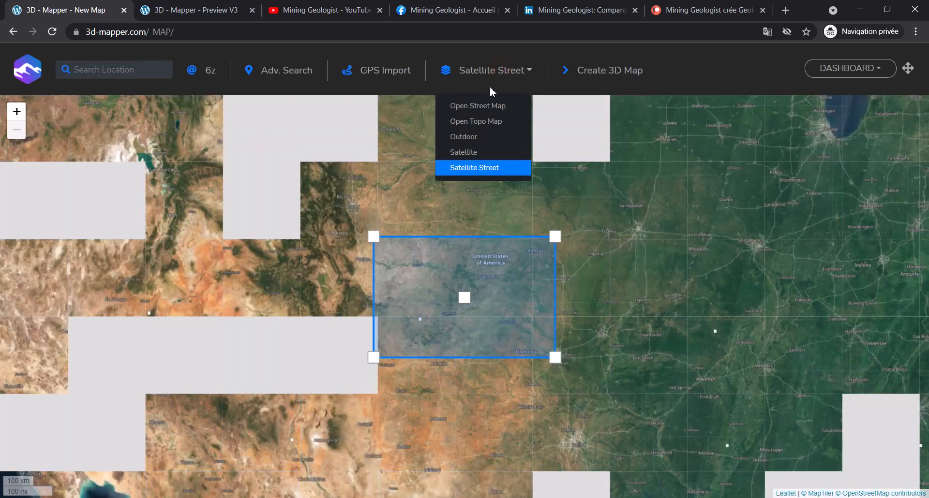
pyautogui.click(478, 106)
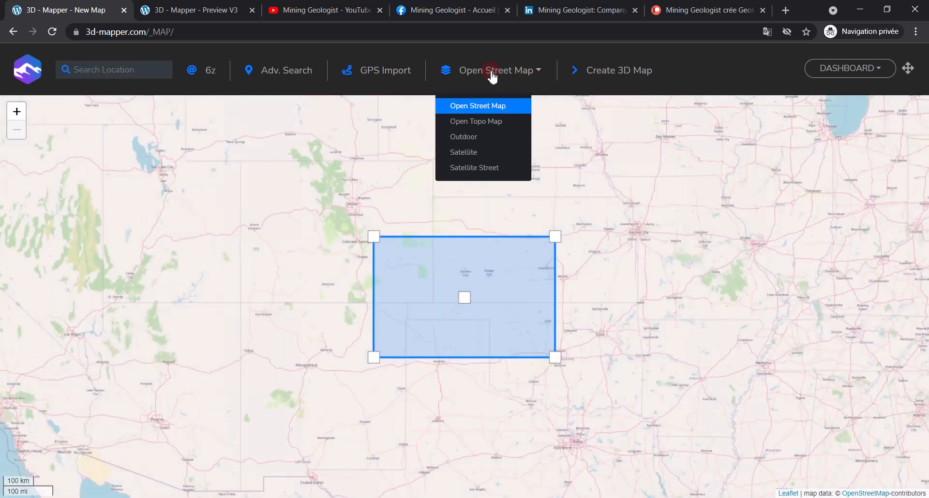
pyautogui.click(475, 121)
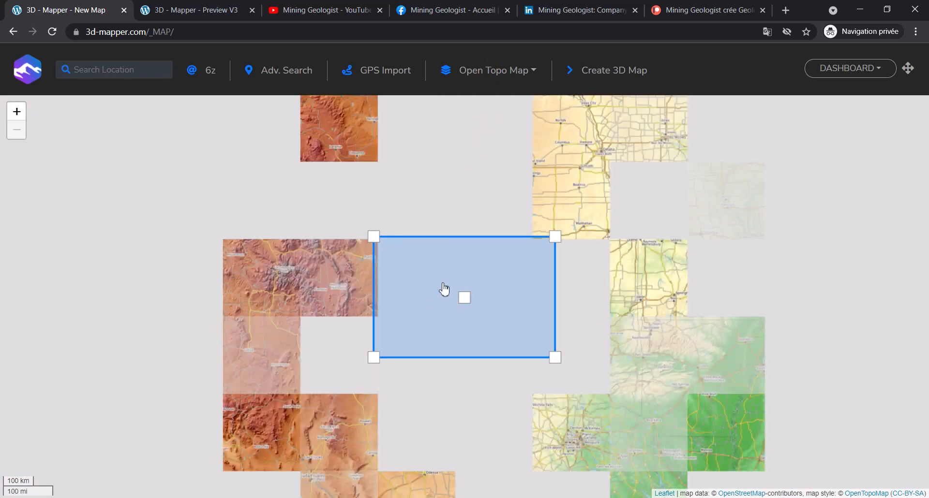
# - Settle on Satellite imagery and pan the map beneath the selection rectangle
pyautogui.click(494, 70)
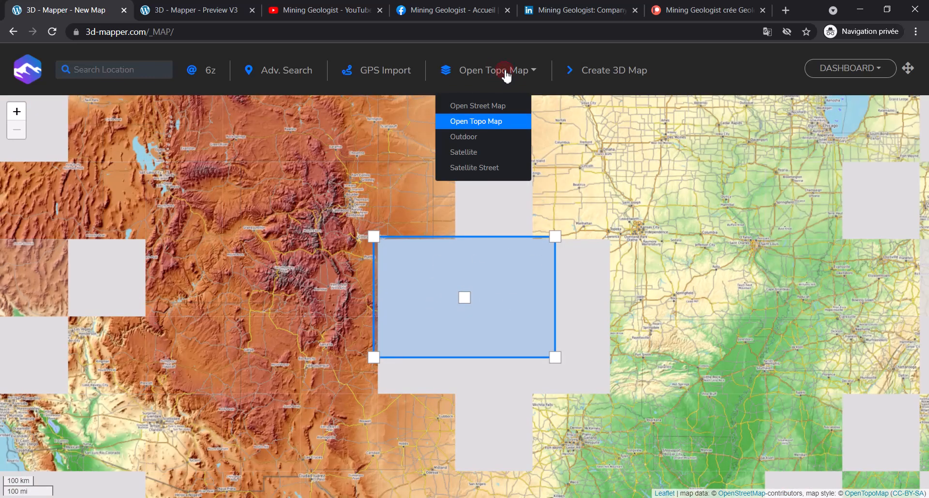
pyautogui.click(464, 152)
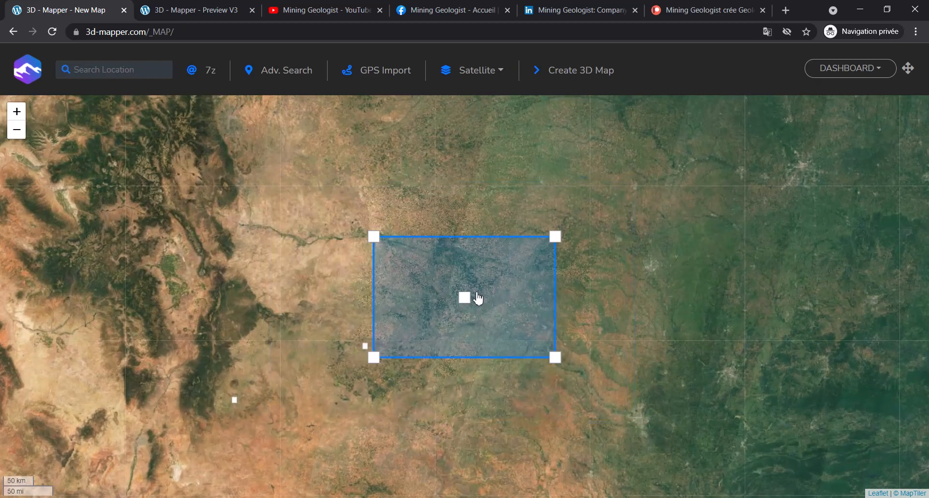
pyautogui.moveTo(478, 297); pyautogui.dragTo(506, 303)
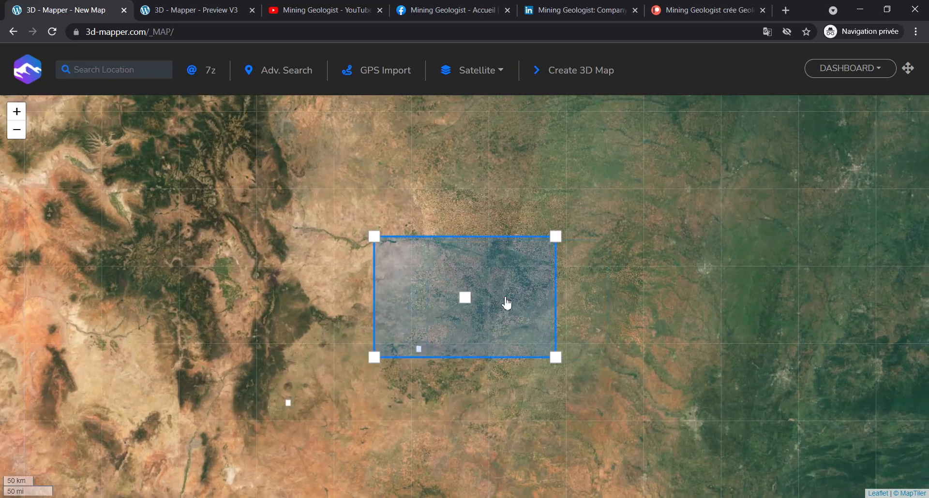
pyautogui.moveTo(501, 277)
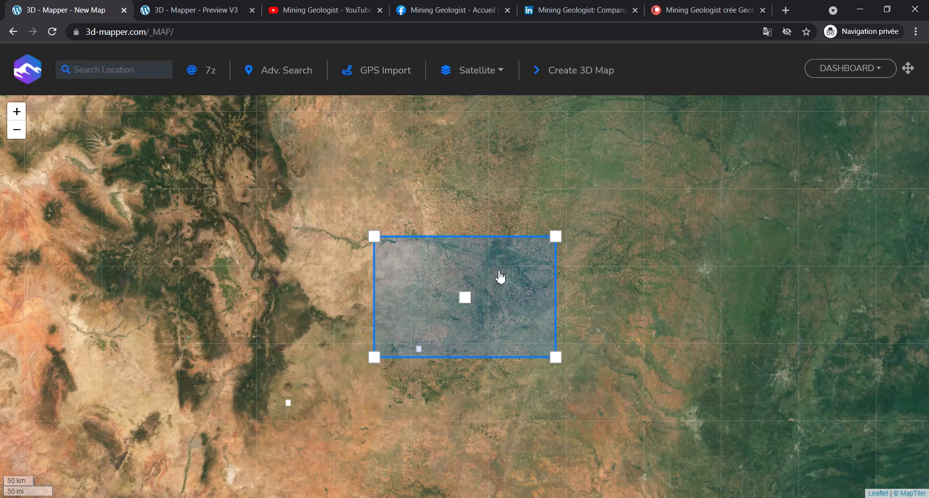
pyautogui.moveTo(491, 282)
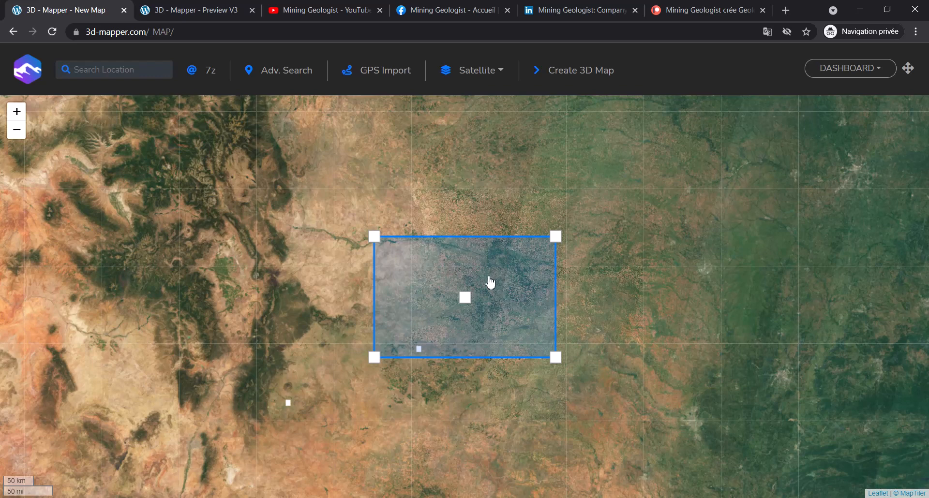
pyautogui.moveTo(396, 158)
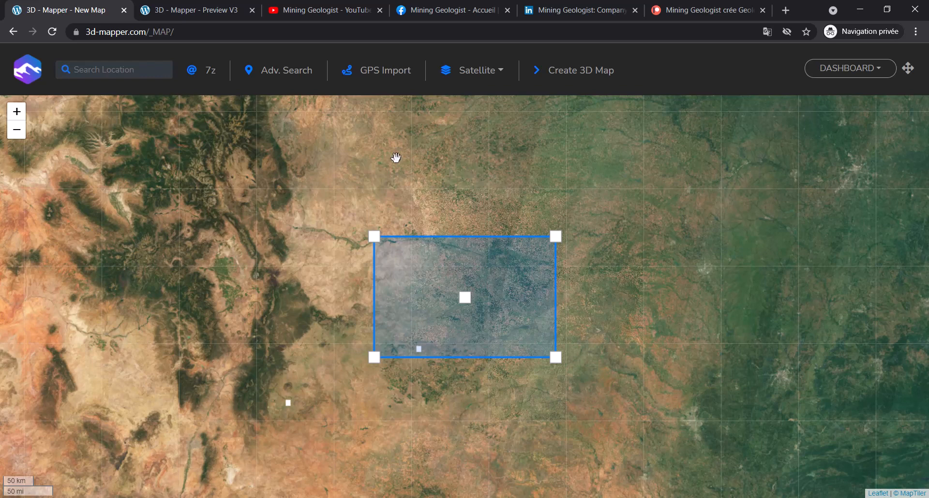
pyautogui.click(375, 70)
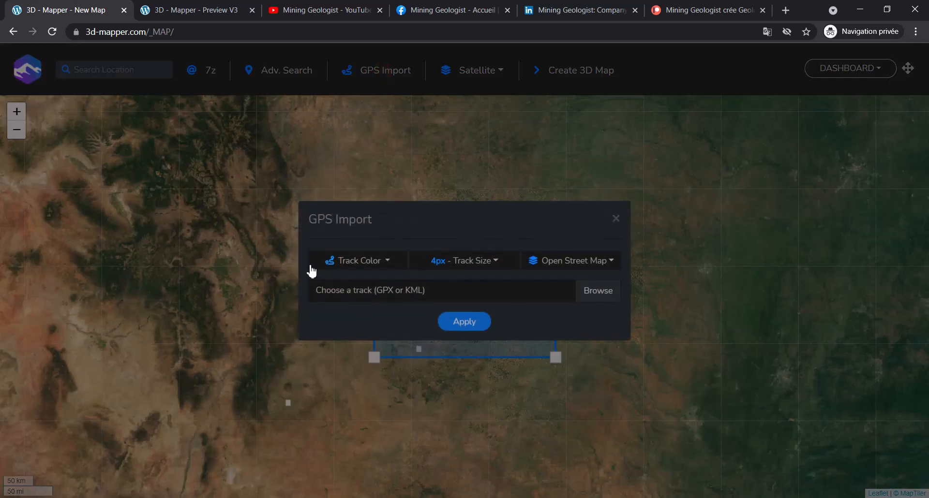
pyautogui.moveTo(380, 296)
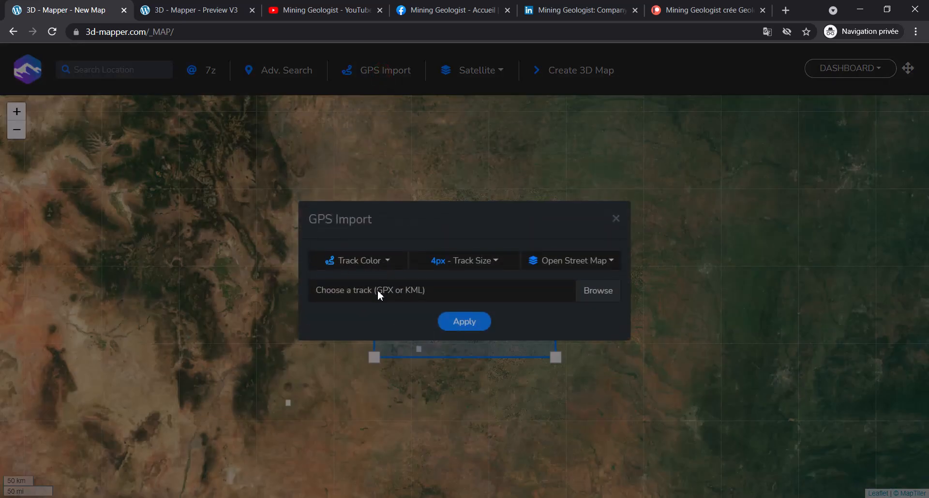
pyautogui.moveTo(415, 293)
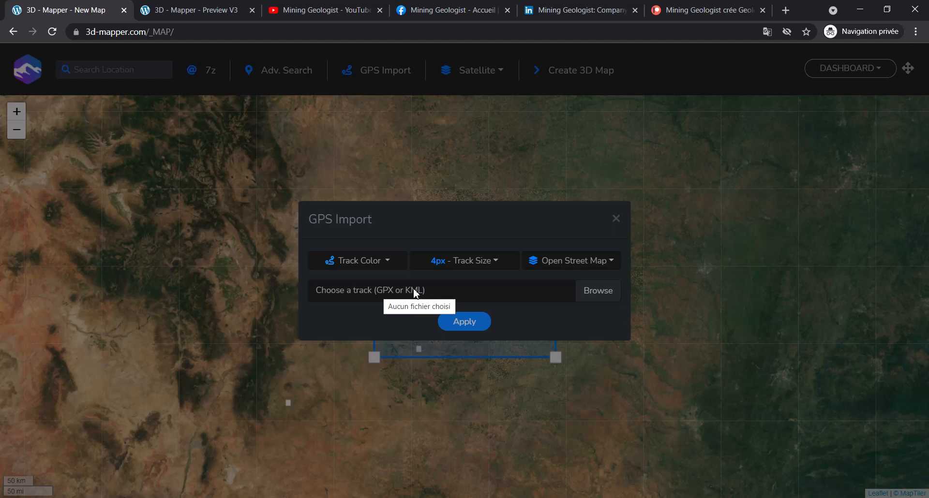
pyautogui.moveTo(423, 299)
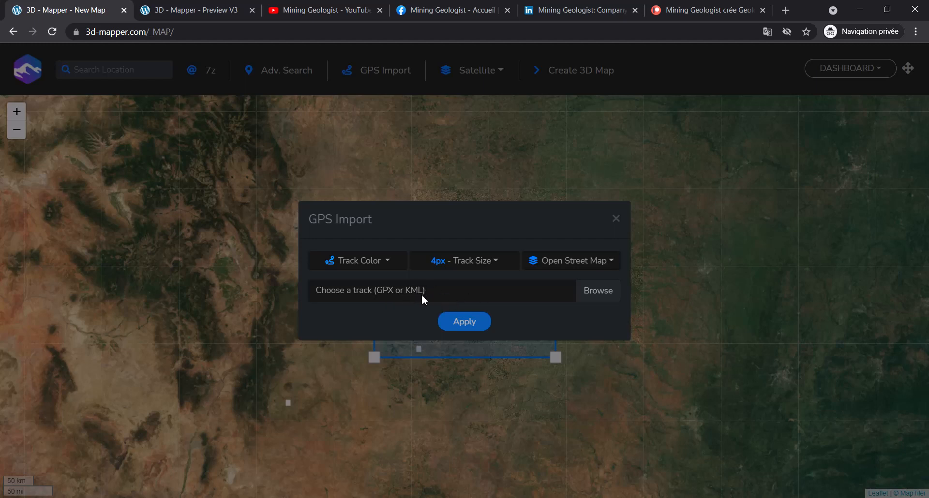
pyautogui.moveTo(412, 300)
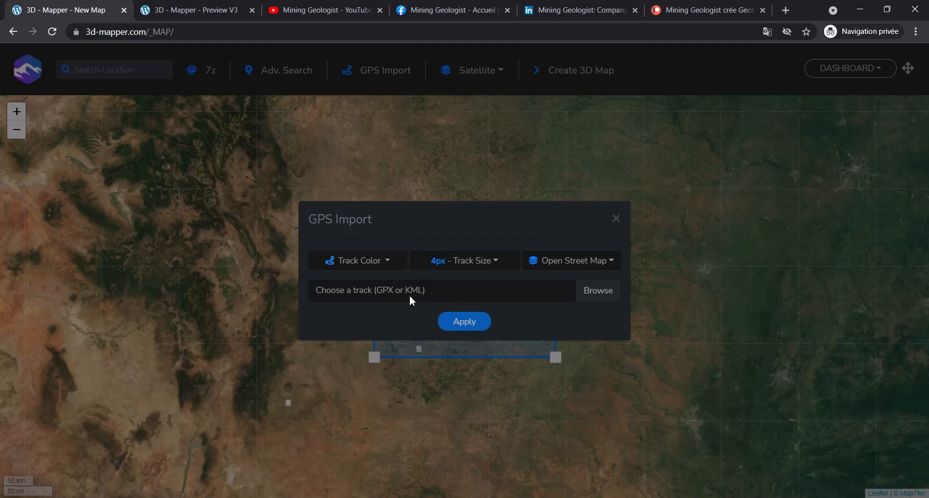
pyautogui.click(616, 218)
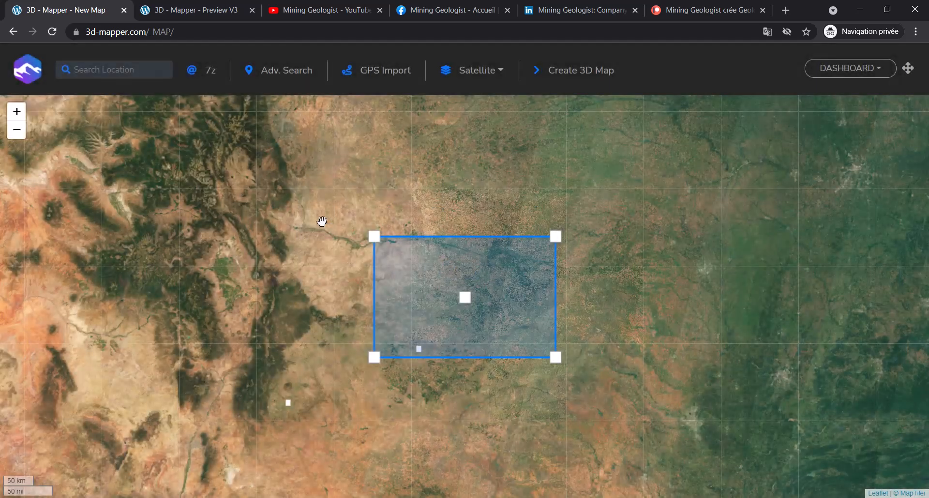
pyautogui.moveTo(593, 248)
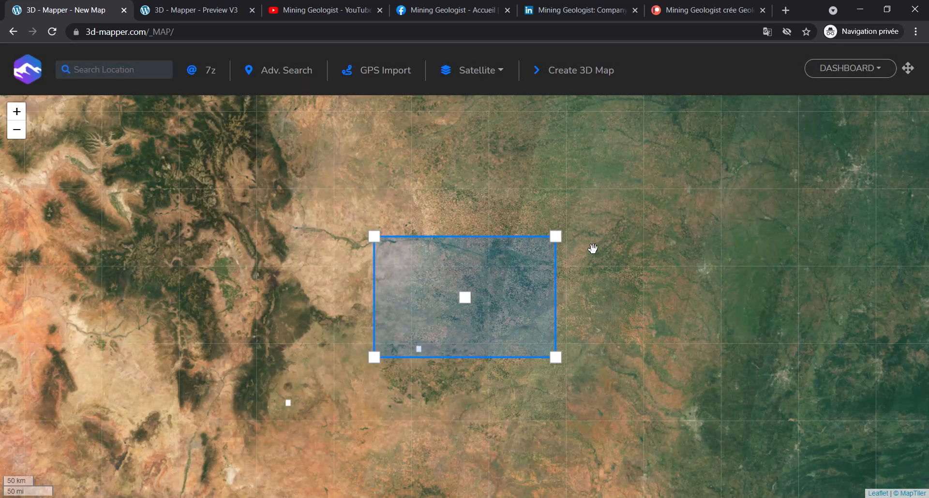
pyautogui.moveTo(579, 221)
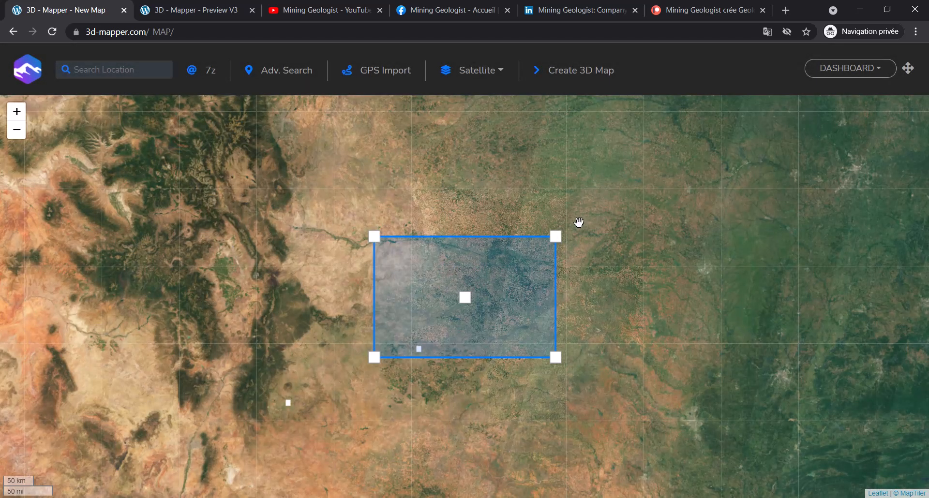
pyautogui.moveTo(581, 77)
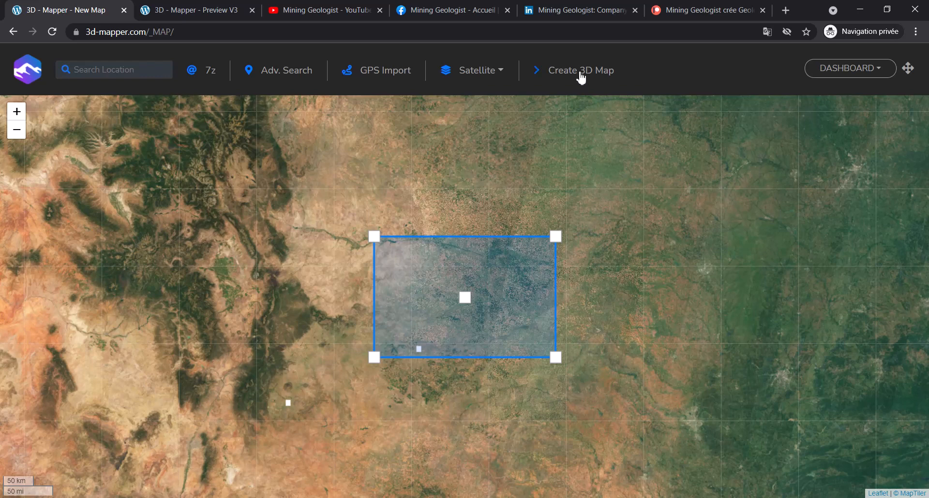
# - Generate the 3D map of the selected area and wait on the please-wait screen
pyautogui.click(582, 70)
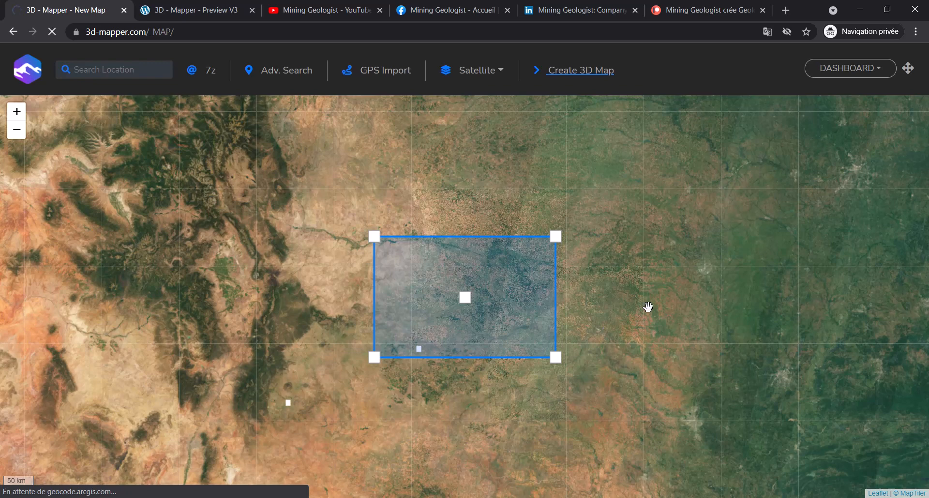
pyautogui.click(581, 71)
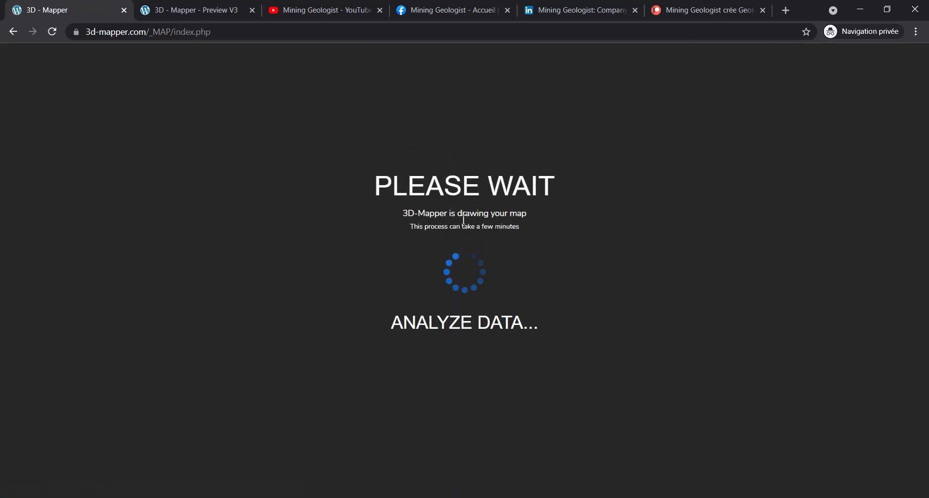
pyautogui.moveTo(561, 372)
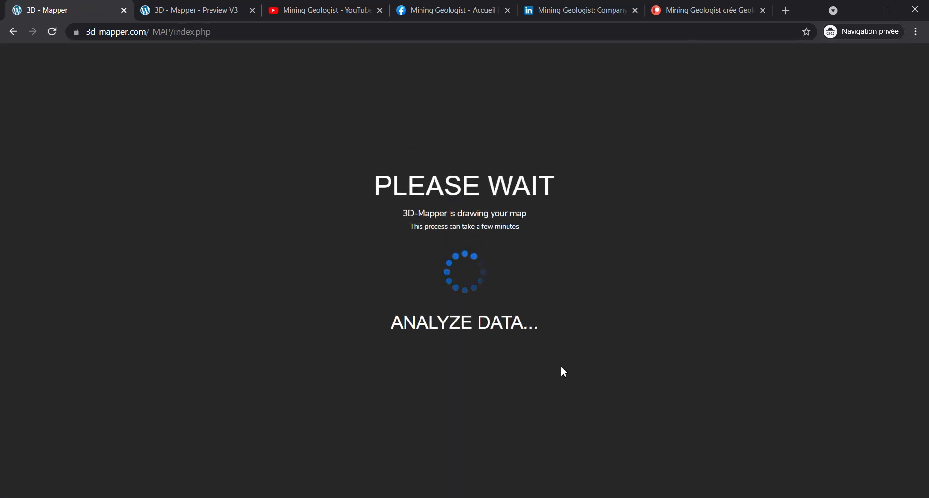
pyautogui.moveTo(340, 274)
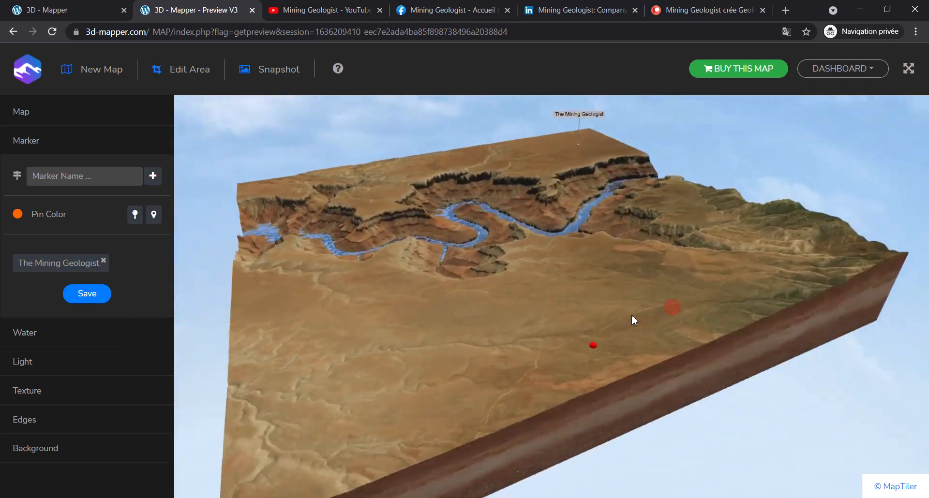
# - Orbit the block to face the canyon and set Map rotation to 0.2
pyautogui.moveTo(634, 320); pyautogui.dragTo(663, 265)
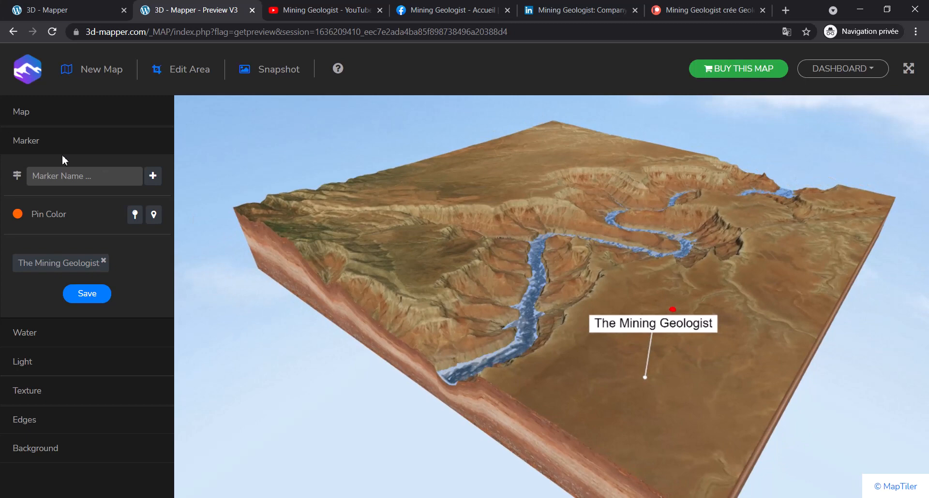
pyautogui.click(21, 112)
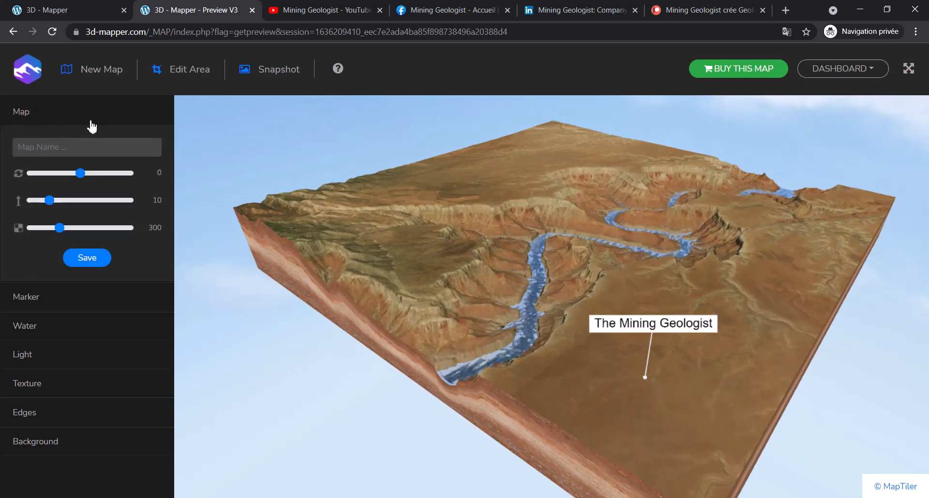
pyautogui.moveTo(83, 142)
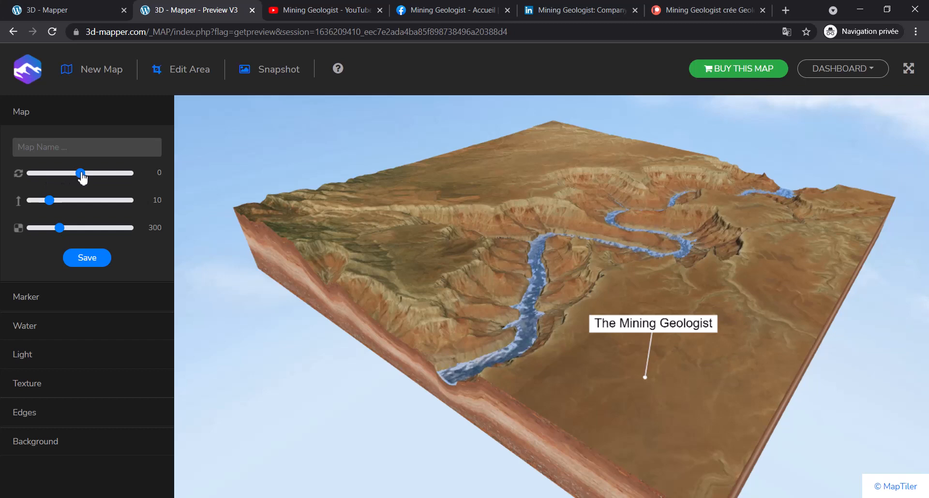
pyautogui.moveTo(81, 173); pyautogui.dragTo(90, 173)
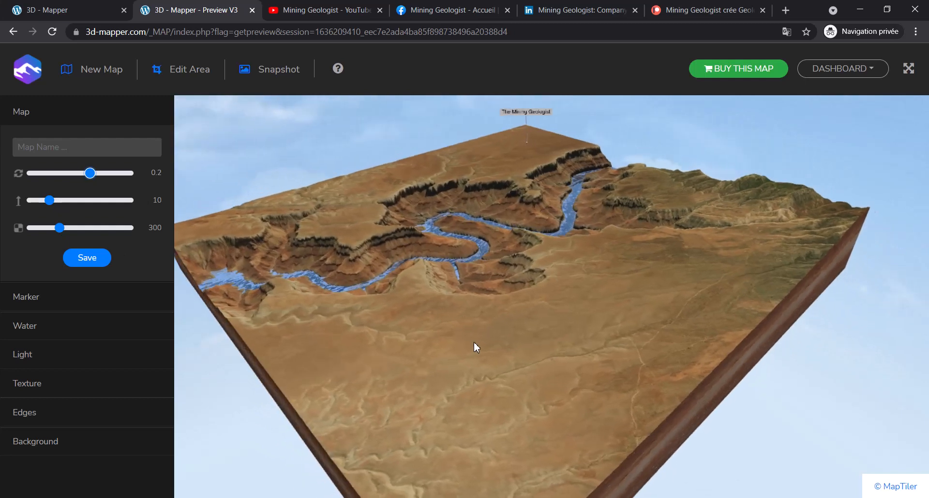
# - Set terrain height exaggeration to 11 and resolution to 550 in the Map panel
pyautogui.moveTo(477, 348); pyautogui.dragTo(515, 325)
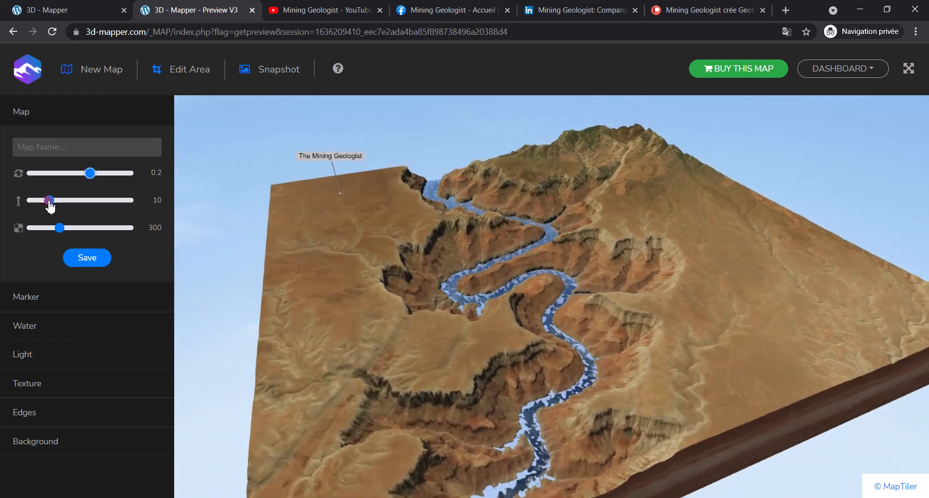
pyautogui.moveTo(50, 201); pyautogui.dragTo(86, 200)
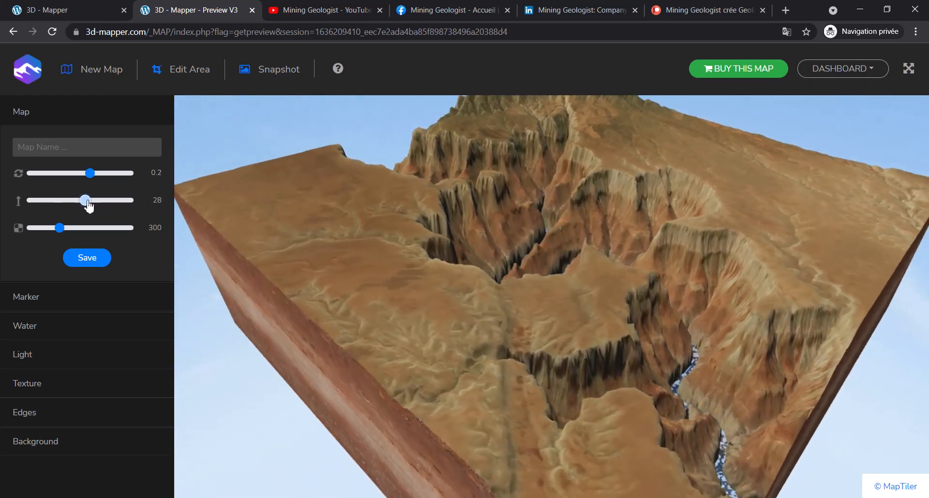
pyautogui.moveTo(85, 200); pyautogui.dragTo(47, 201)
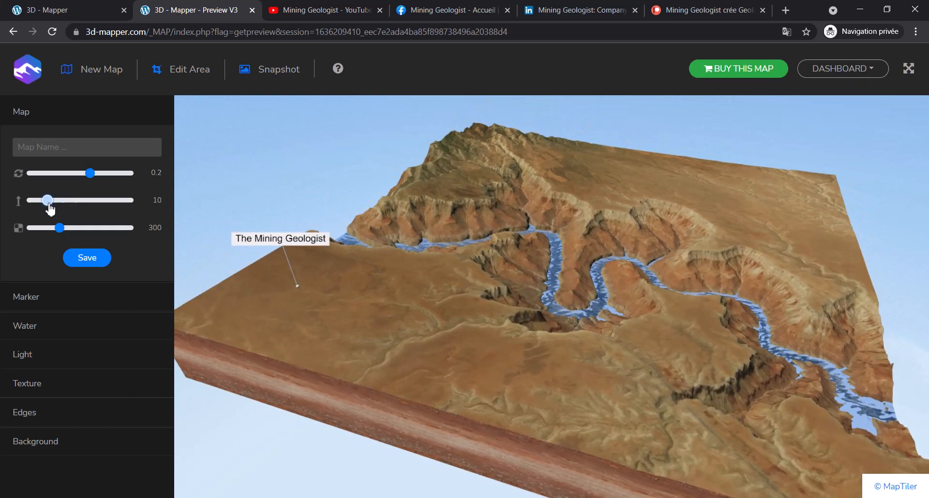
pyautogui.moveTo(48, 200); pyautogui.dragTo(48, 200)
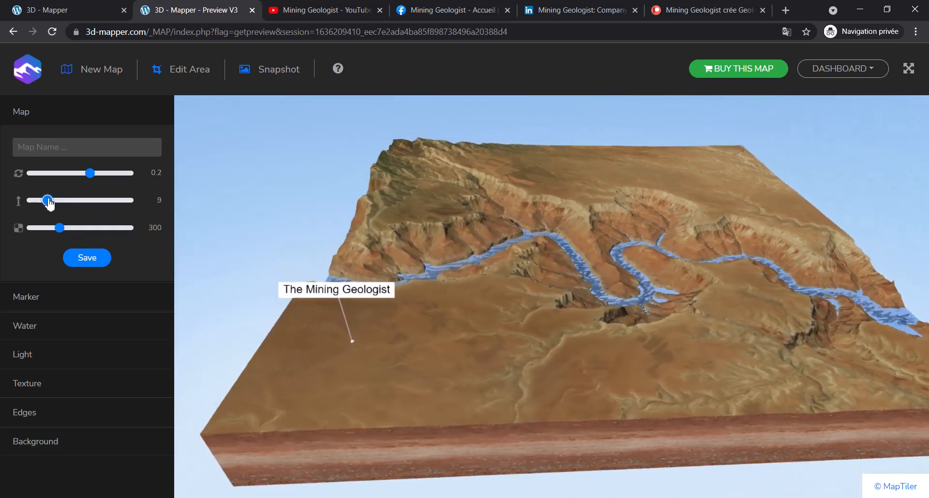
pyautogui.moveTo(48, 200); pyautogui.dragTo(52, 200)
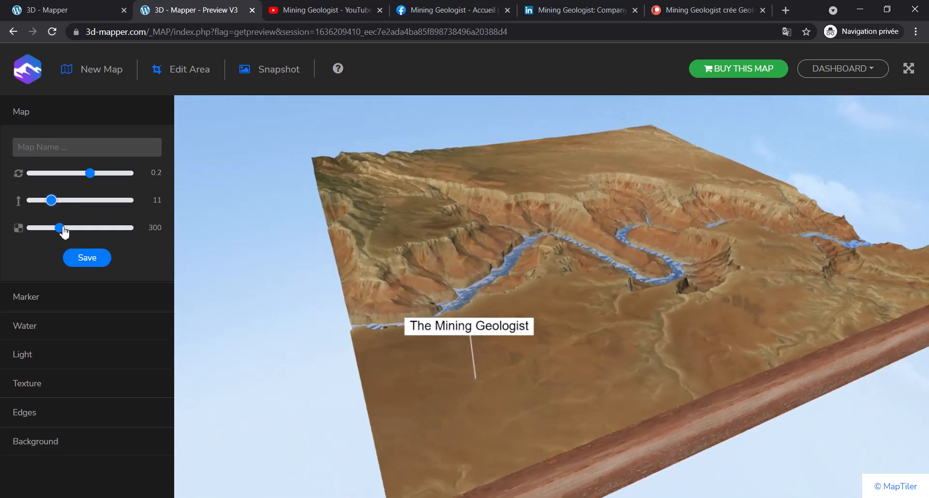
pyautogui.moveTo(57, 227); pyautogui.dragTo(93, 227)
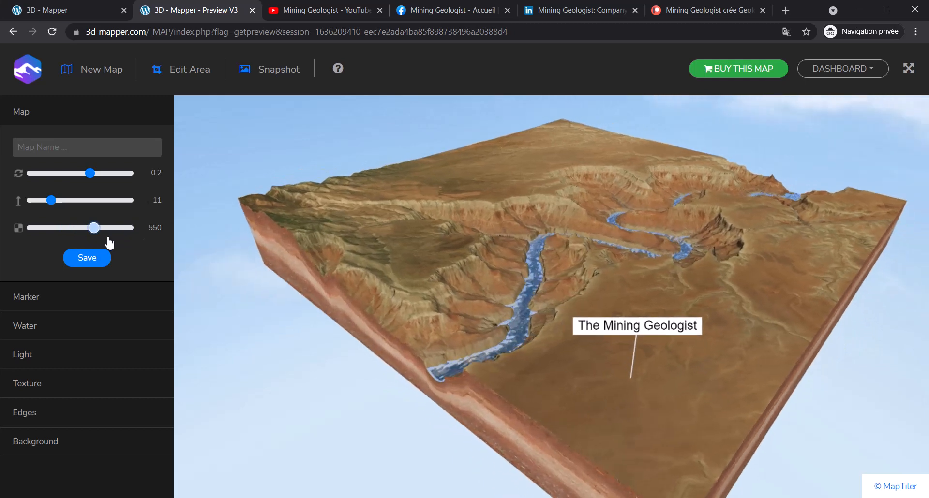
pyautogui.moveTo(93, 228); pyautogui.dragTo(52, 227)
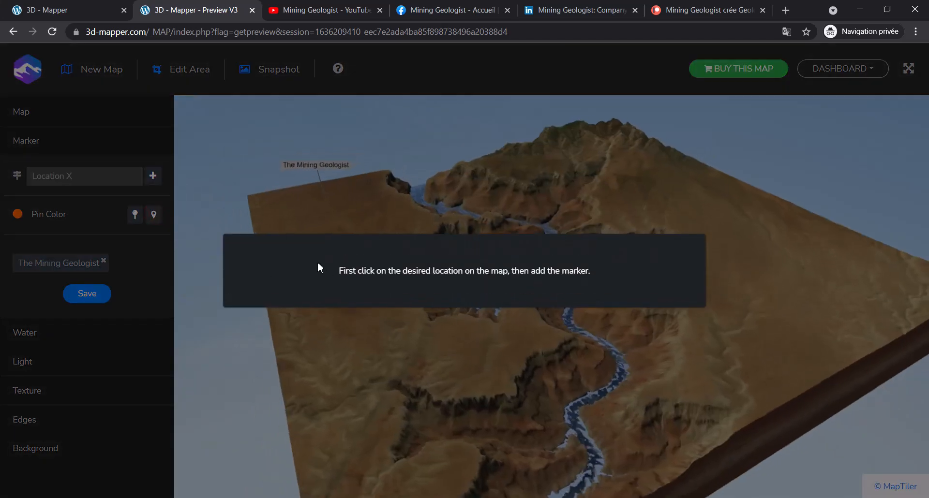
# - Add a Location X marker on the plateau, then orbit to check it from the side
pyautogui.click(367, 288)
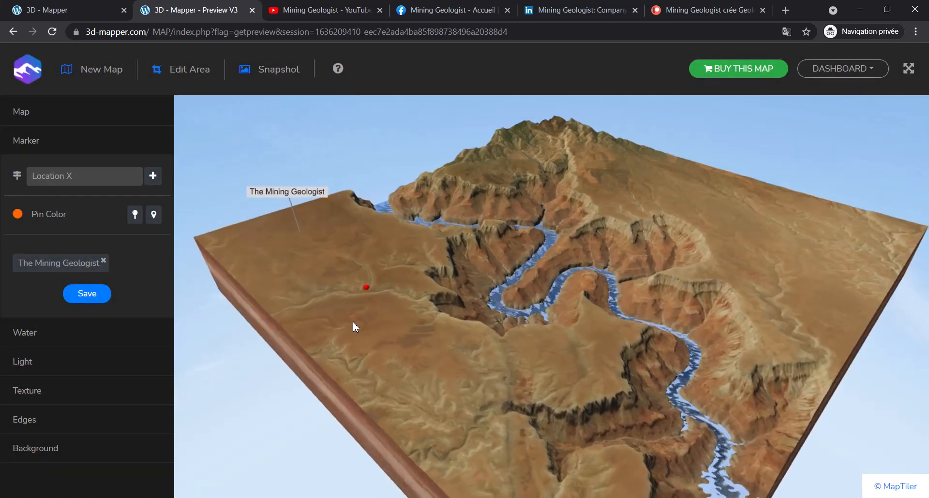
pyautogui.click(152, 176)
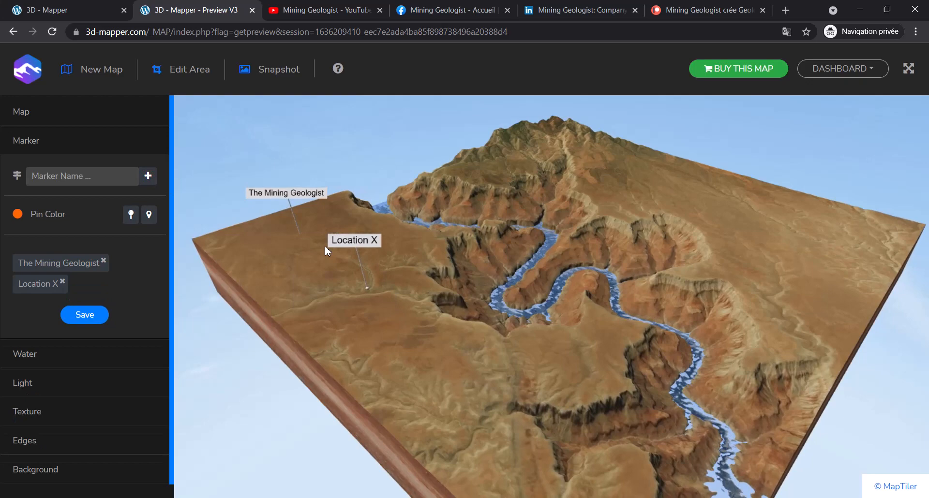
pyautogui.moveTo(326, 248); pyautogui.dragTo(501, 345)
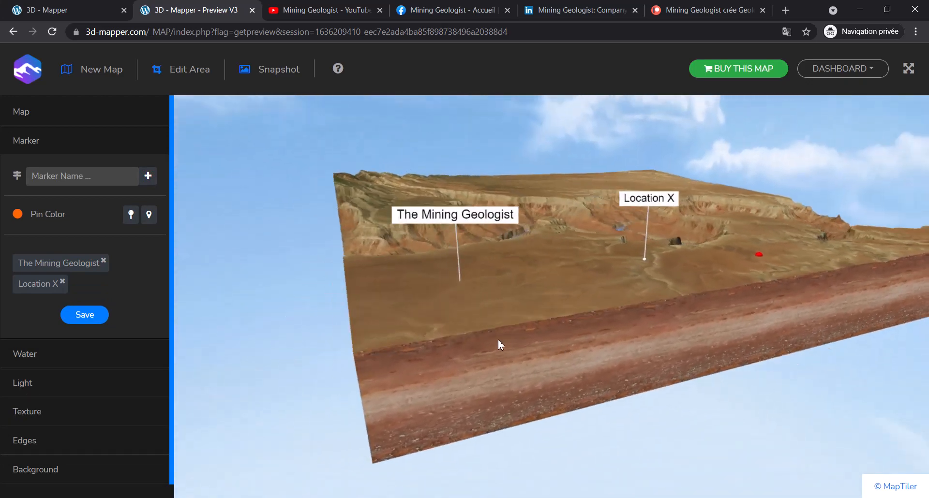
pyautogui.moveTo(501, 345); pyautogui.dragTo(498, 282)
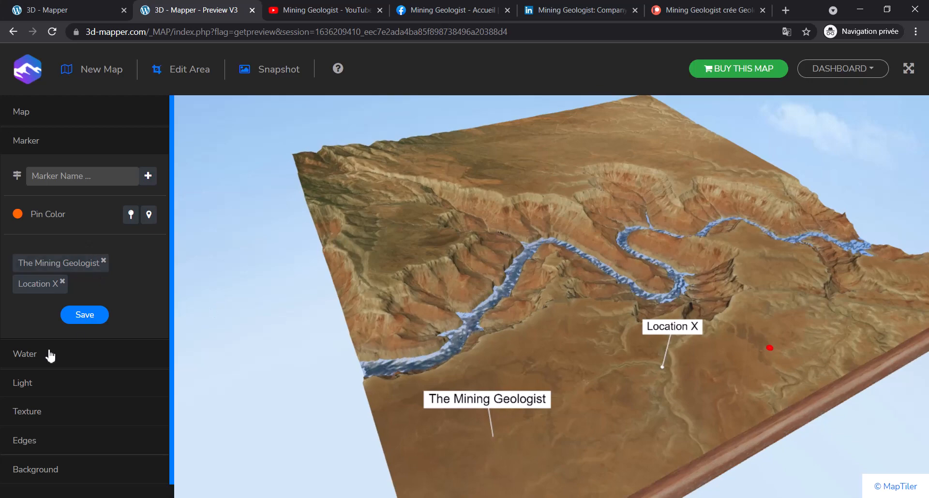
# - Set the water height slider to 2.9 and the waves to 0.3
pyautogui.click(25, 354)
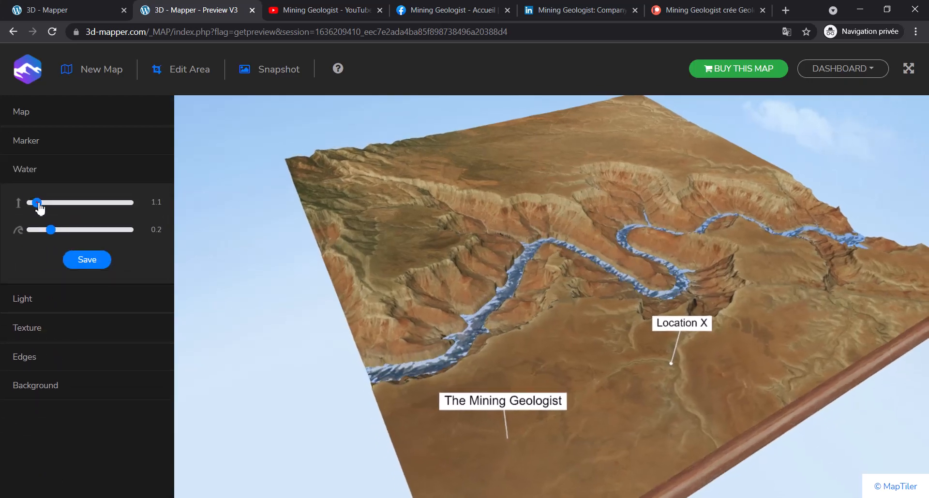
pyautogui.moveTo(37, 203); pyautogui.dragTo(56, 203)
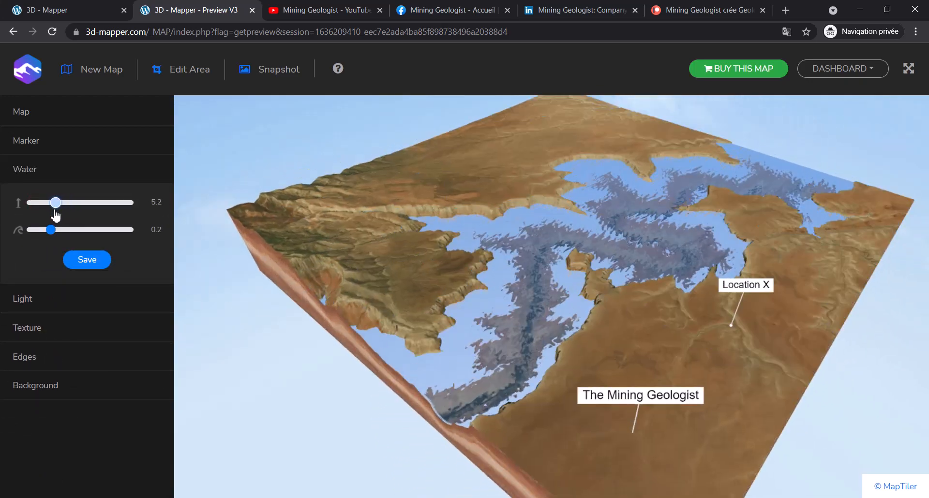
pyautogui.moveTo(56, 203); pyautogui.dragTo(42, 203)
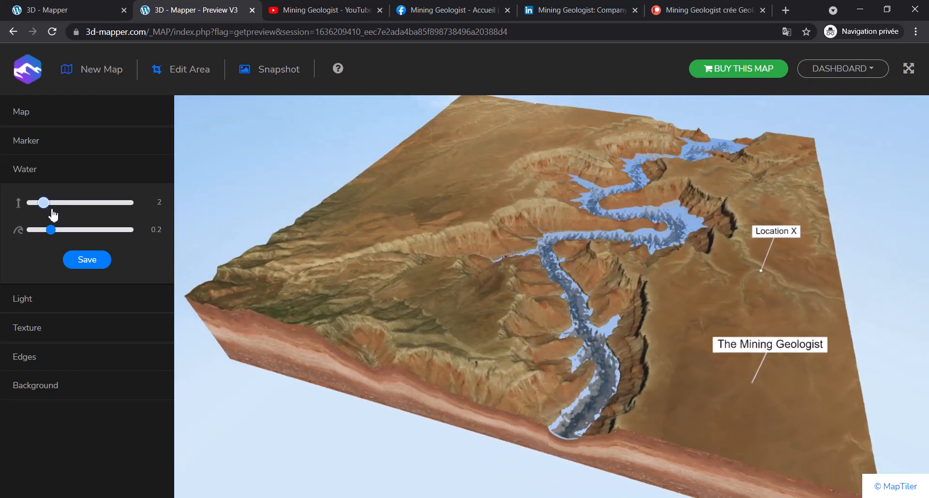
pyautogui.moveTo(50, 230); pyautogui.dragTo(59, 230)
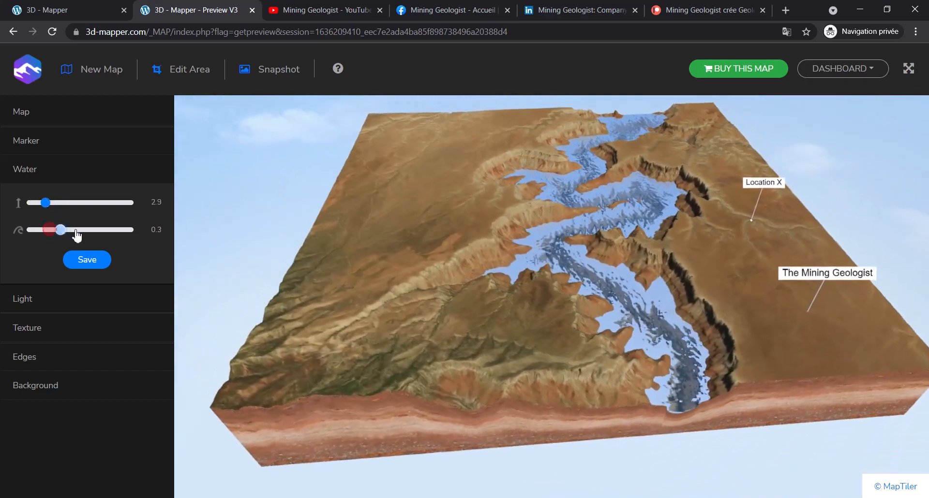
pyautogui.moveTo(56, 230); pyautogui.dragTo(51, 229)
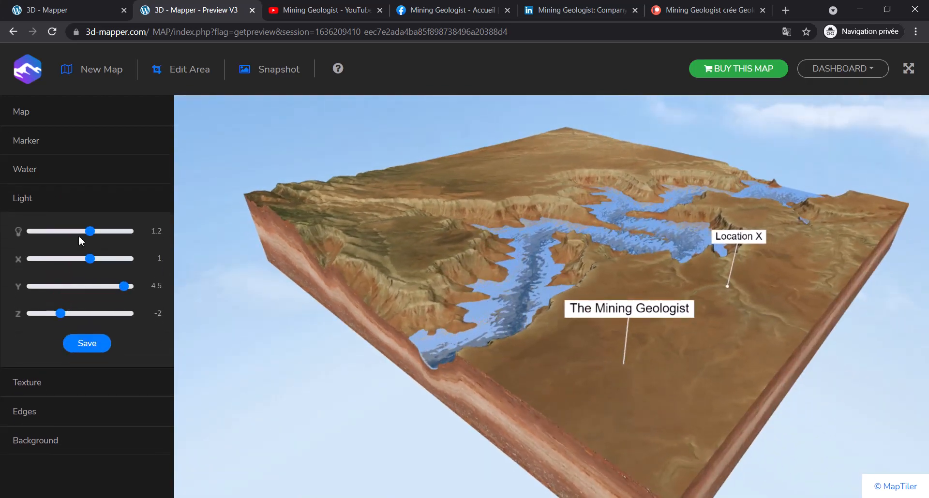
# - Set light intensity to 0.93 and move the light's X position to -1.5
pyautogui.moveTo(90, 232); pyautogui.dragTo(67, 231)
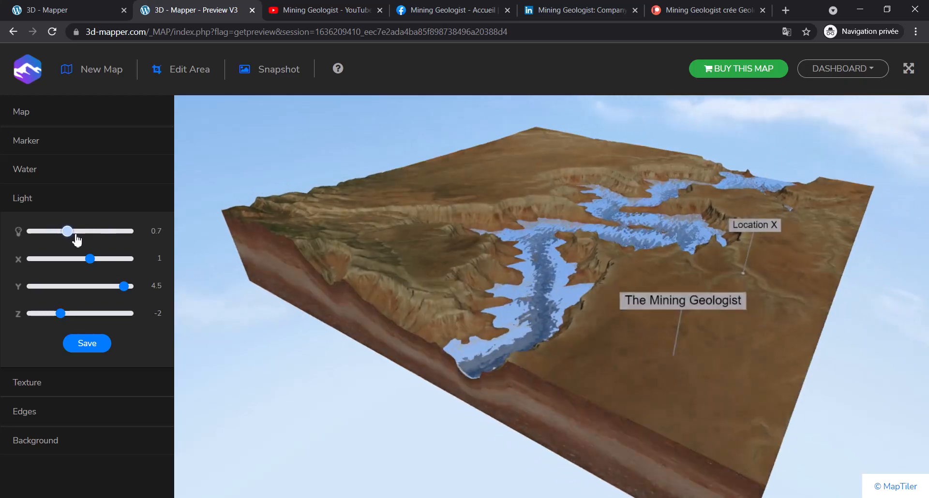
pyautogui.moveTo(89, 259); pyautogui.dragTo(103, 259)
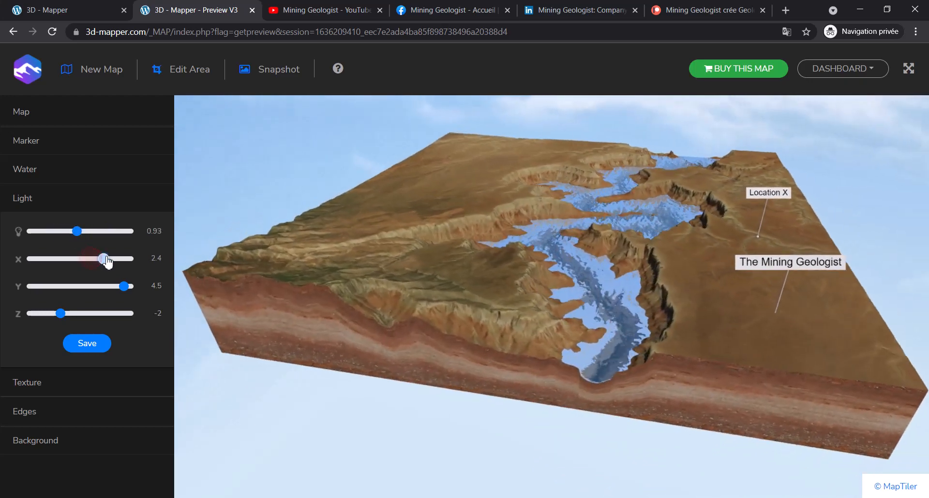
pyautogui.moveTo(104, 258); pyautogui.dragTo(65, 259)
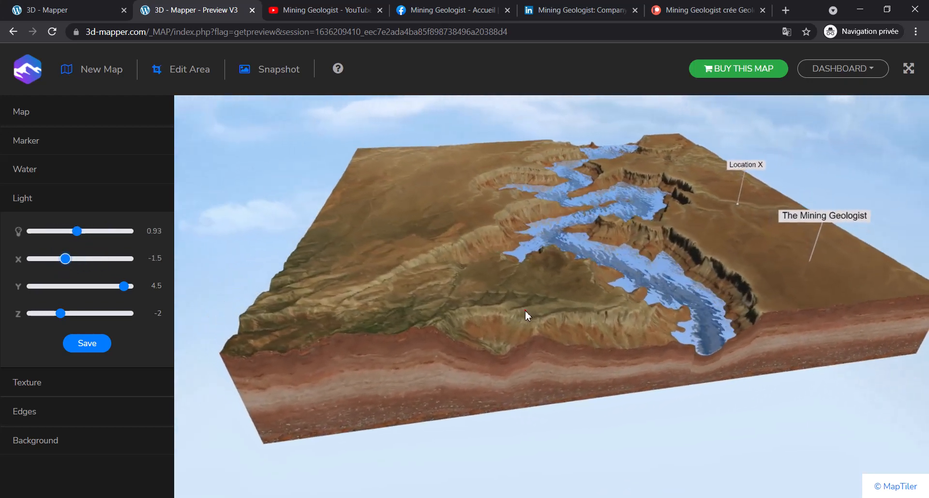
pyautogui.moveTo(527, 314); pyautogui.dragTo(583, 314)
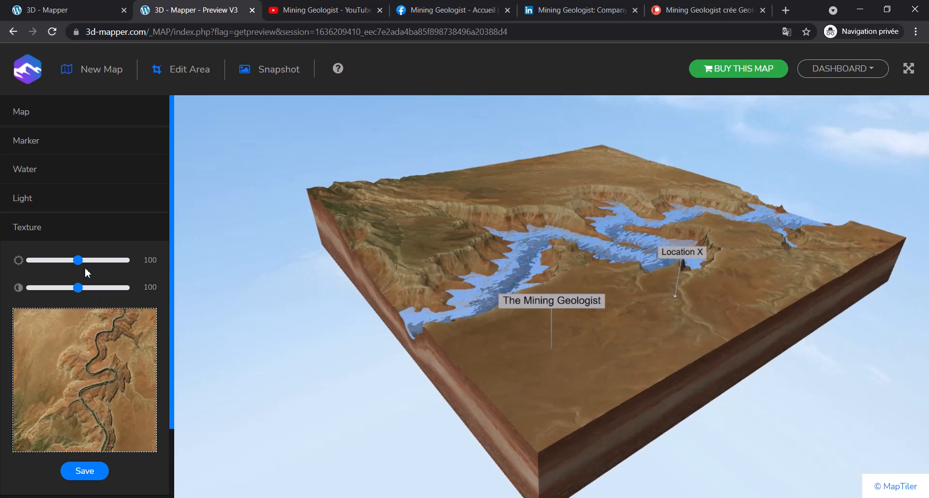
# - Adjust the terrain texture sliders to brightness 103 and contrast 89
pyautogui.moveTo(77, 260); pyautogui.dragTo(69, 260)
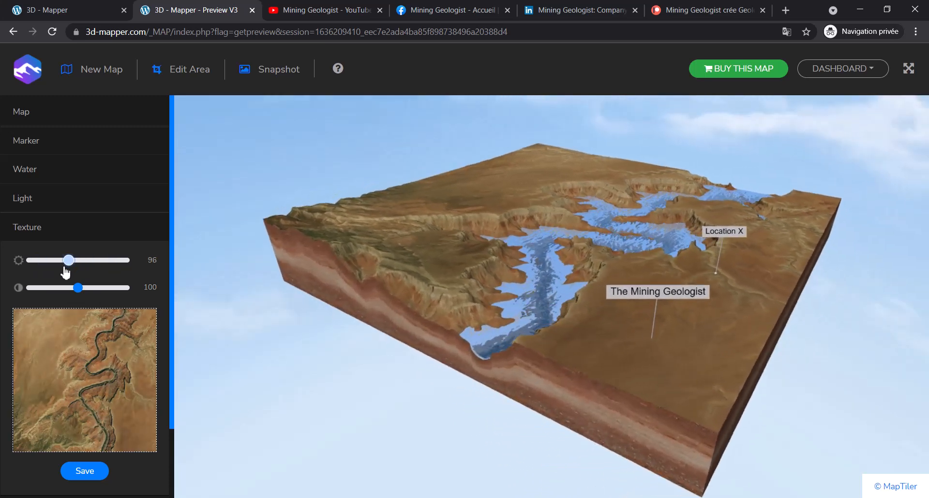
pyautogui.moveTo(77, 287); pyautogui.dragTo(89, 288)
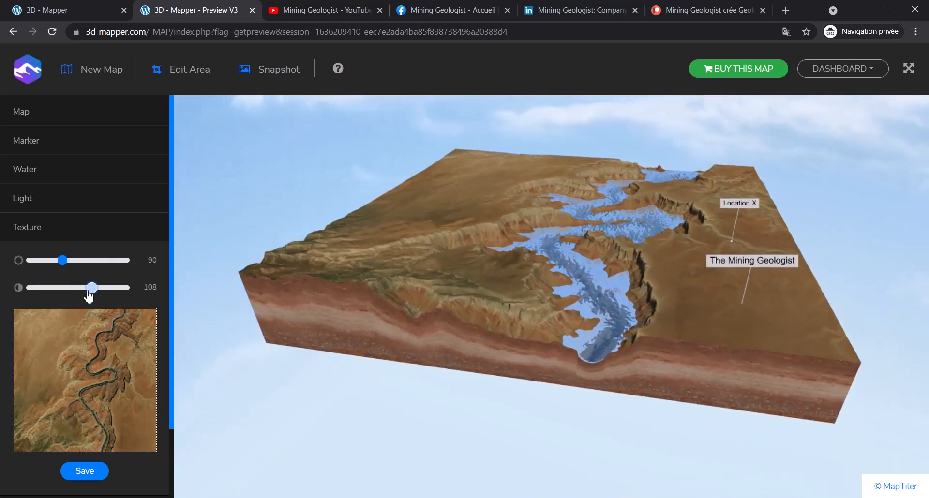
pyautogui.moveTo(92, 288); pyautogui.dragTo(62, 287)
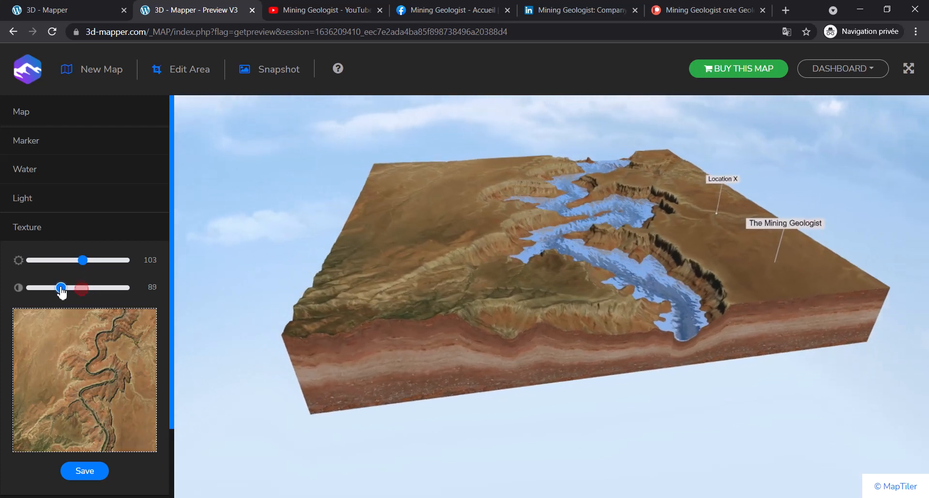
pyautogui.moveTo(61, 288); pyautogui.dragTo(79, 287)
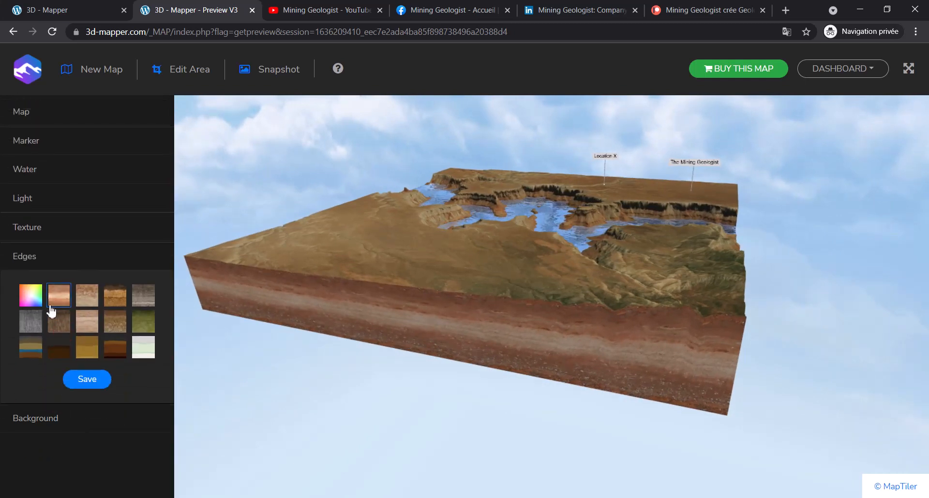
# - Try several edge patterns, settle on the striped strata texture, and orbit to inspect the sides
pyautogui.click(115, 295)
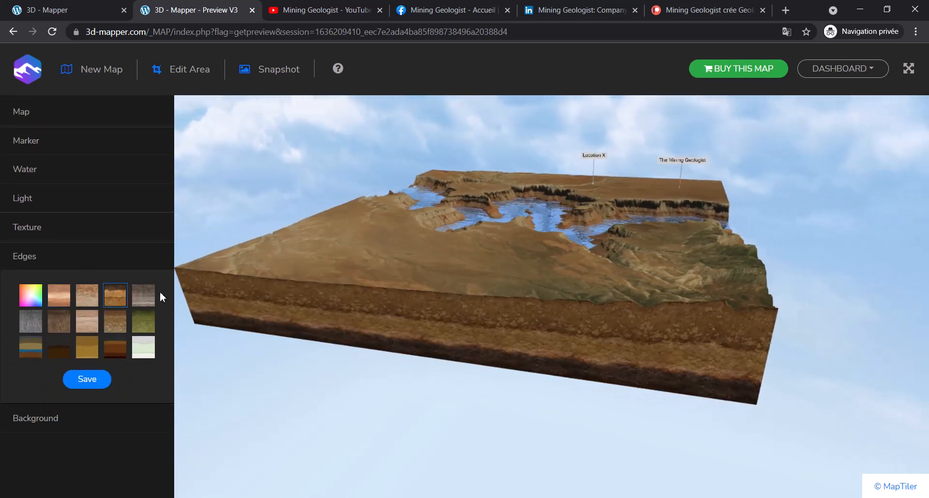
pyautogui.click(142, 321)
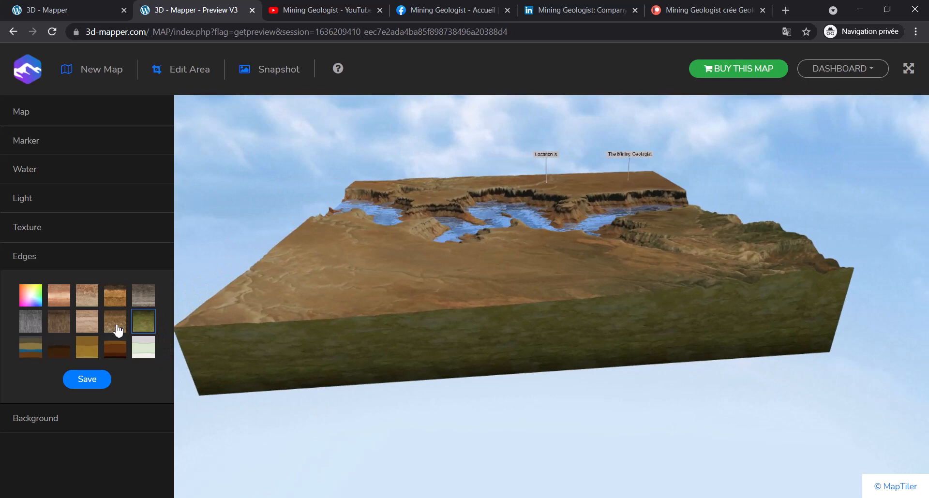
pyautogui.click(58, 321)
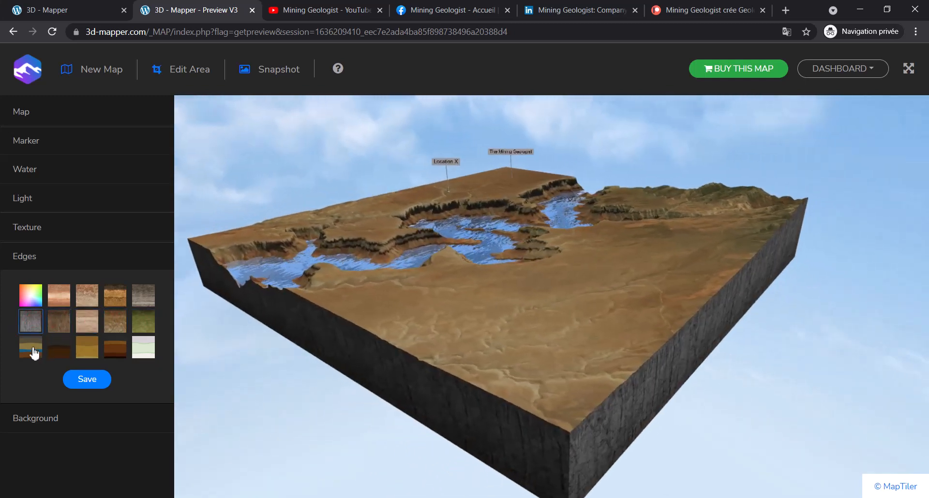
pyautogui.click(31, 347)
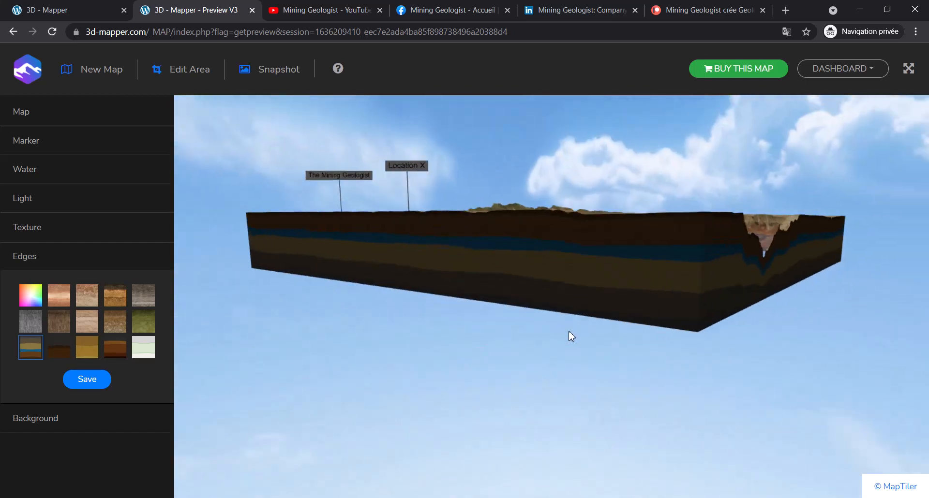
pyautogui.moveTo(569, 335); pyautogui.dragTo(500, 320)
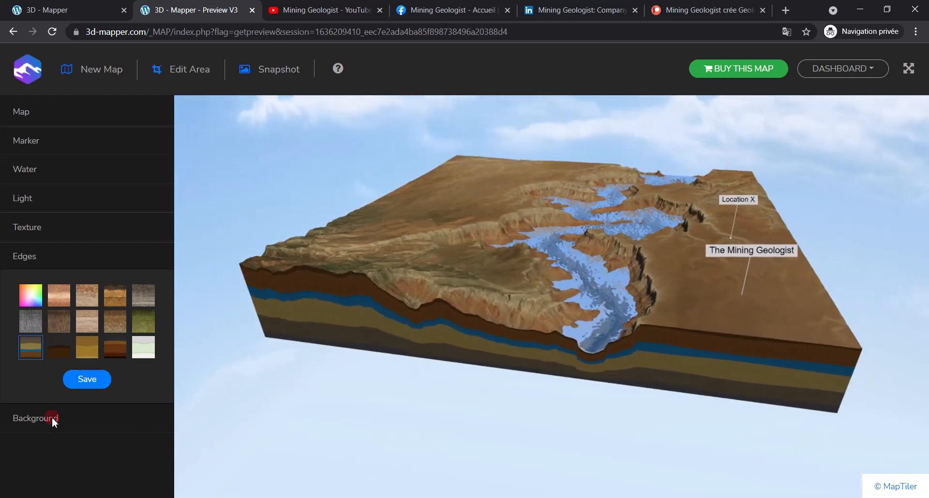
# - In Background options, try a transparent background and a custom pink colour
pyautogui.click(34, 418)
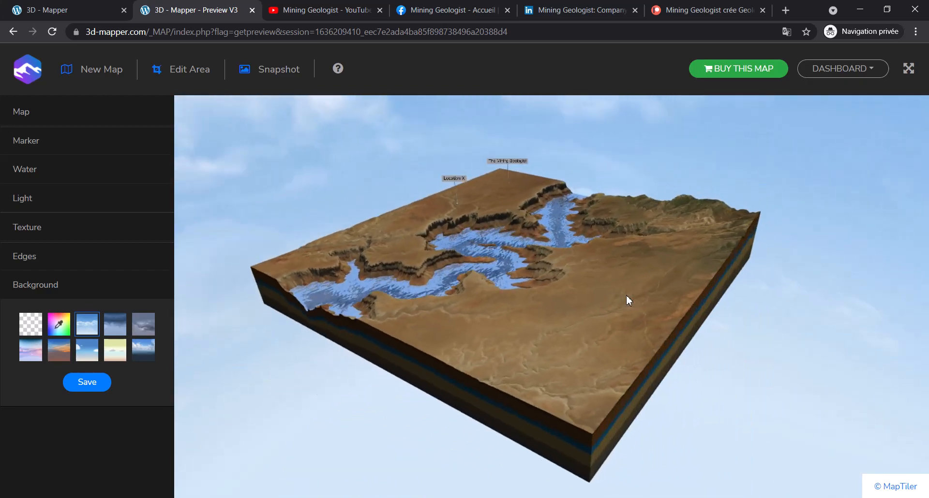
pyautogui.click(30, 324)
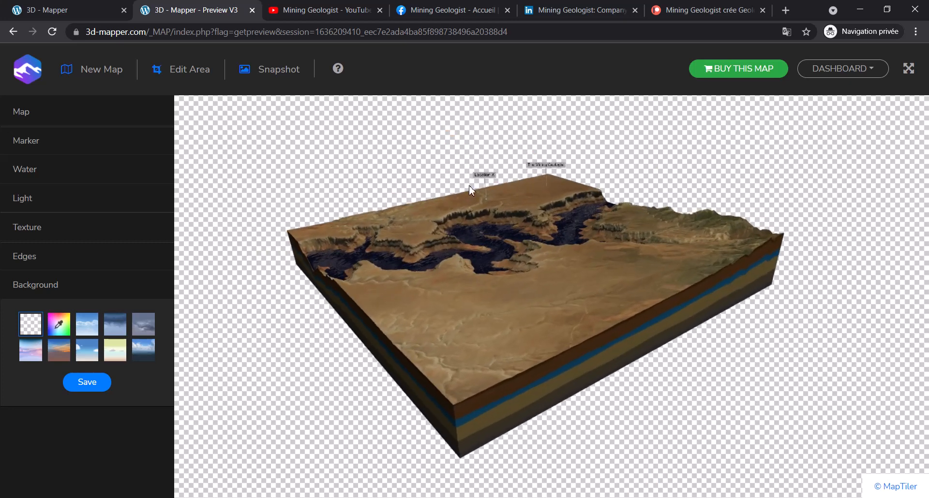
pyautogui.click(59, 324)
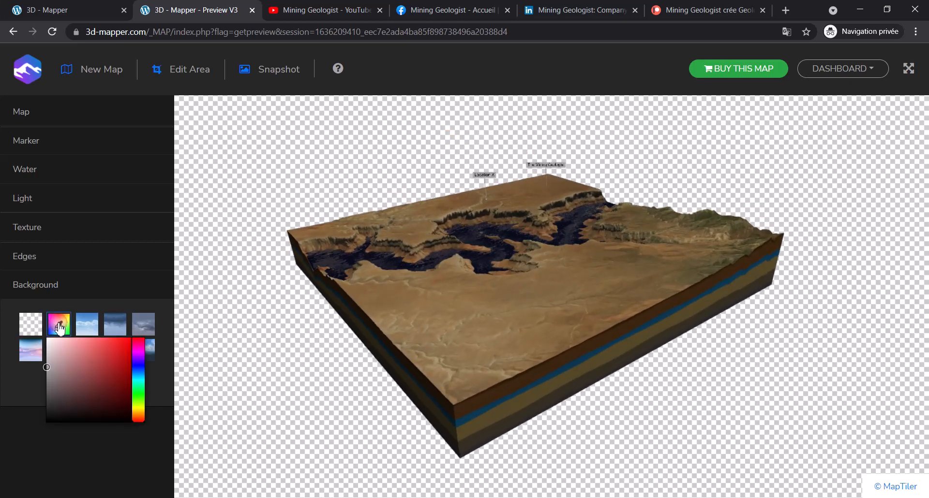
pyautogui.click(83, 358)
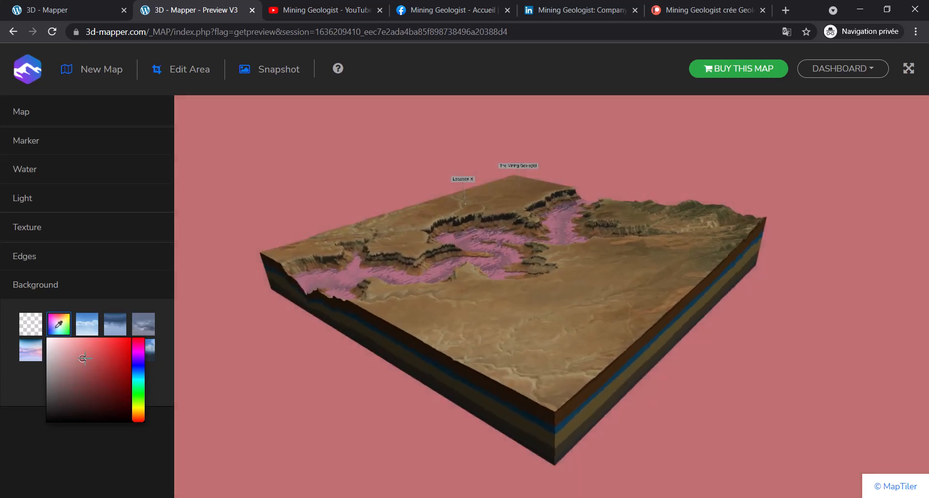
# - Try clear blue, overcast and white-cloud skies, then choose the pink clouds preset
pyautogui.click(87, 324)
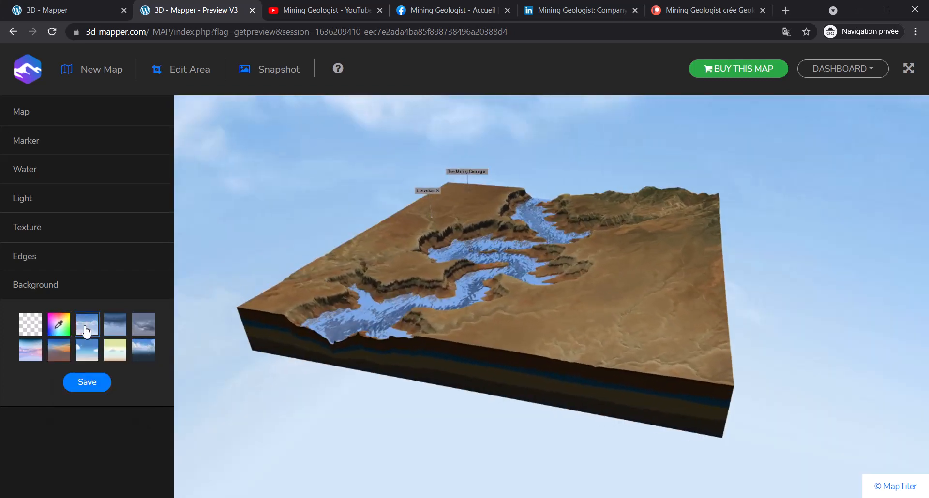
pyautogui.click(142, 324)
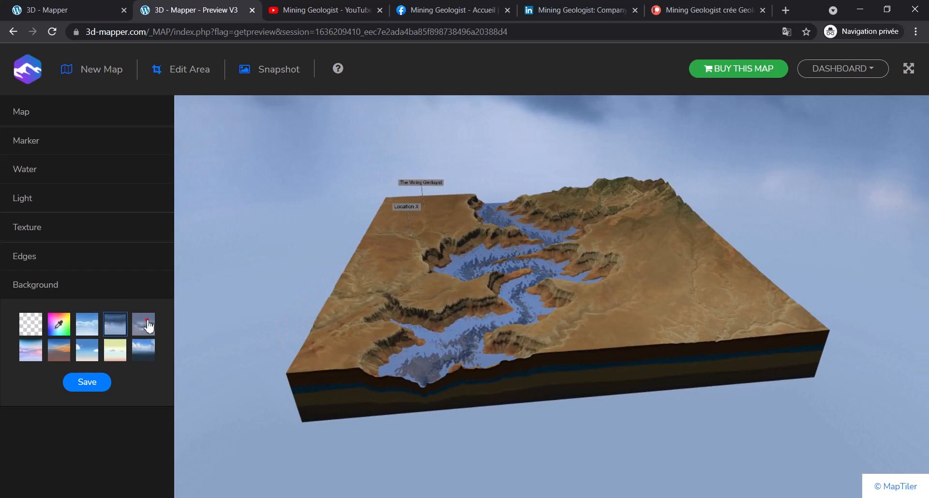
pyautogui.click(59, 350)
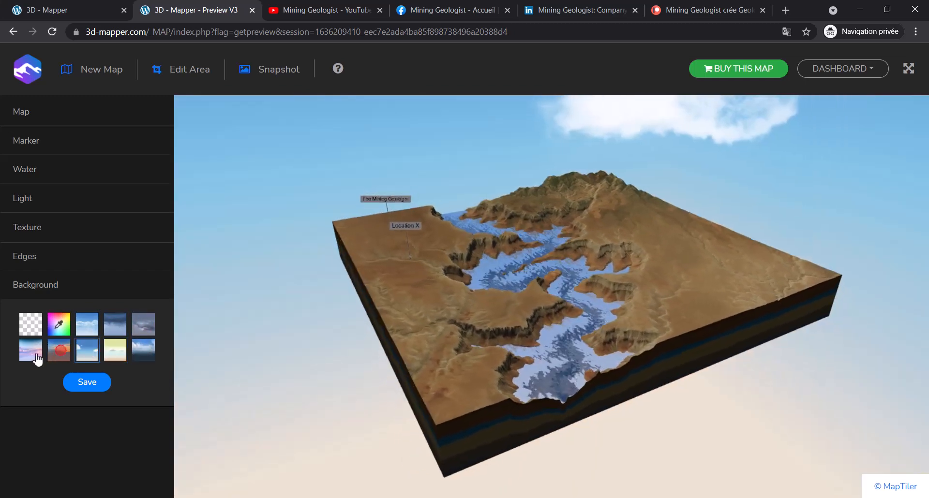
pyautogui.click(31, 349)
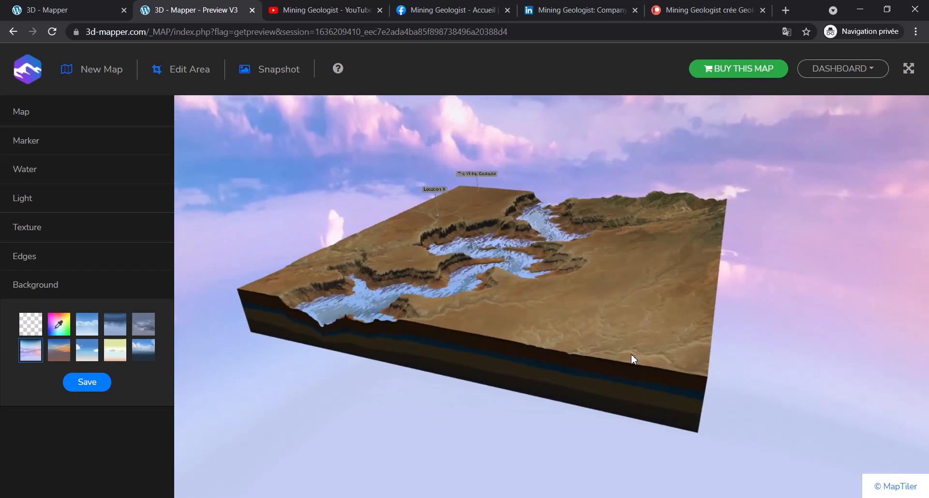
pyautogui.moveTo(634, 360); pyautogui.dragTo(285, 111)
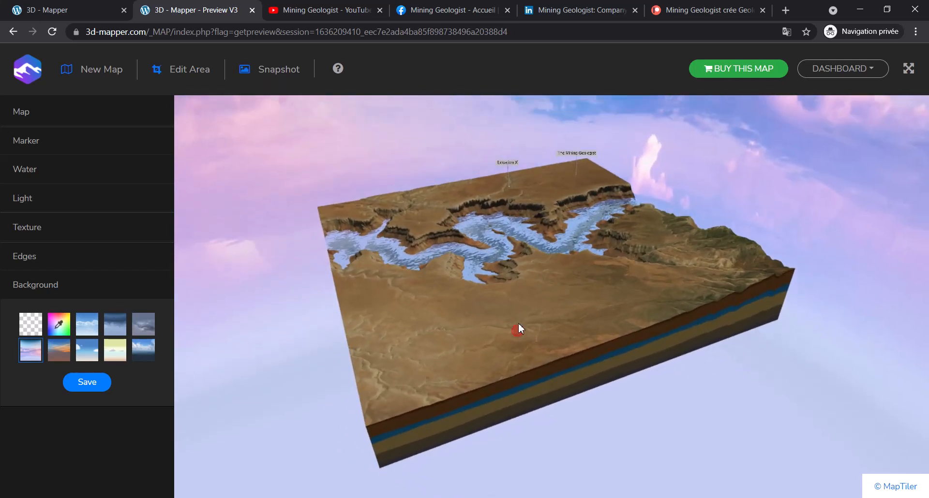
pyautogui.moveTo(518, 329); pyautogui.dragTo(441, 315)
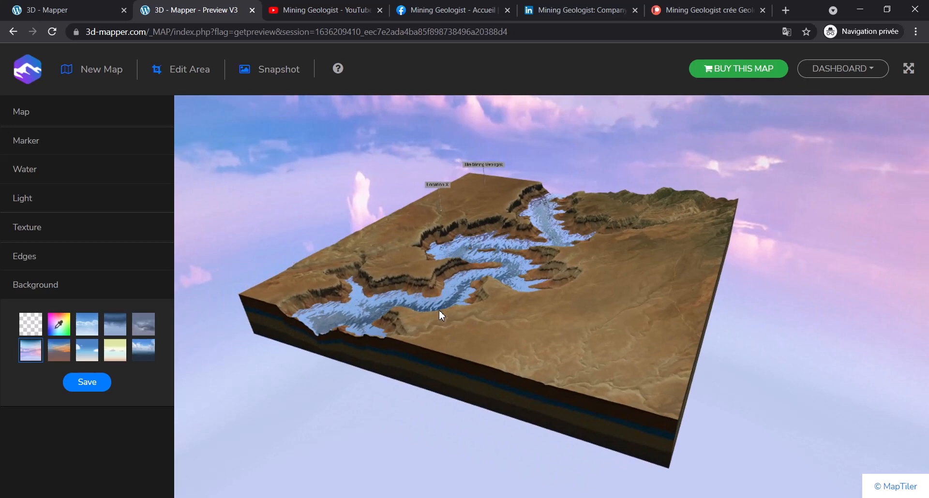
pyautogui.moveTo(441, 316); pyautogui.dragTo(452, 318)
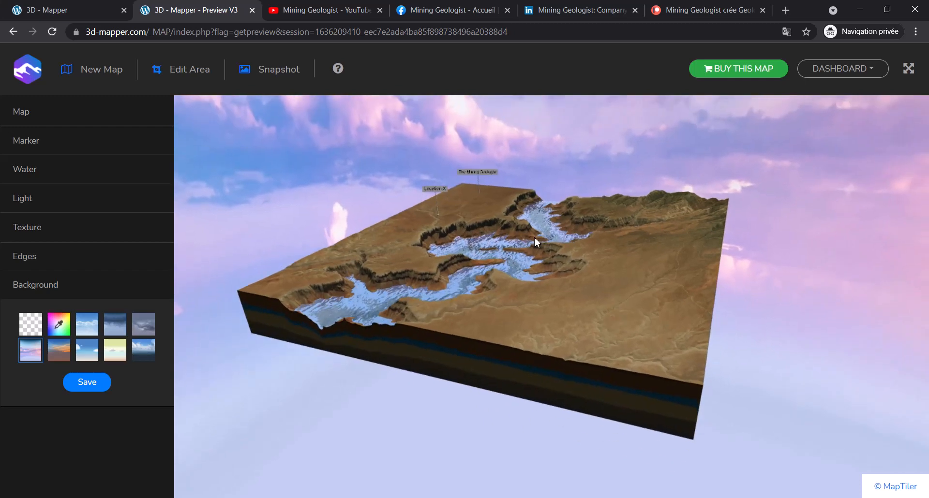
pyautogui.moveTo(534, 242); pyautogui.dragTo(607, 368)
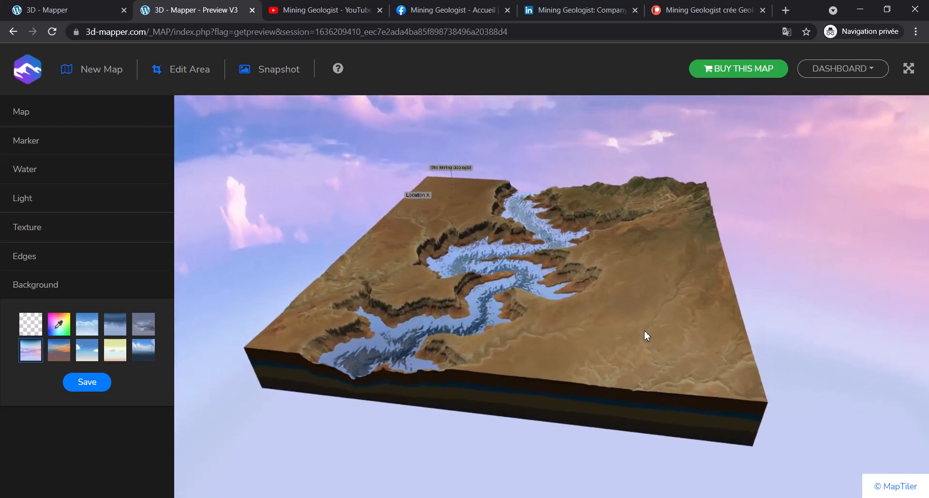
pyautogui.moveTo(646, 336); pyautogui.dragTo(604, 324)
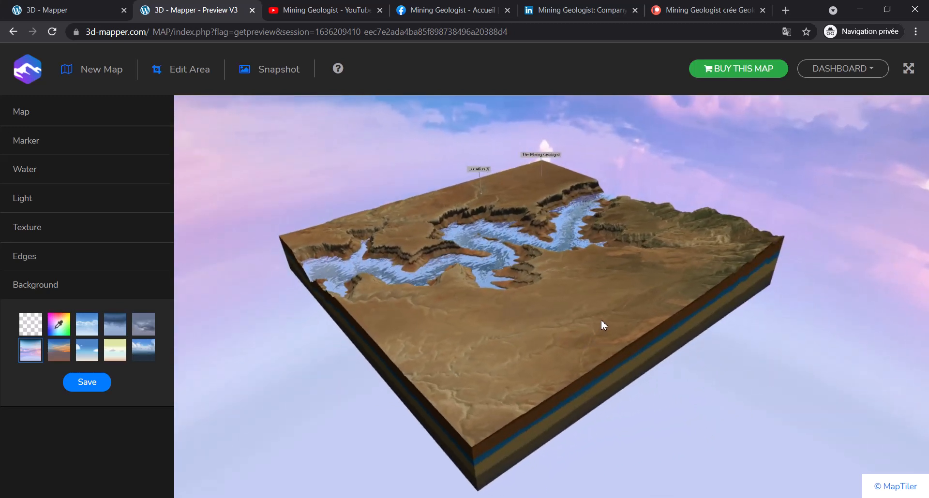
pyautogui.moveTo(604, 324); pyautogui.dragTo(580, 325)
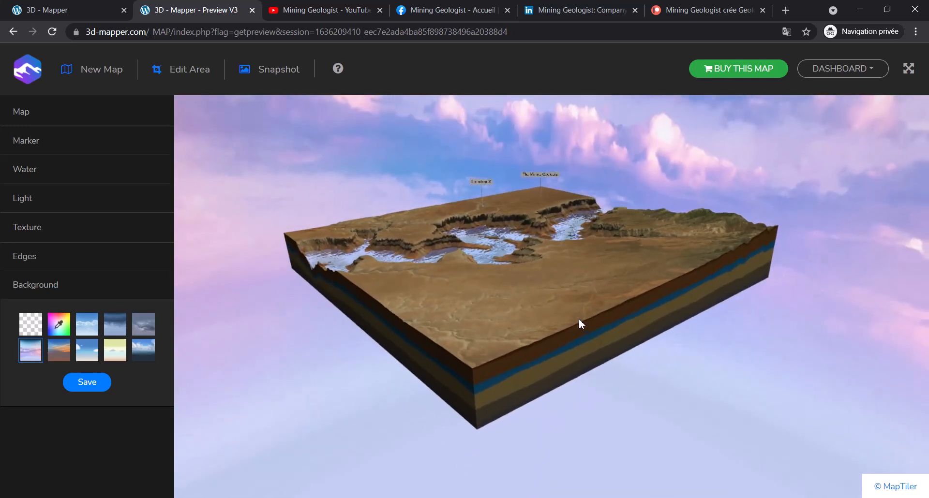
pyautogui.moveTo(581, 324); pyautogui.dragTo(464, 287)
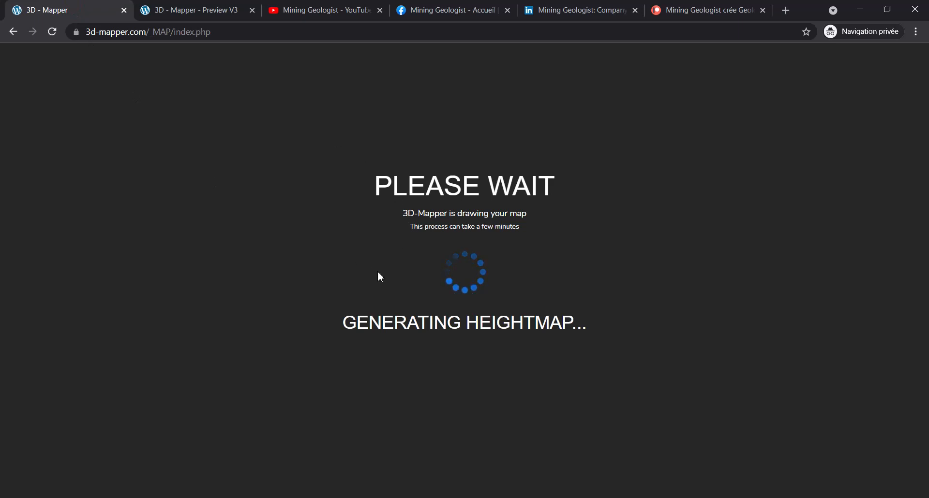
pyautogui.moveTo(533, 291)
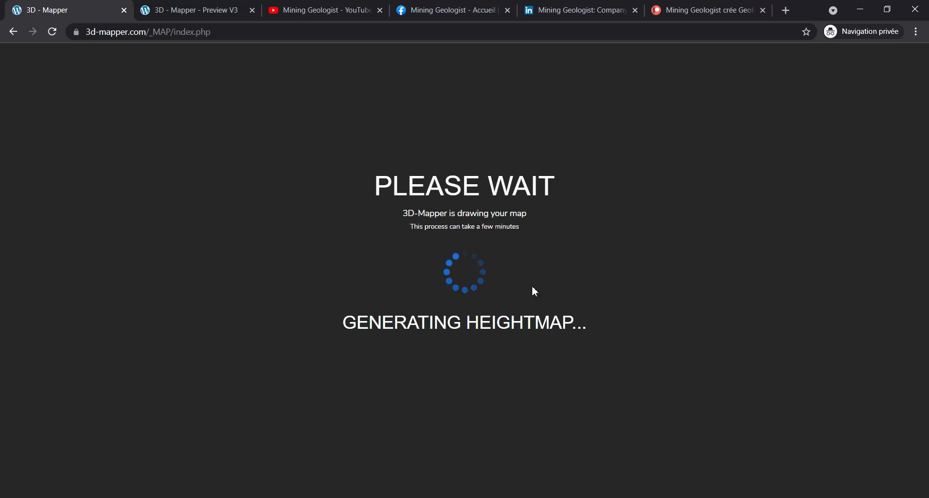
pyautogui.moveTo(499, 263)
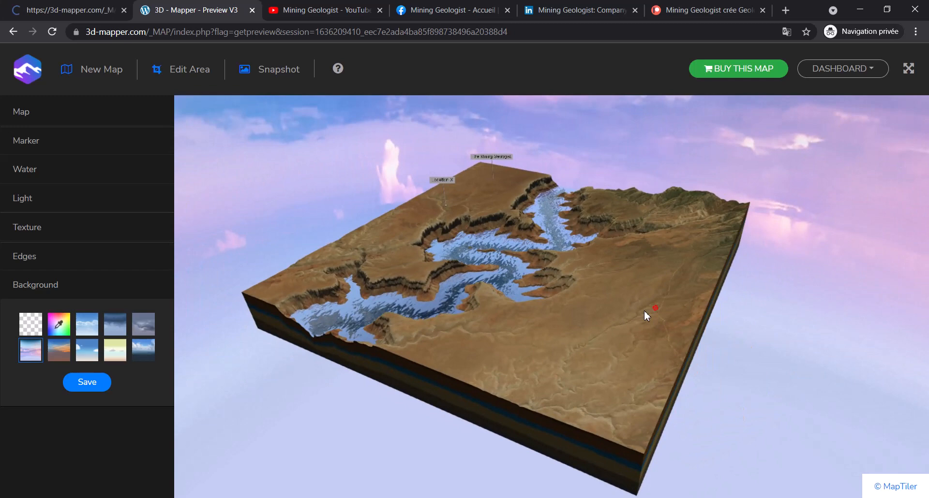
# - Orbit the canyon block to a new angle, then switch to the Richfield, Kansas map
pyautogui.moveTo(646, 316); pyautogui.dragTo(529, 346)
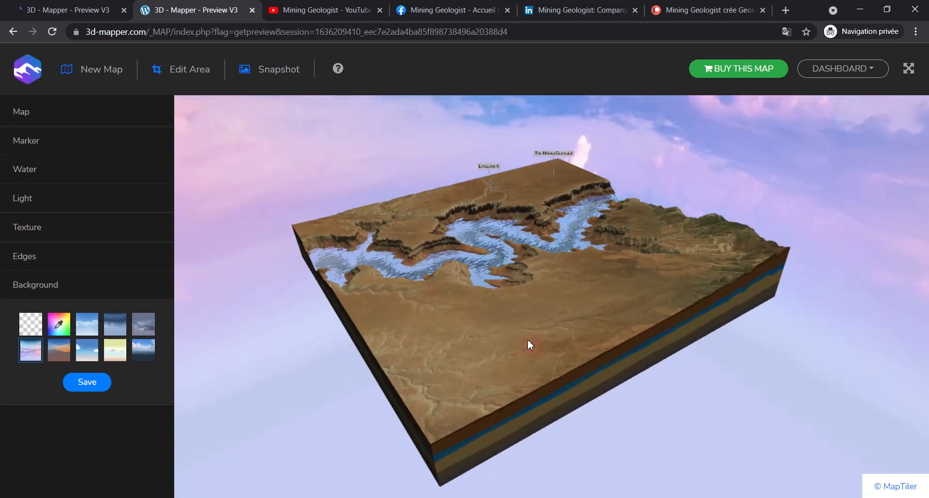
pyautogui.click(21, 112)
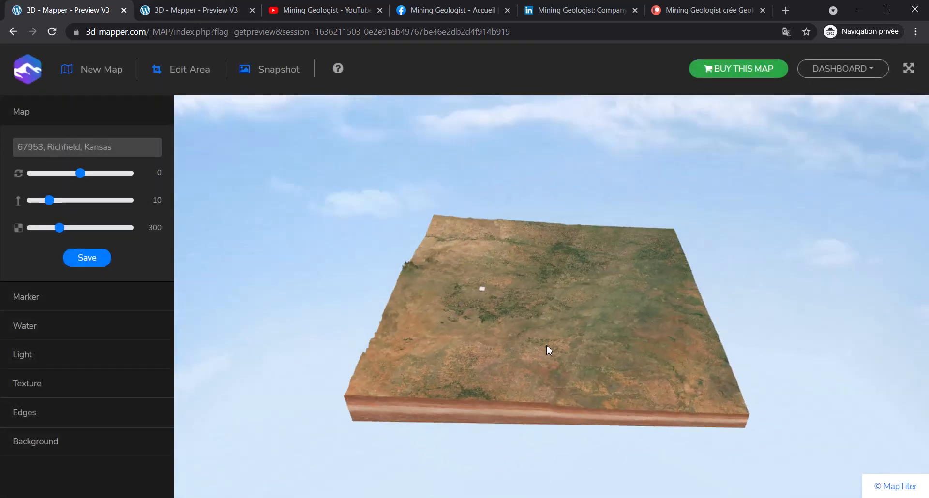
# - Orbit the Richfield, Kansas terrain block to view it from several angles
pyautogui.moveTo(545, 350); pyautogui.dragTo(607, 327)
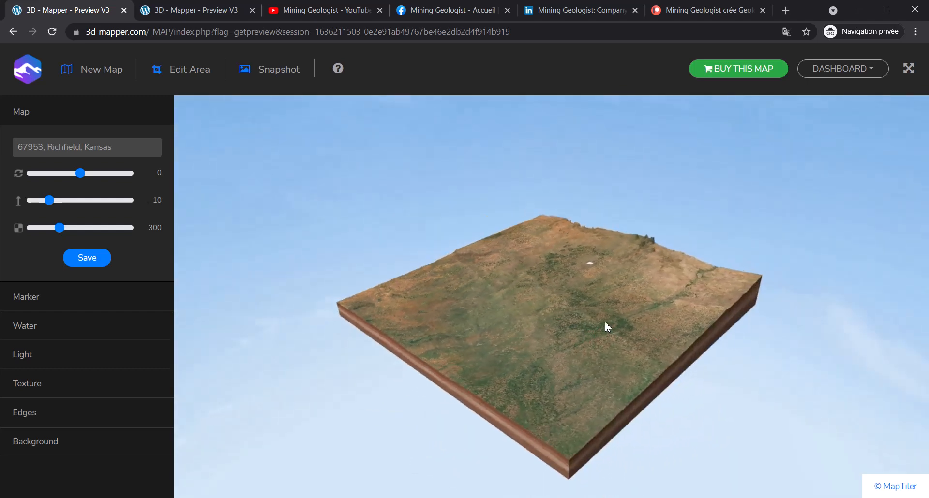
pyautogui.moveTo(607, 328); pyautogui.dragTo(716, 358)
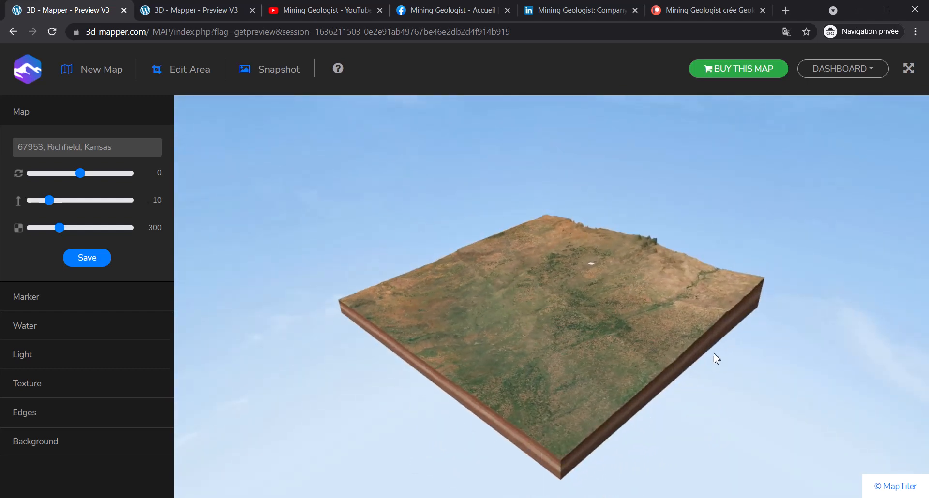
pyautogui.moveTo(717, 358); pyautogui.dragTo(637, 329)
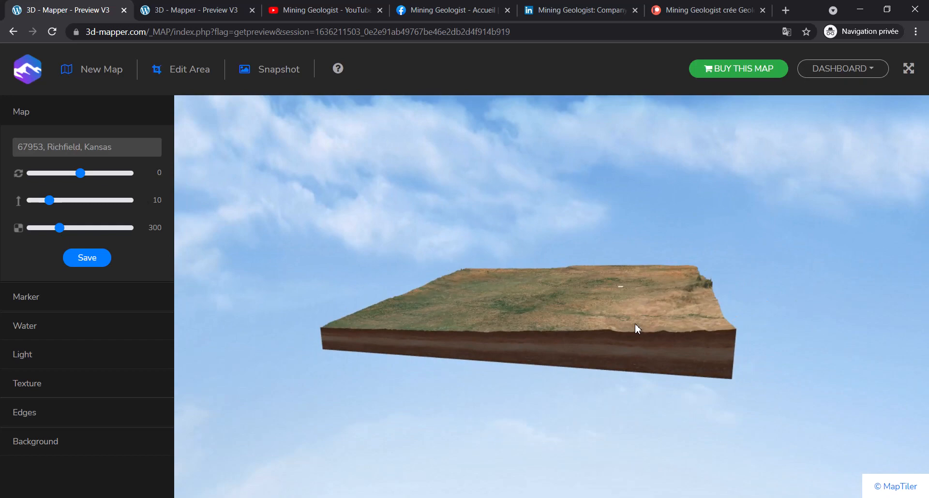
pyautogui.moveTo(637, 329); pyautogui.dragTo(647, 346)
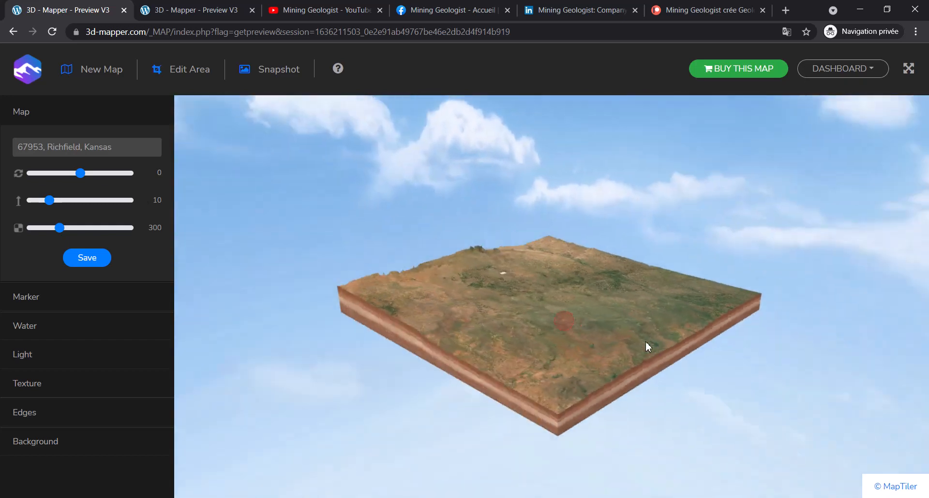
pyautogui.moveTo(648, 347); pyautogui.dragTo(522, 354)
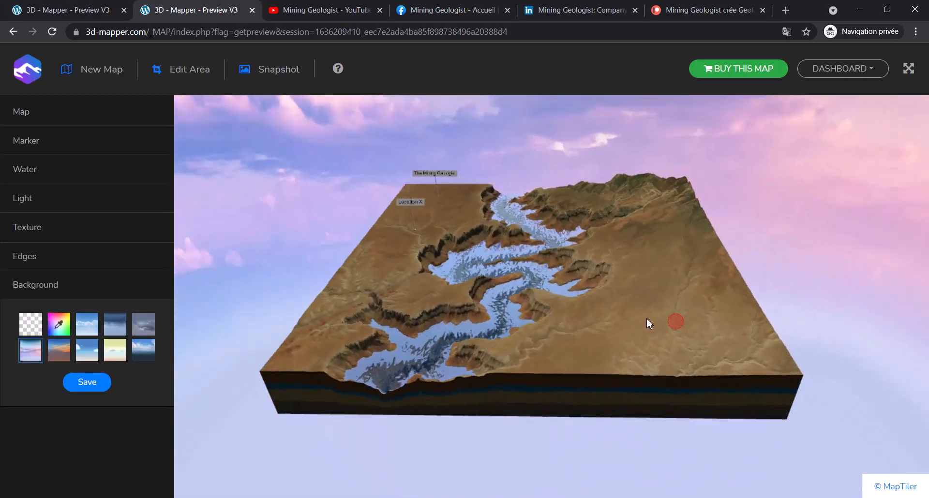
# - Orbit the canyon block to review its markers, water and strata edges from several angles
pyautogui.moveTo(649, 324); pyautogui.dragTo(588, 312)
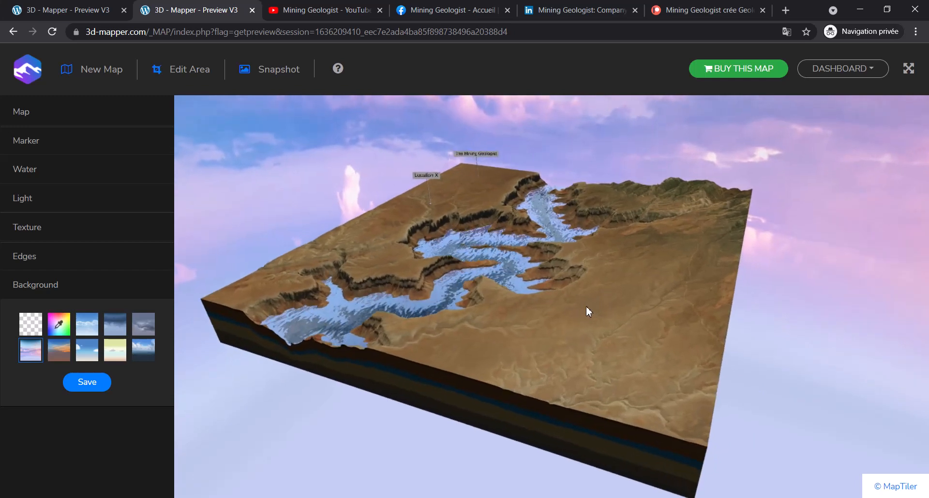
pyautogui.moveTo(589, 313); pyautogui.dragTo(677, 265)
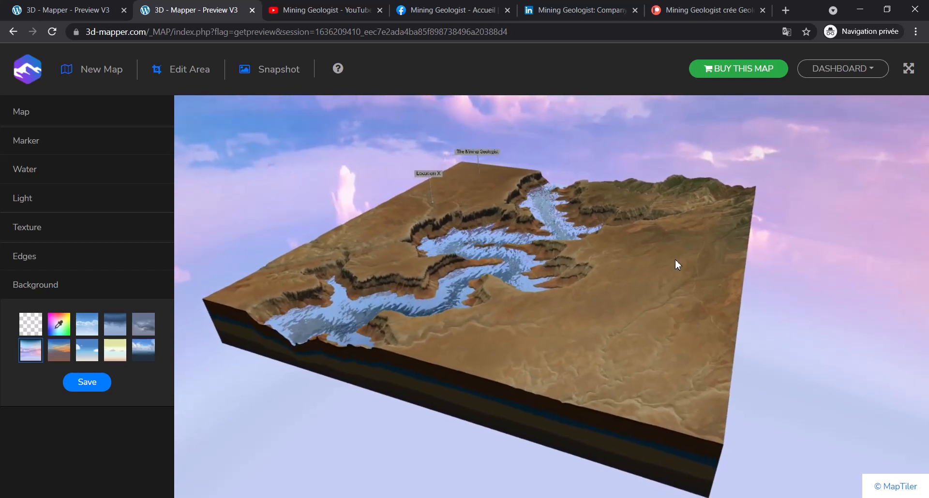
pyautogui.moveTo(678, 265); pyautogui.dragTo(646, 332)
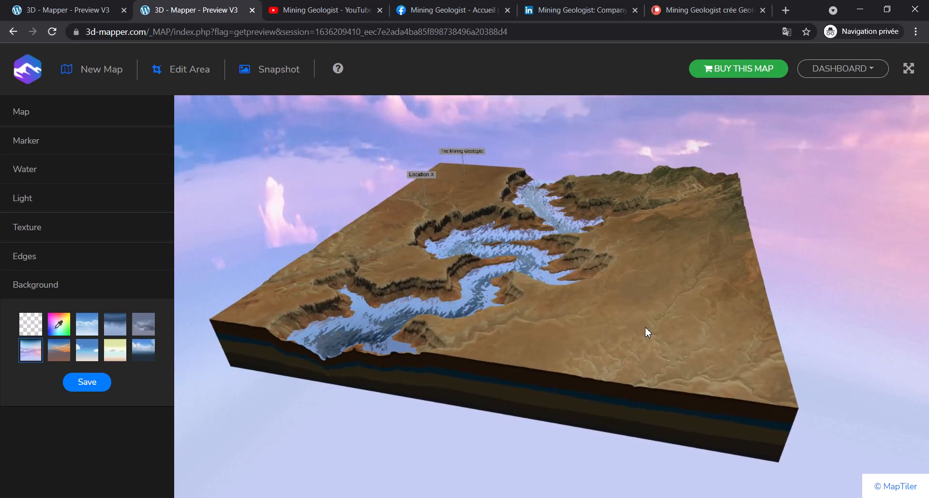